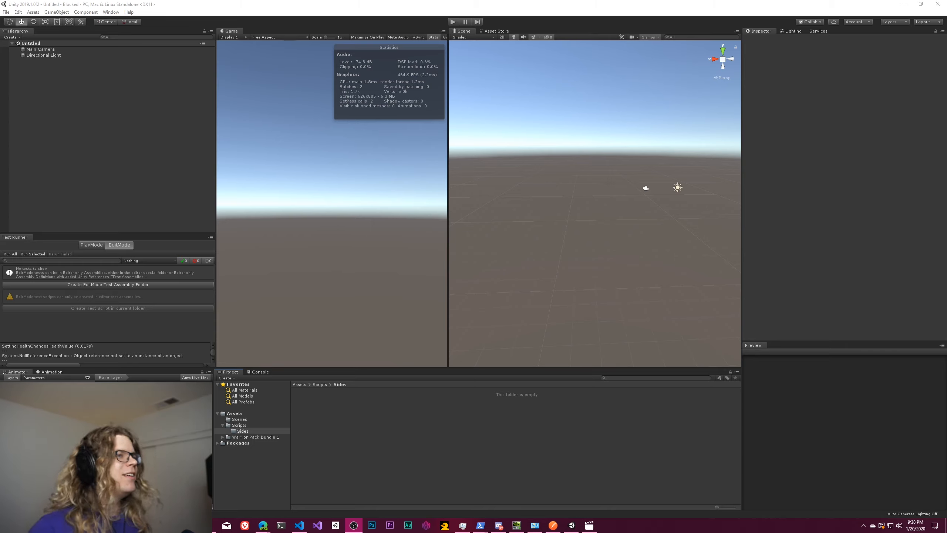
pyautogui.moveTo(691, 327)
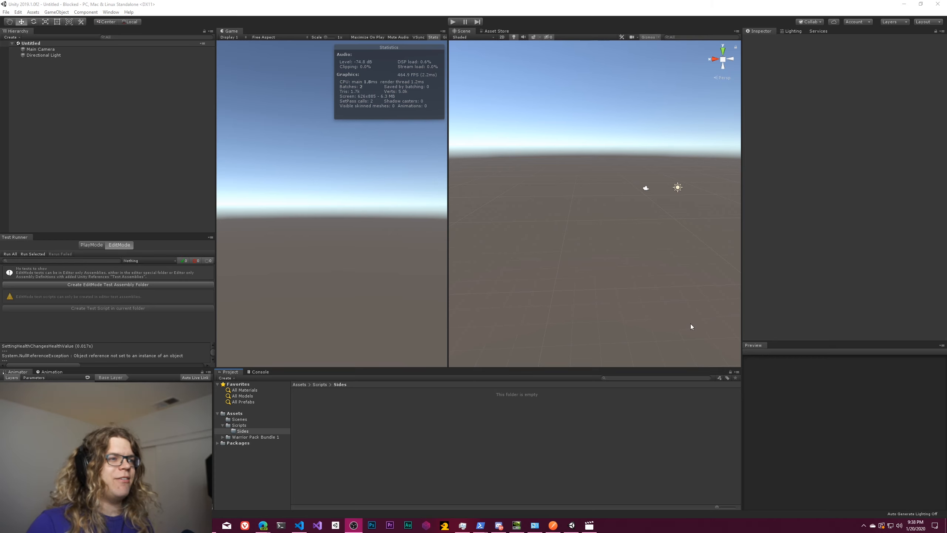
pyautogui.moveTo(731, 328)
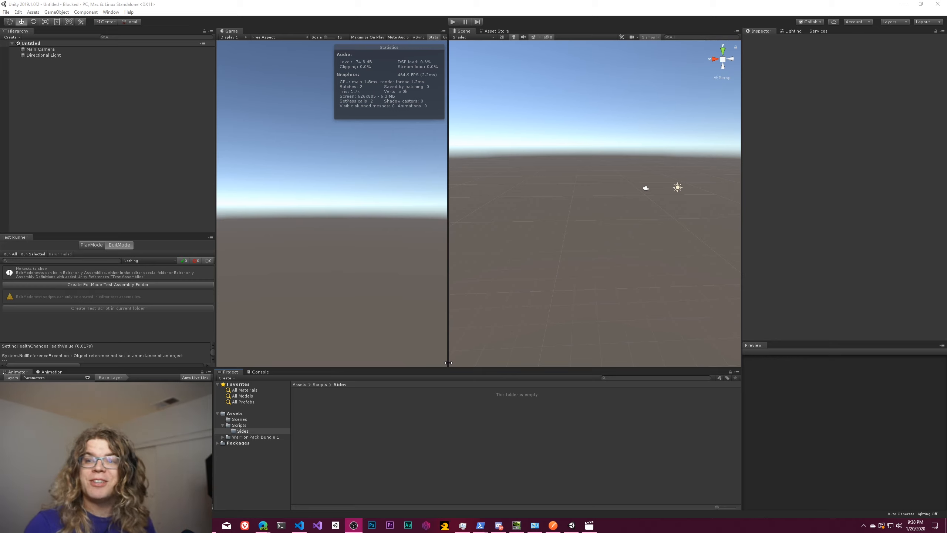
pyautogui.moveTo(330, 409)
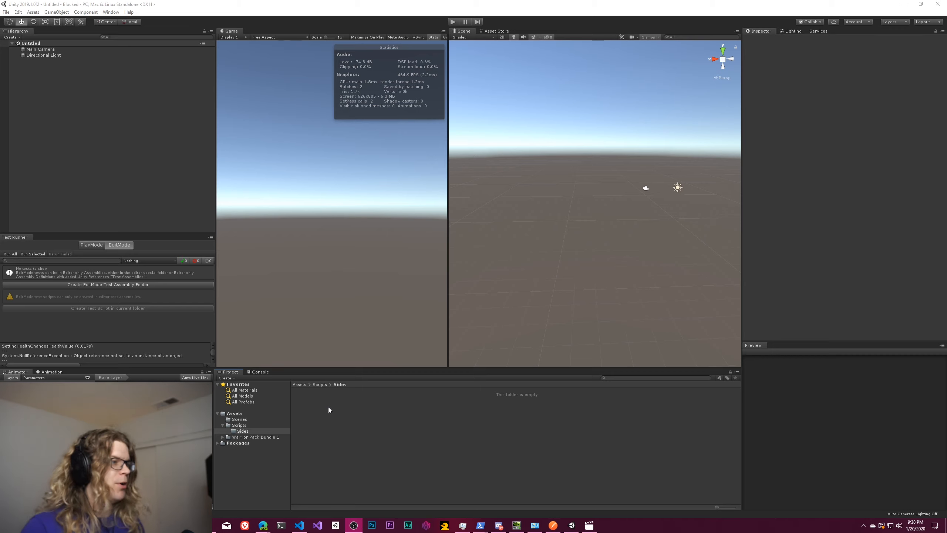
pyautogui.moveTo(356, 367)
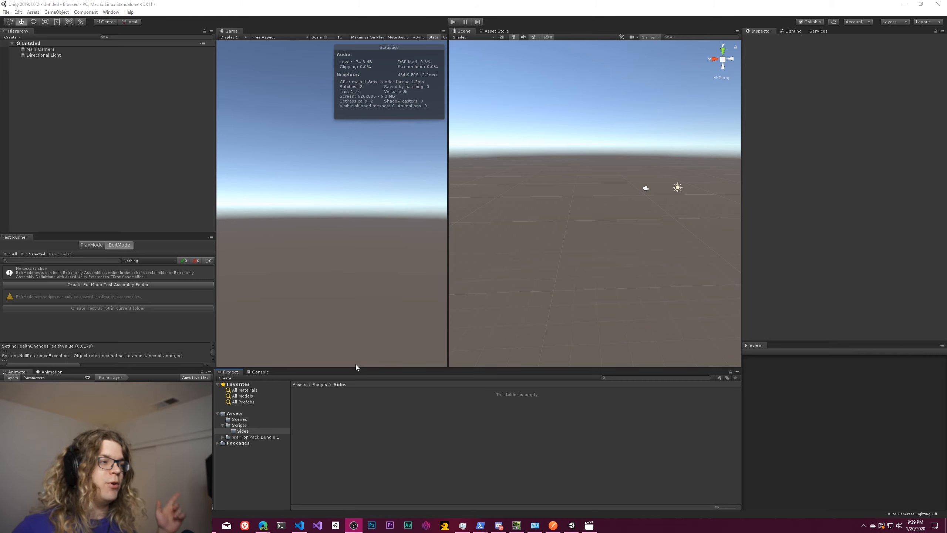
# Add a Cube to the scene via GameObject > 3D Object > Cube
pyautogui.click(57, 12)
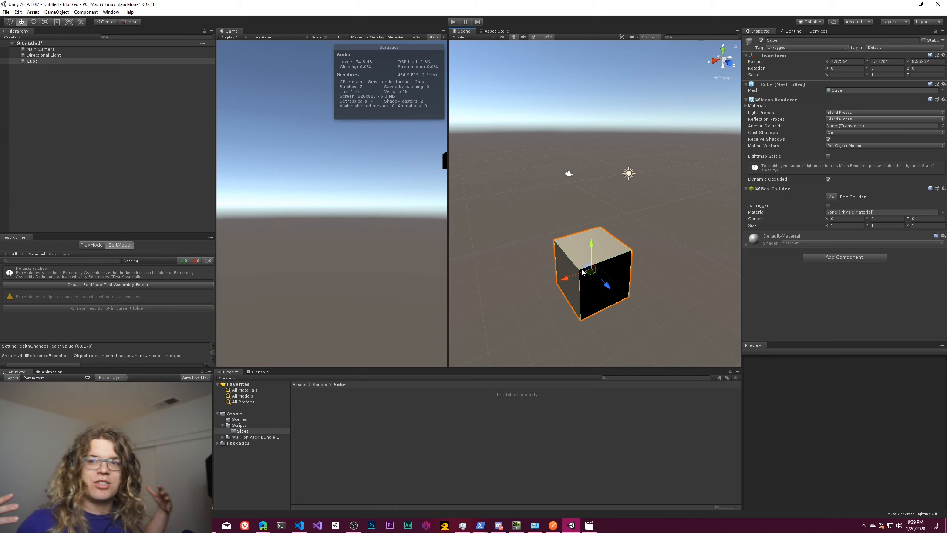
pyautogui.moveTo(568, 261)
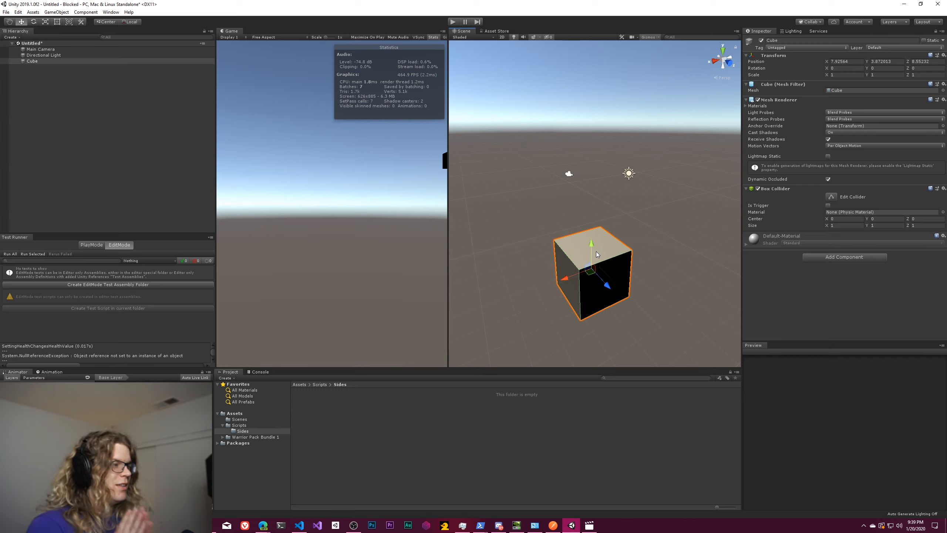
pyautogui.moveTo(686, 282)
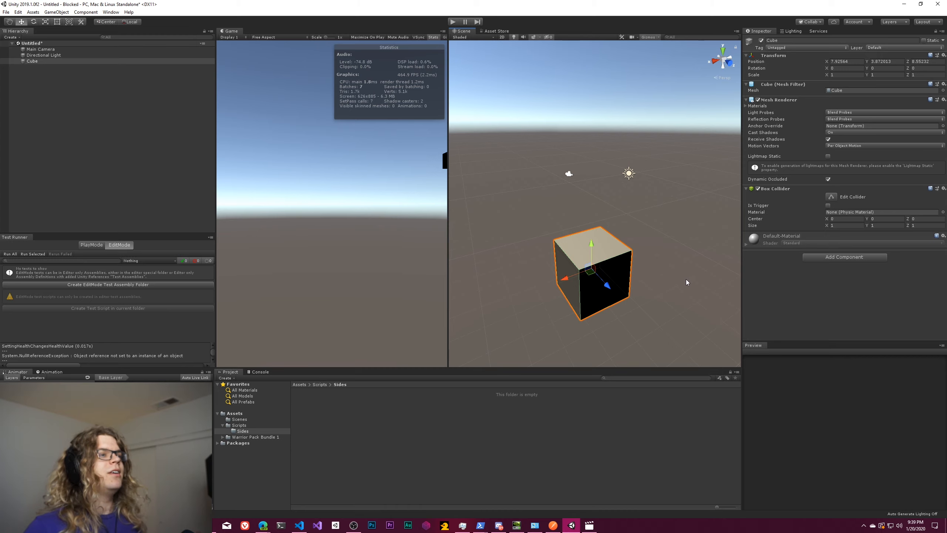
pyautogui.moveTo(614, 260)
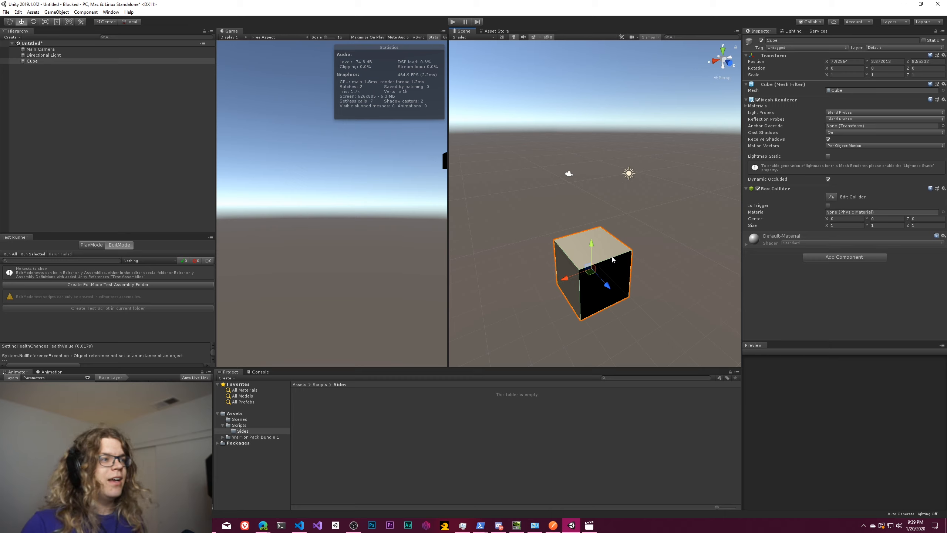
pyautogui.moveTo(627, 259)
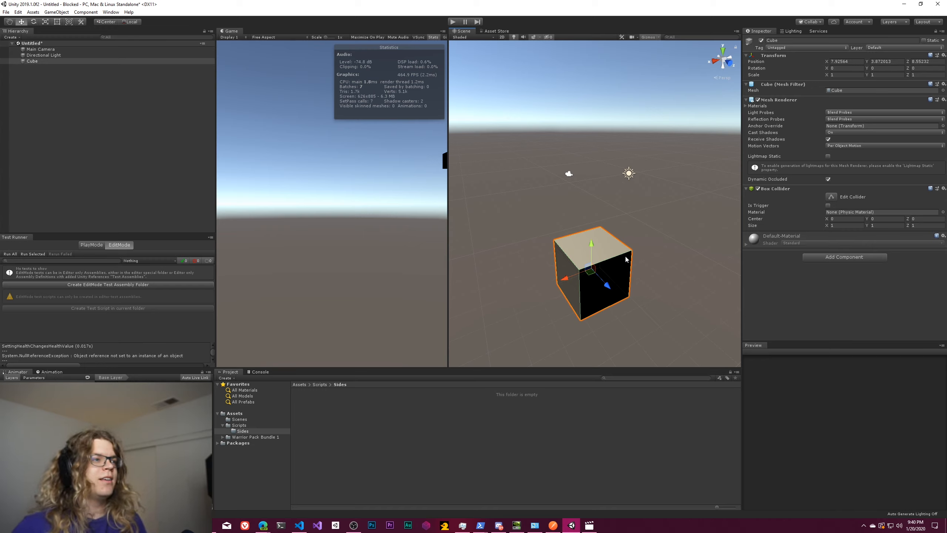
pyautogui.moveTo(588, 278)
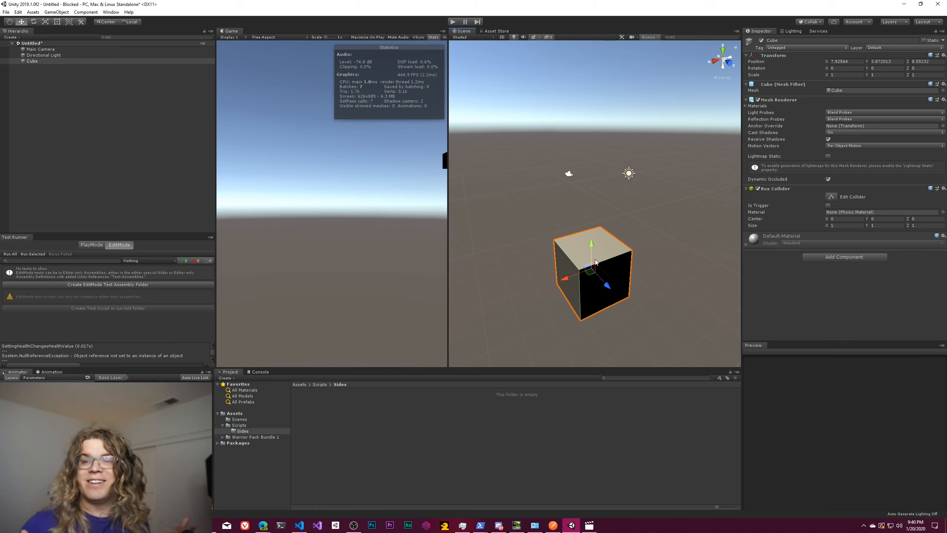
pyautogui.moveTo(523, 328)
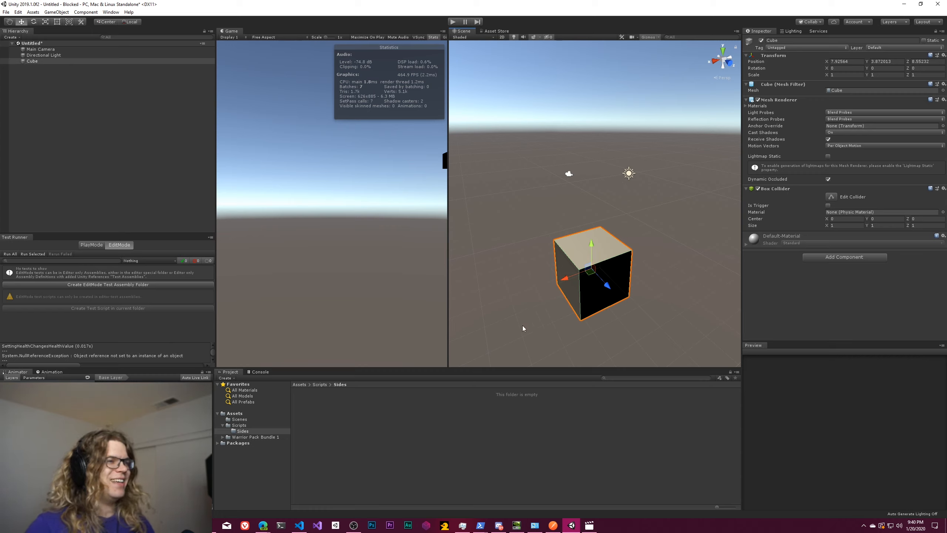
pyautogui.moveTo(327, 415)
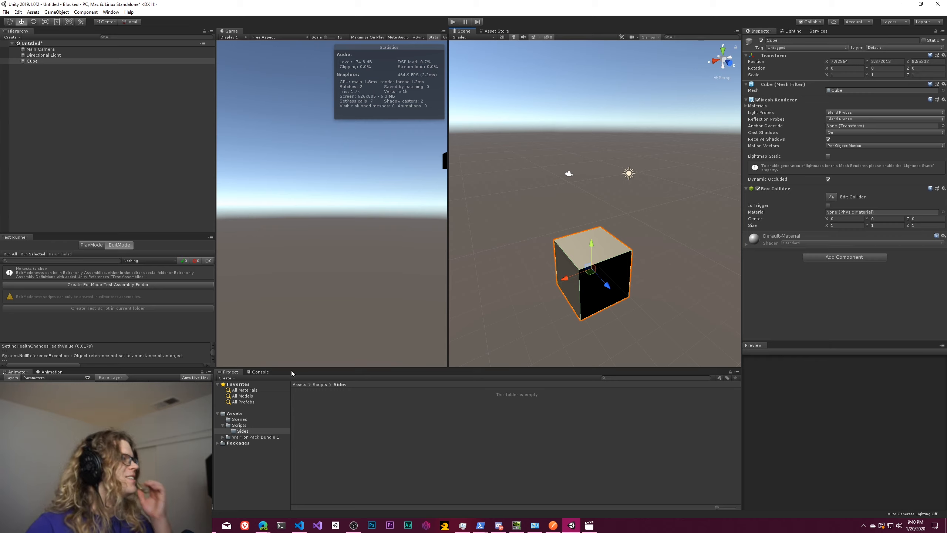
pyautogui.moveTo(310, 424)
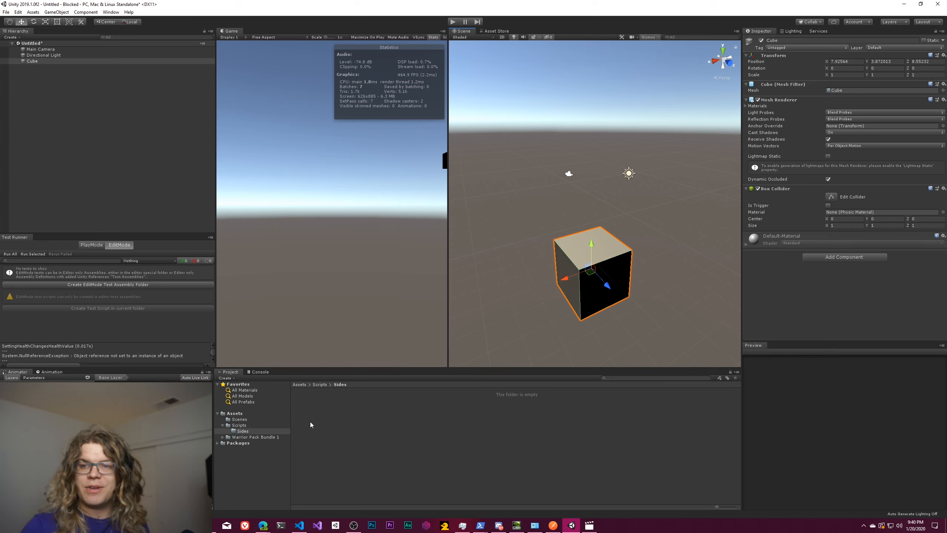
pyautogui.moveTo(304, 416)
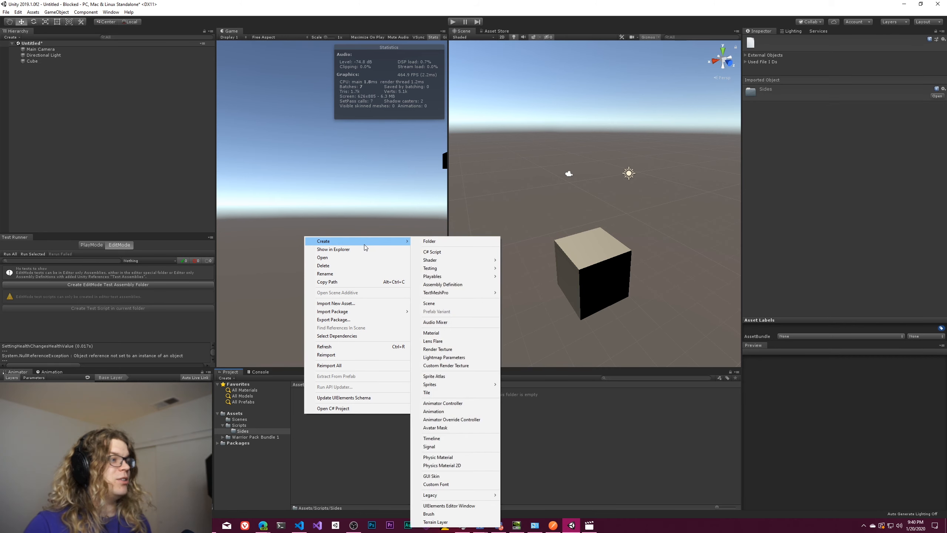
pyautogui.moveTo(453, 251)
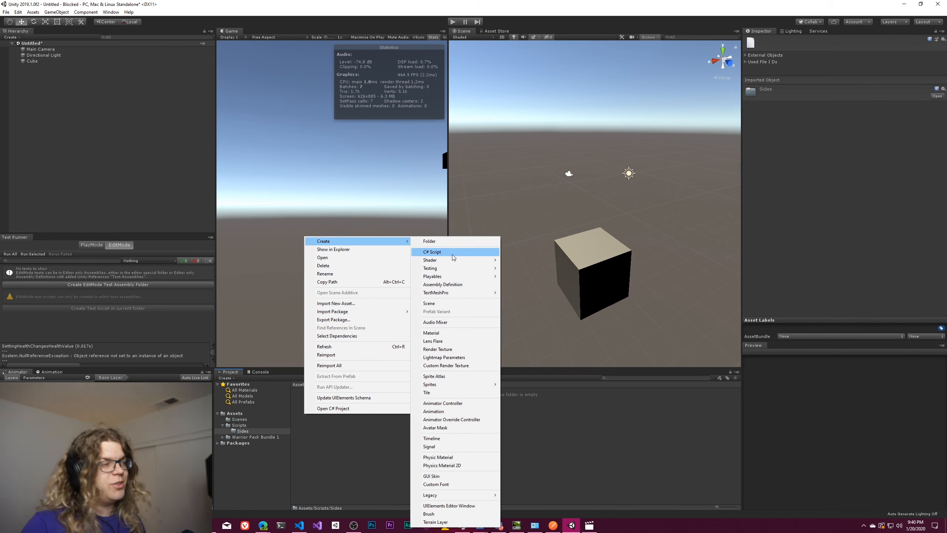
# Create a C# script named DiceSideCalculator in the Sides folder and open it in VS Code
pyautogui.click(432, 252)
pyautogui.write('DiceSideCalculat')
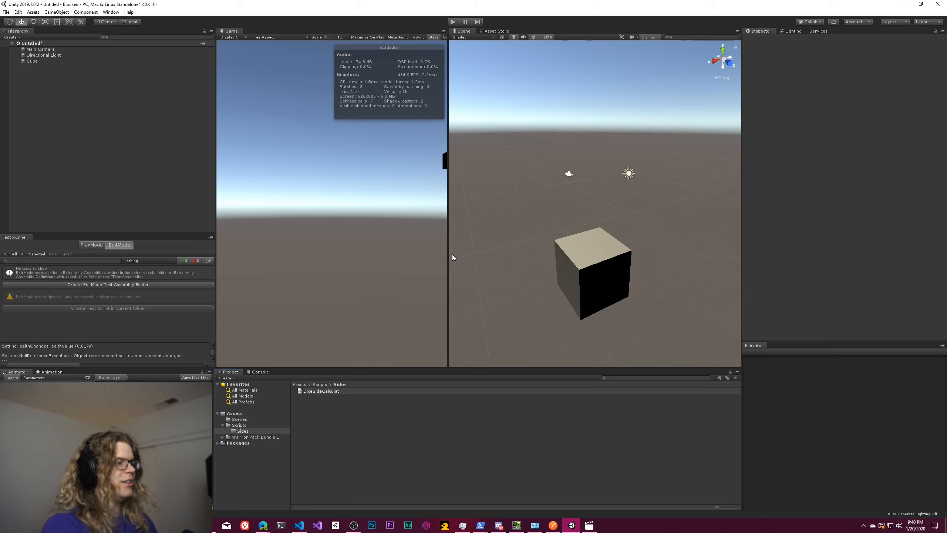
pyautogui.click(322, 391)
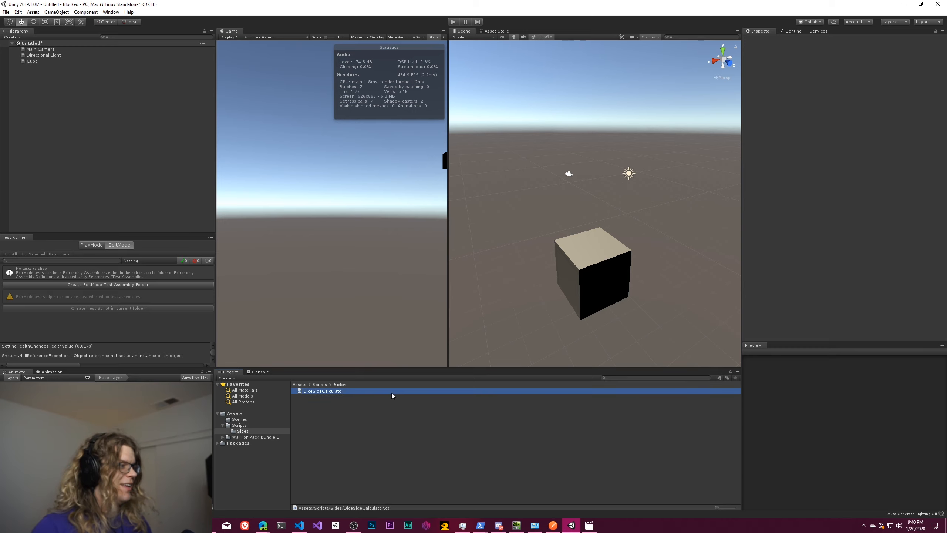
pyautogui.doubleClick(323, 390)
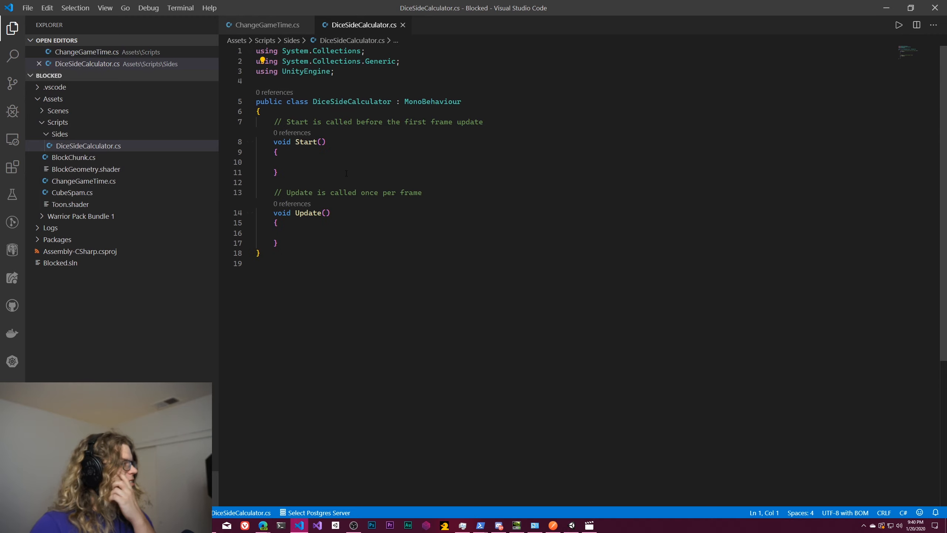
# Declare a public Vector3[] diceNormals field in the DiceSideCalculator class
pyautogui.click(312, 122)
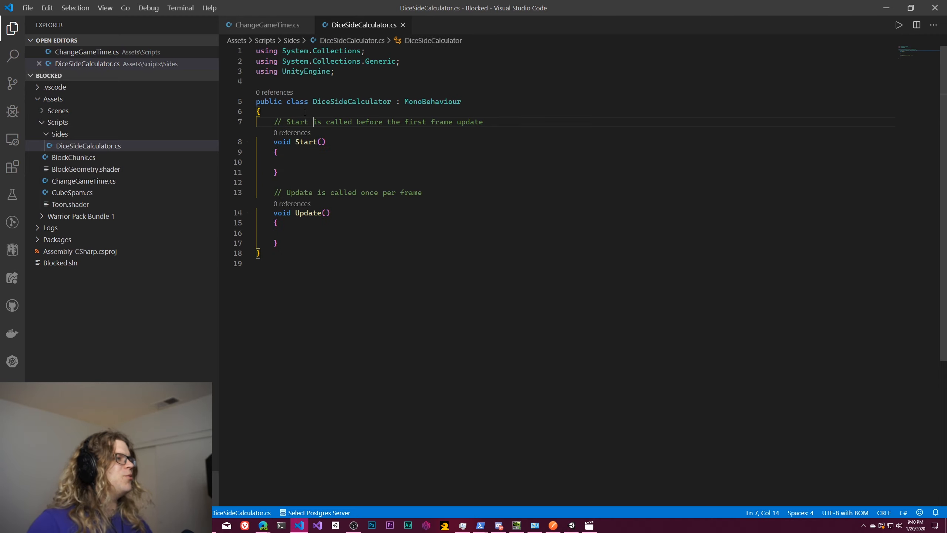
pyautogui.write('public')
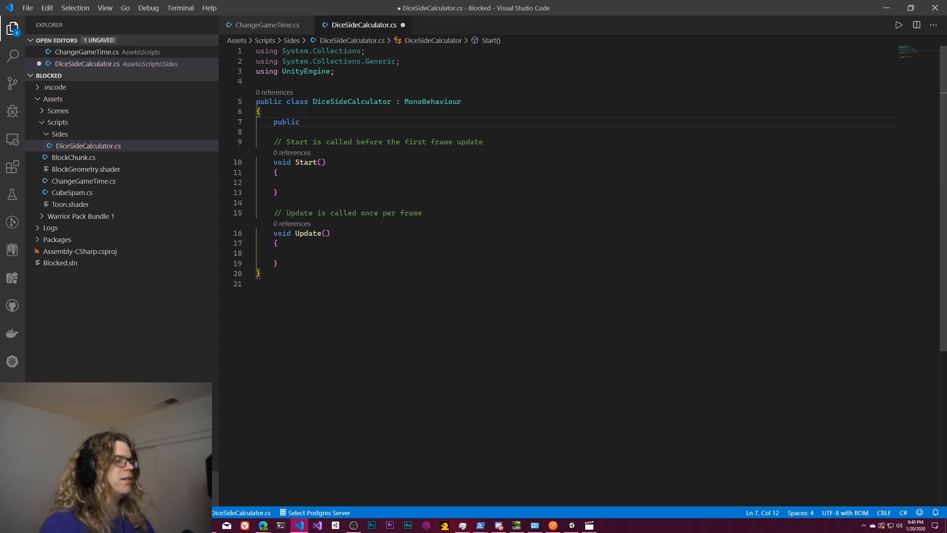
pyautogui.write('Vector3')
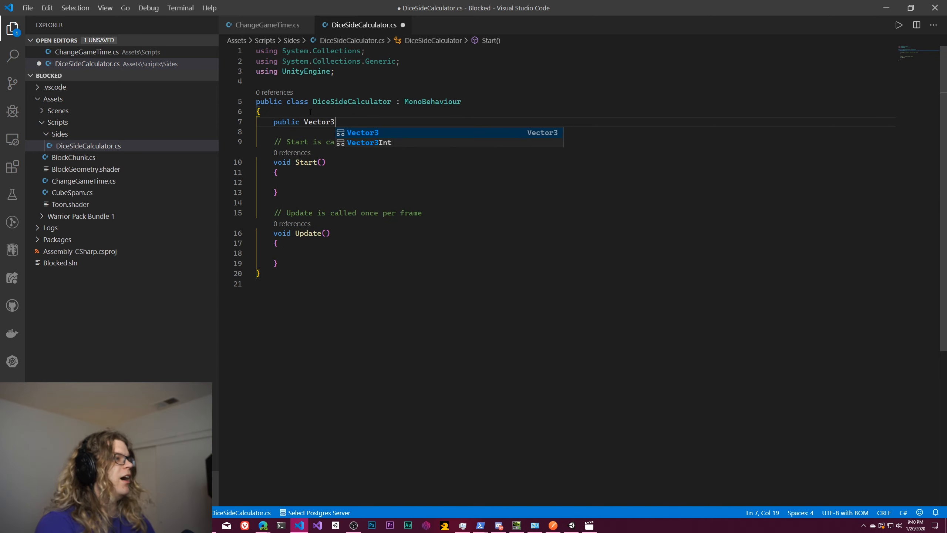
pyautogui.write('[]')
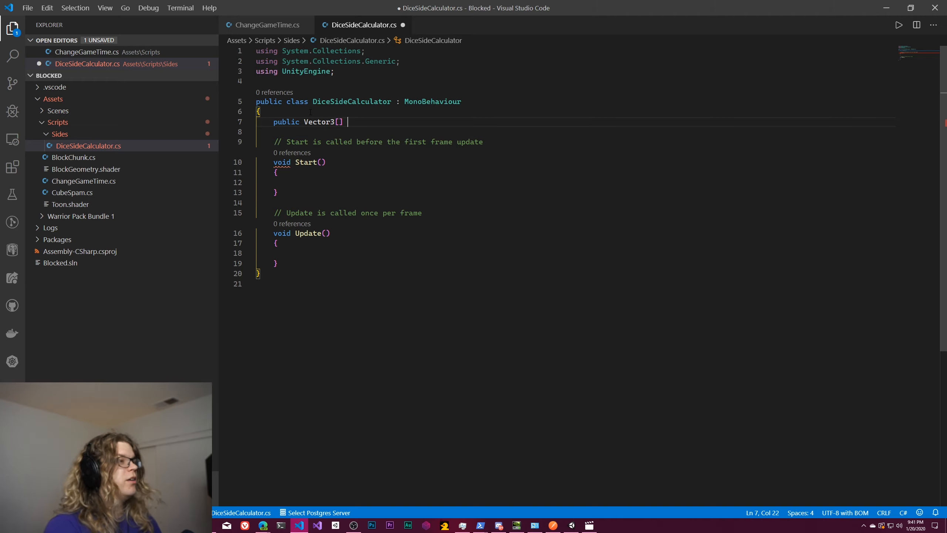
pyautogui.write('diceNormals')
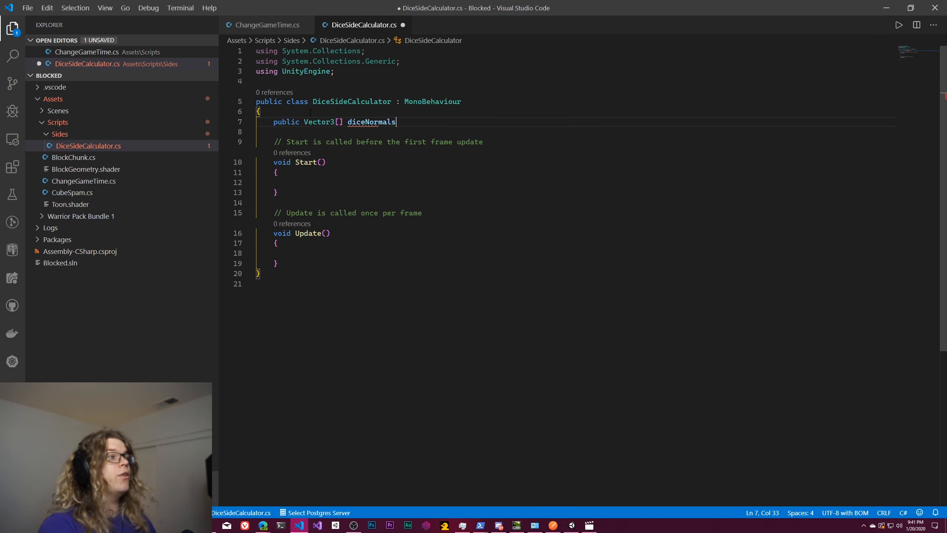
pyautogui.write(';')
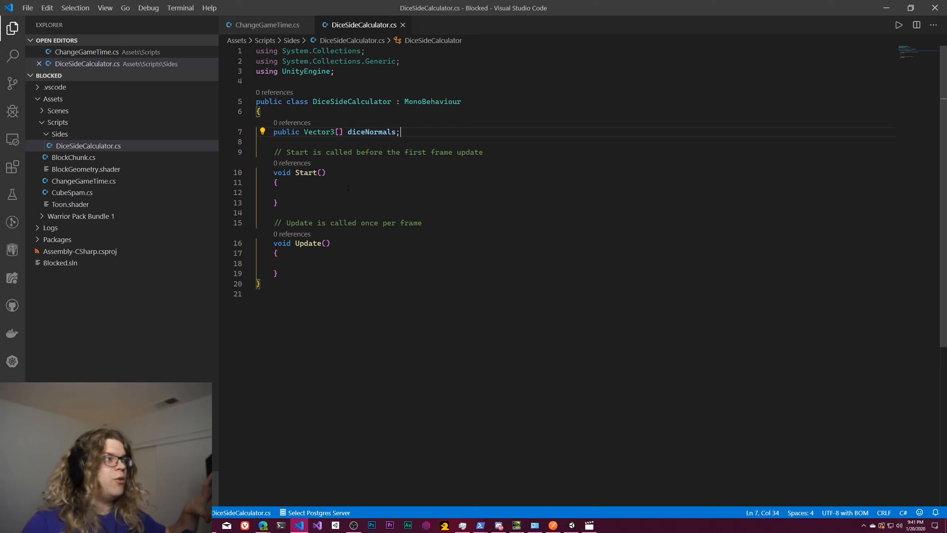
# Add a private MeshFilter filter field and a [RequireComponent(typeof(MeshFilter))] attribute, then save
pyautogui.write('p')
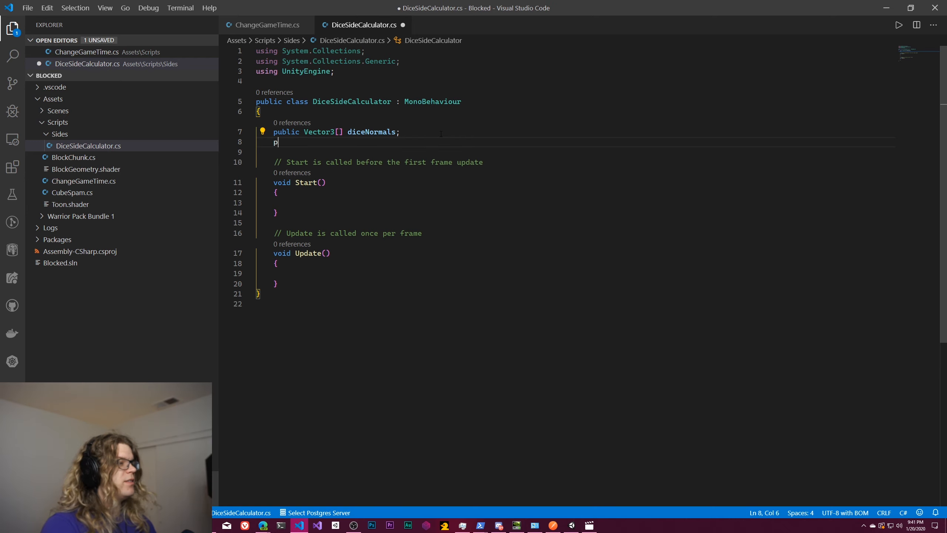
pyautogui.write('rivate MeshFilter')
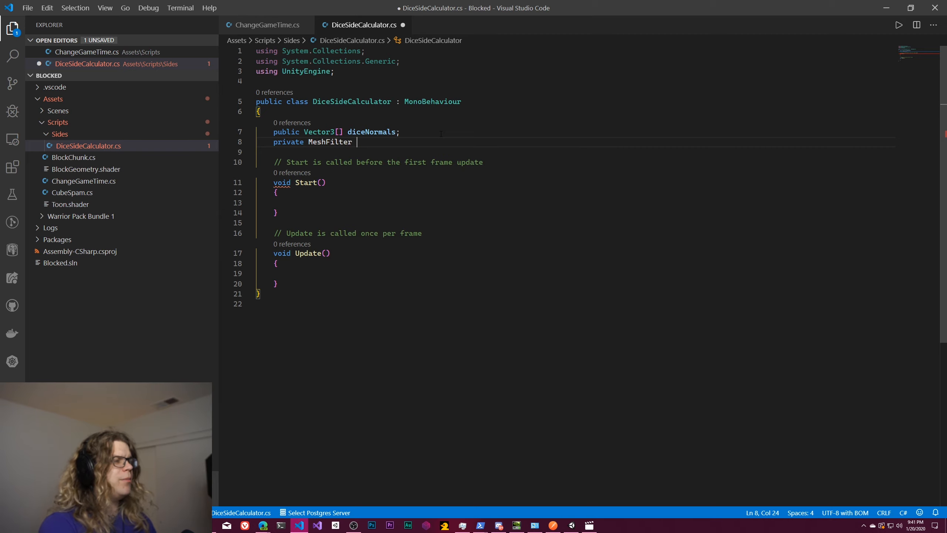
pyautogui.write('filter;')
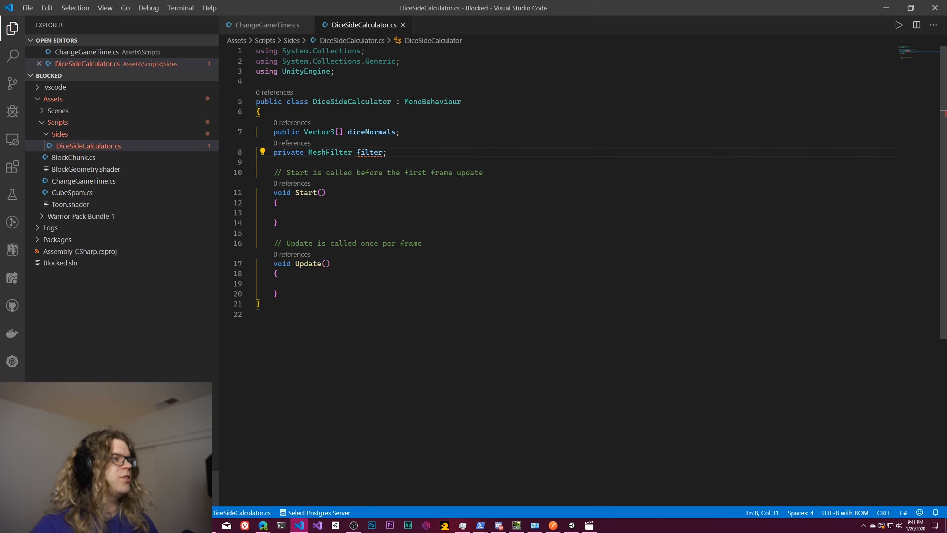
pyautogui.write('[]')
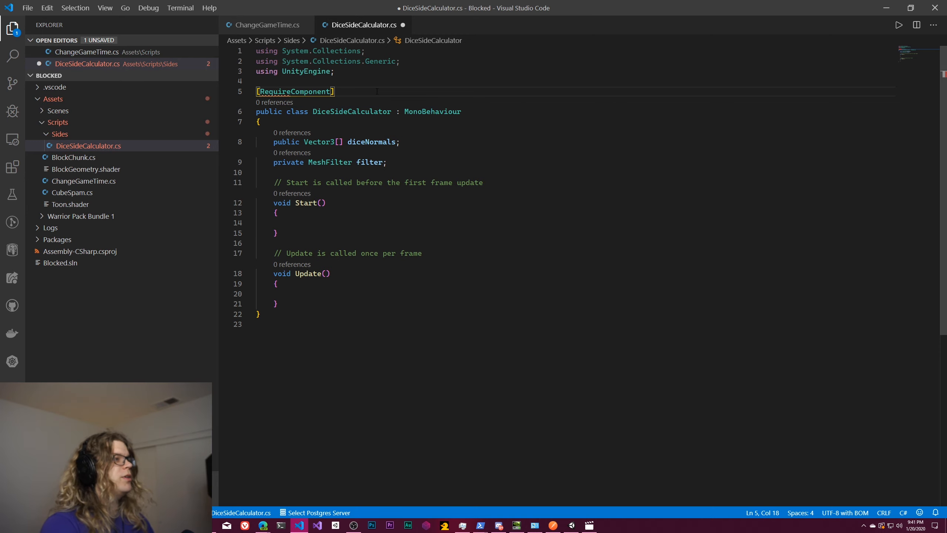
pyautogui.write('(typeof')
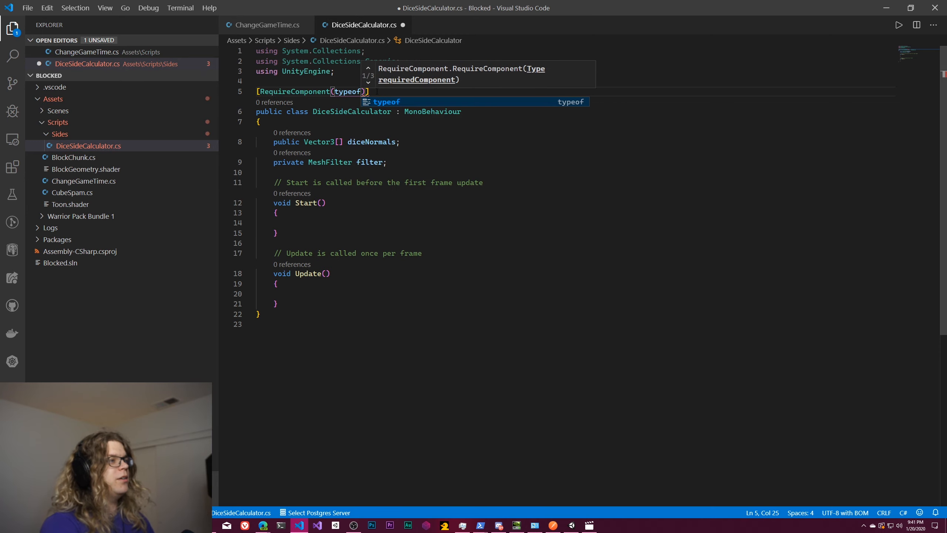
pyautogui.write('MeshFilter')
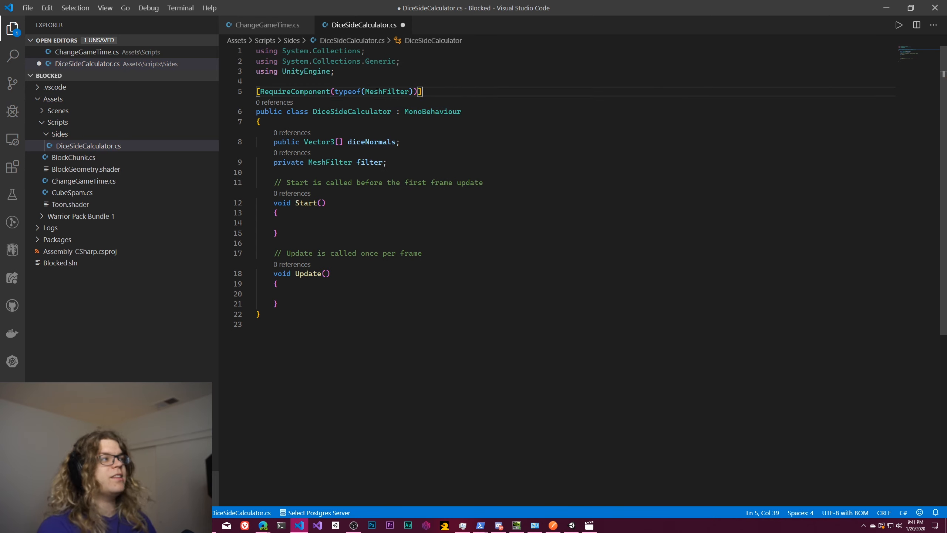
pyautogui.press('ctrl+s')
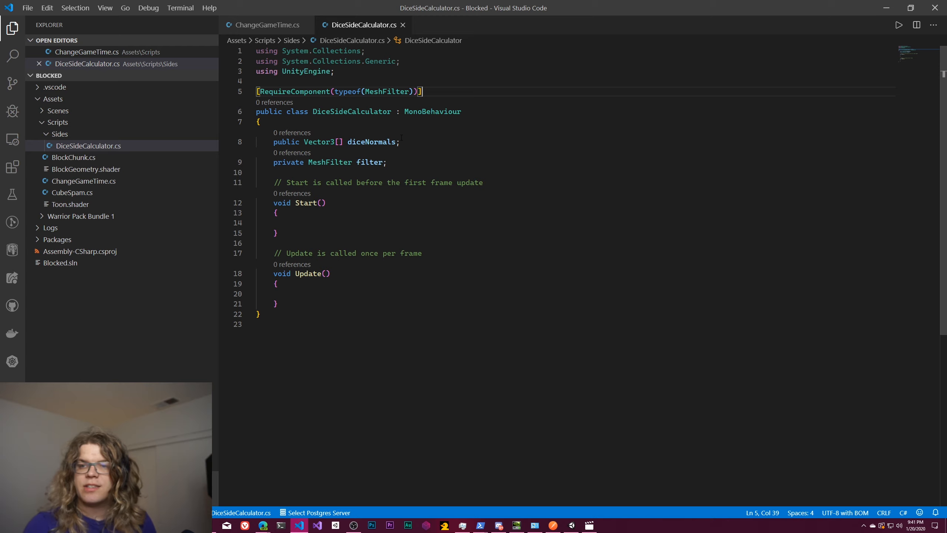
# In Start, get the MeshFilter component and call CalculateNormals(filter.mesh)
pyautogui.click(292, 222)
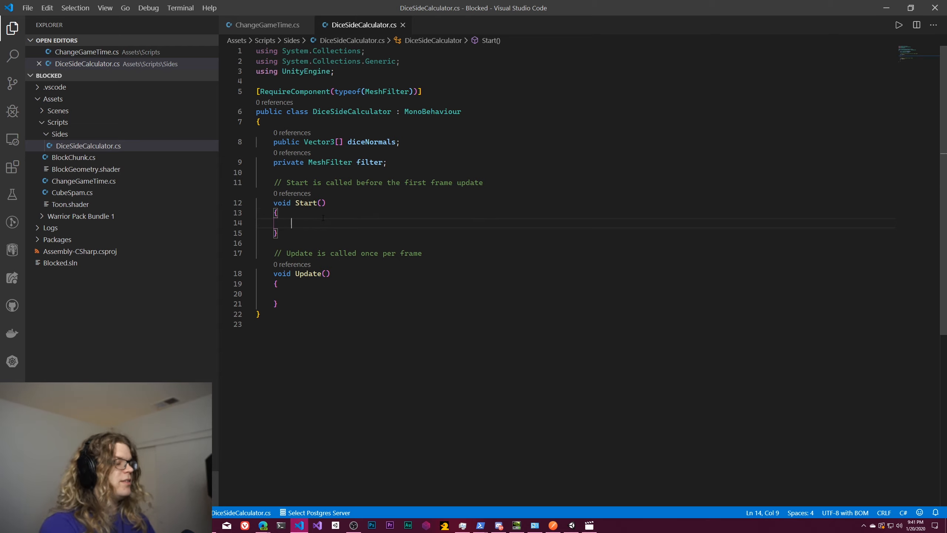
pyautogui.write('filter = Getco')
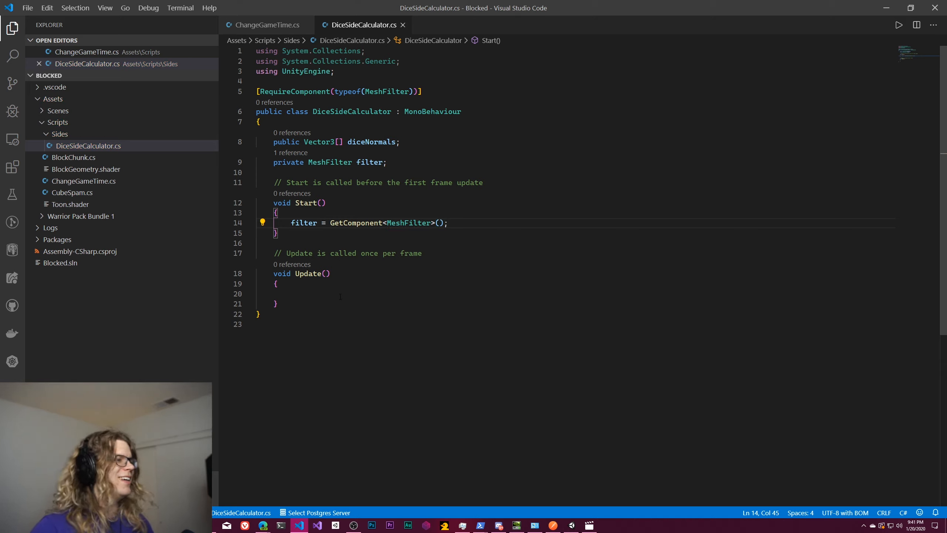
pyautogui.click(278, 294)
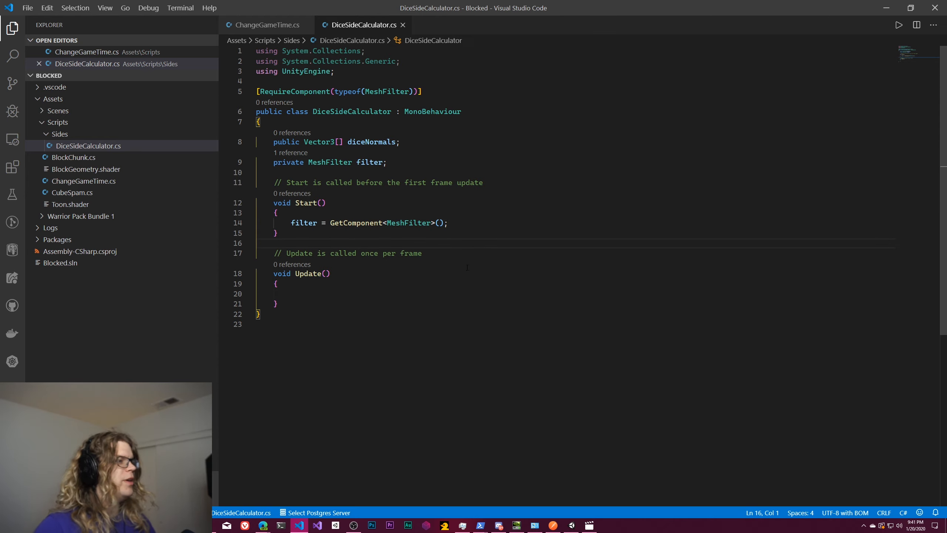
pyautogui.press('enter')
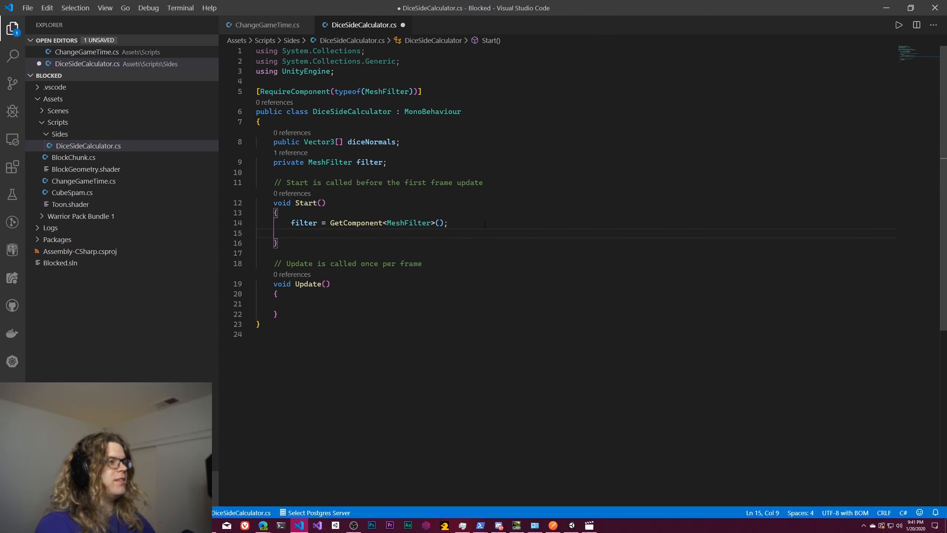
pyautogui.write('Calculate')
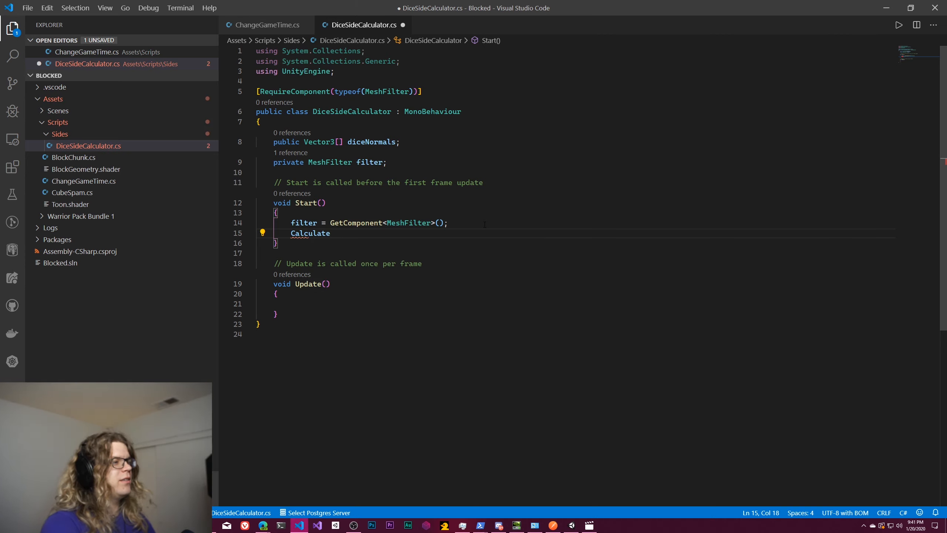
pyautogui.write('Normals();')
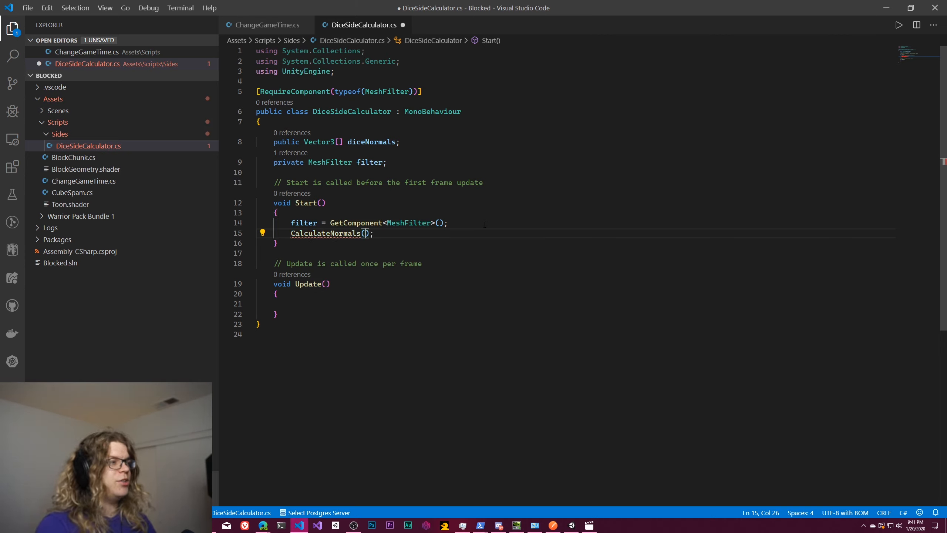
pyautogui.write('filter.')
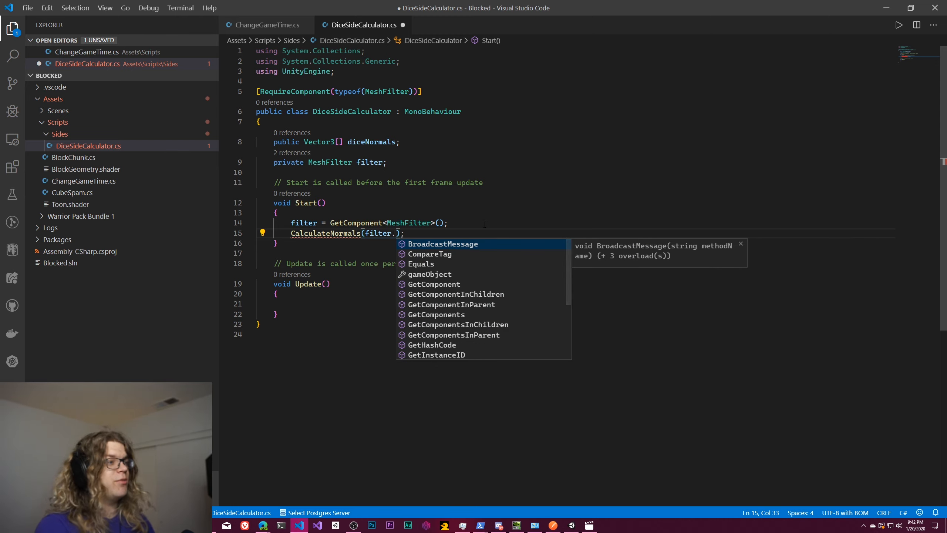
pyautogui.write('mesh')
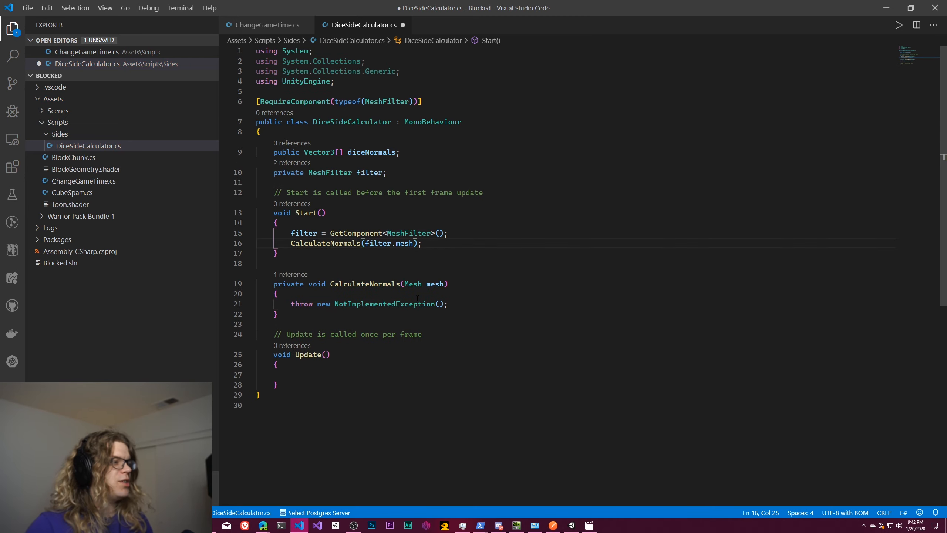
# Assign the result to diceNormals and generate a CalculateNormals stub returning Vector3[]
pyautogui.doubleClick(325, 242)
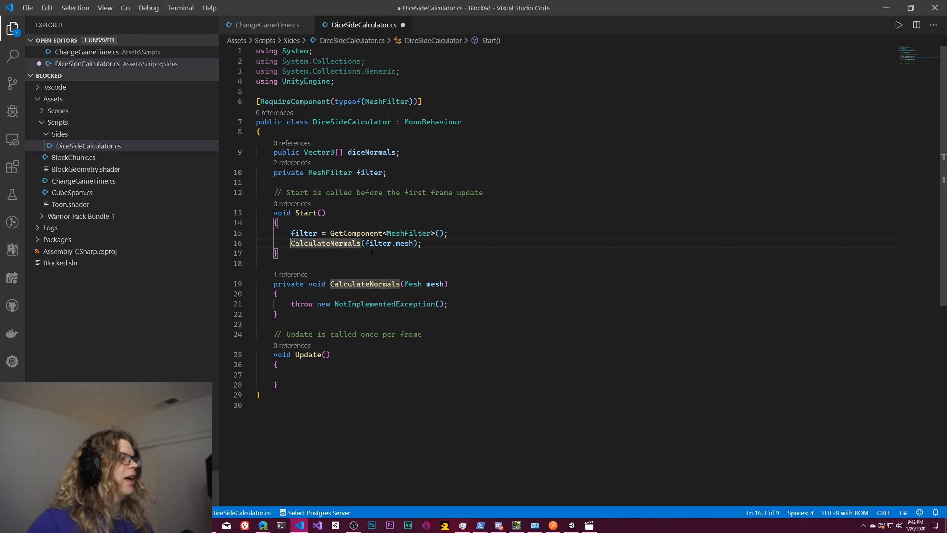
pyautogui.write('diceNormals =')
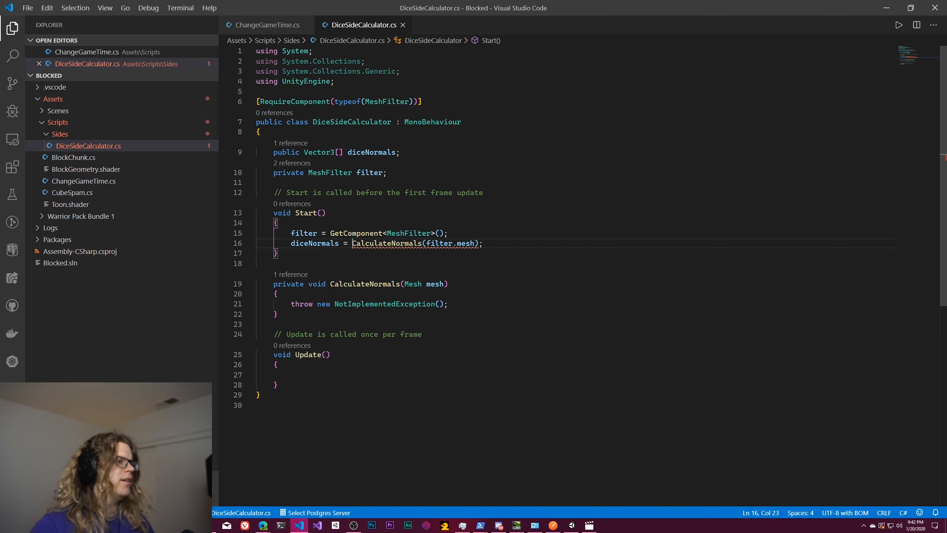
pyautogui.write('Vector3[')
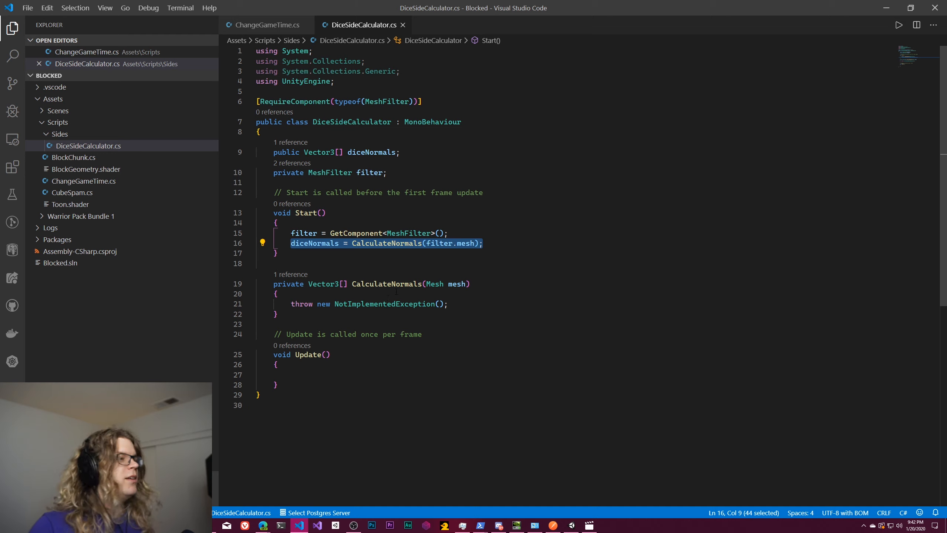
pyautogui.click(369, 304)
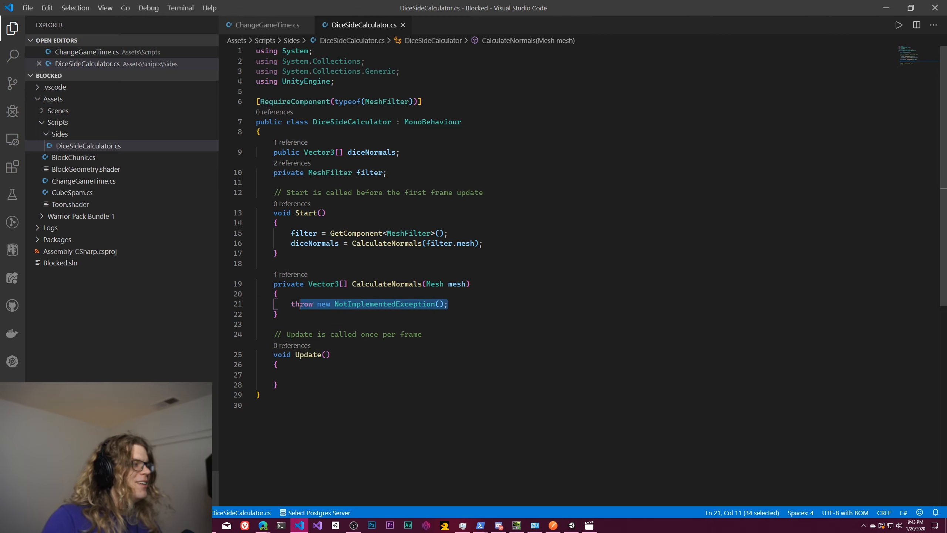
# Make CalculateNormals return mesh.normals instead of assigning diceNormals, and save the script
pyautogui.write('mesh.')
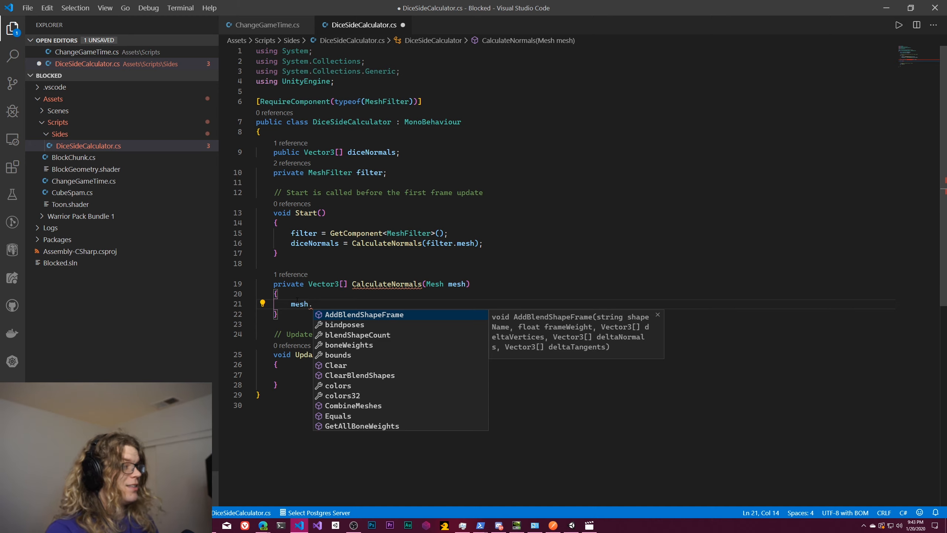
pyautogui.write('vertices')
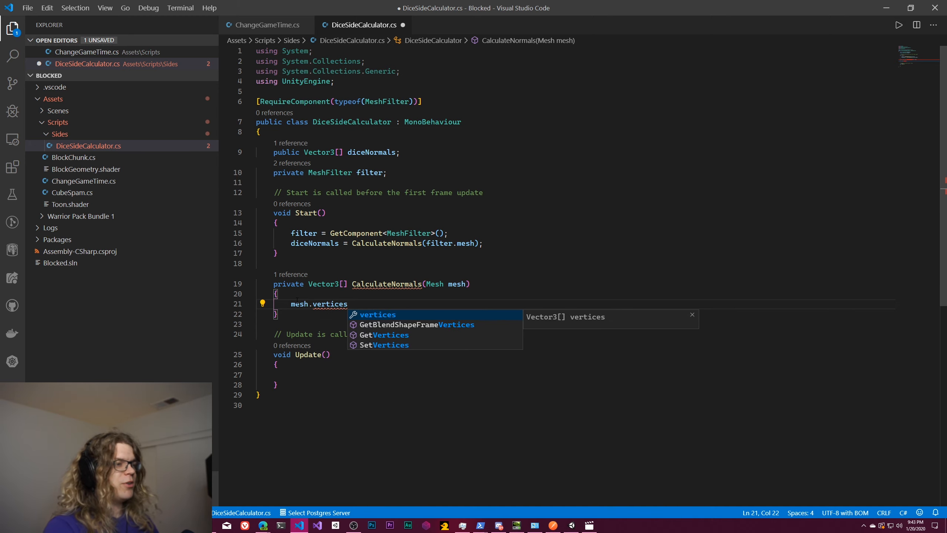
pyautogui.press('Backspace')
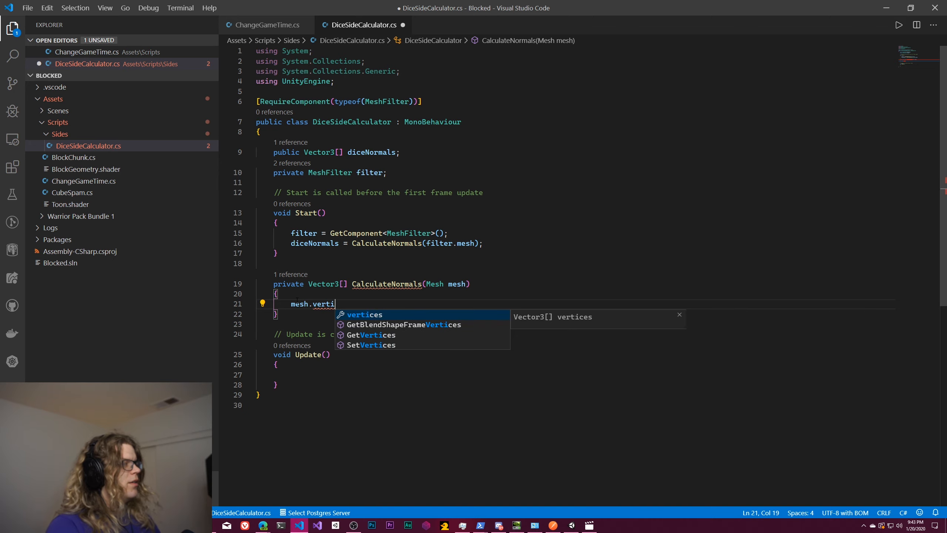
pyautogui.write('normals')
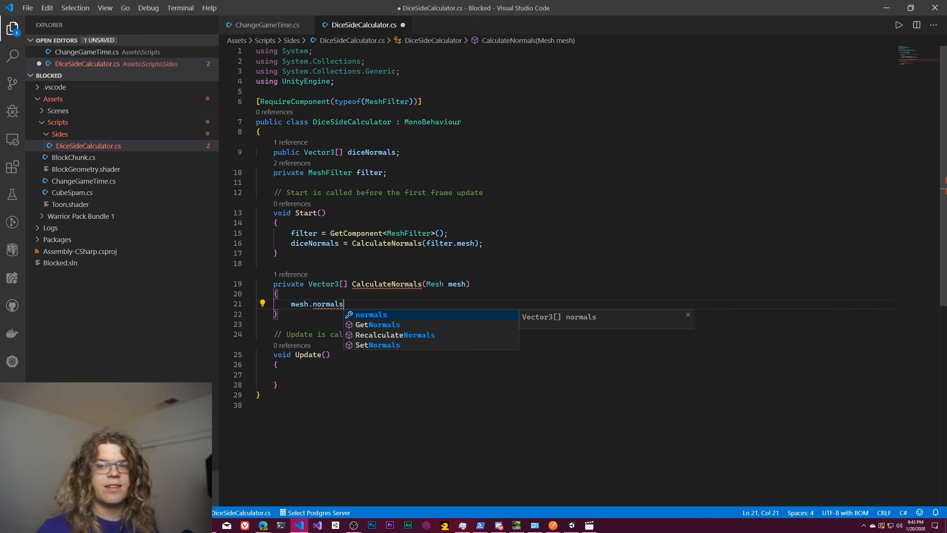
pyautogui.press('backspace')
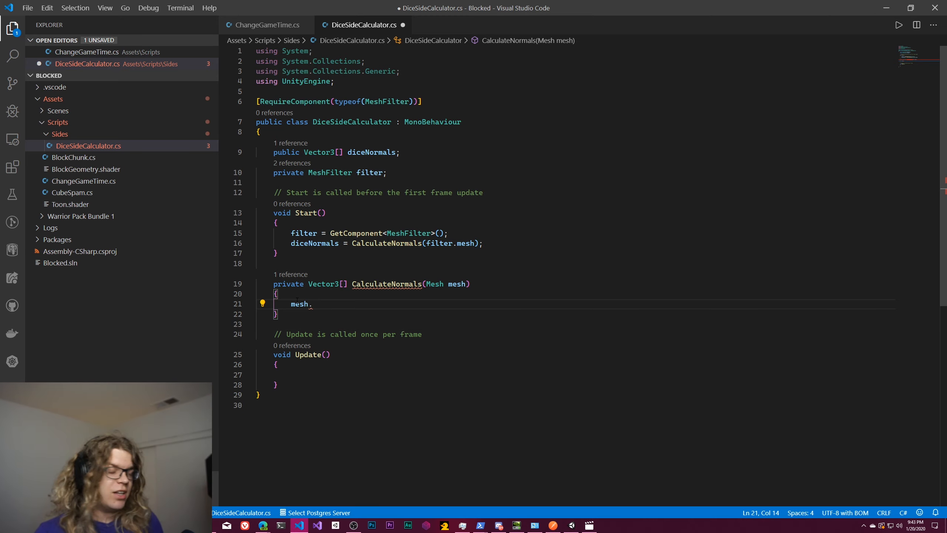
pyautogui.write('po')
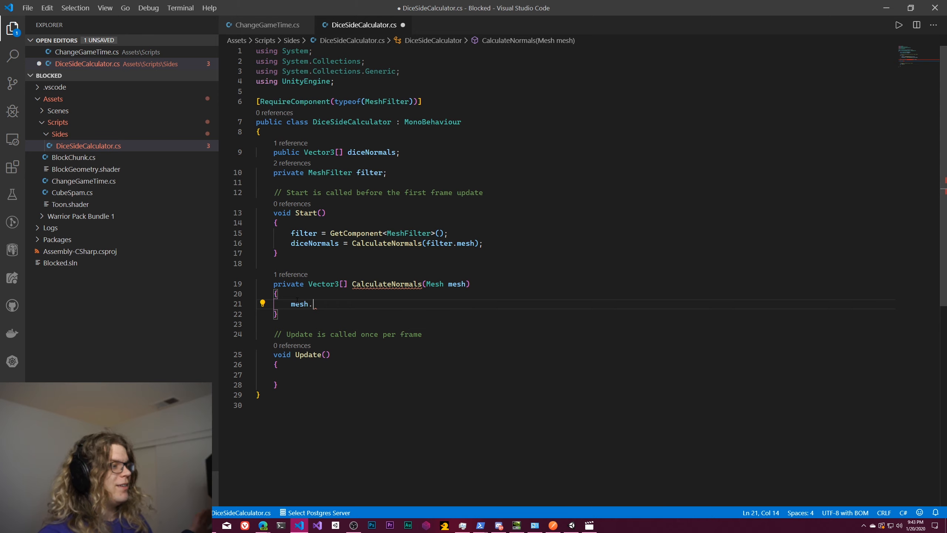
pyautogui.write('.')
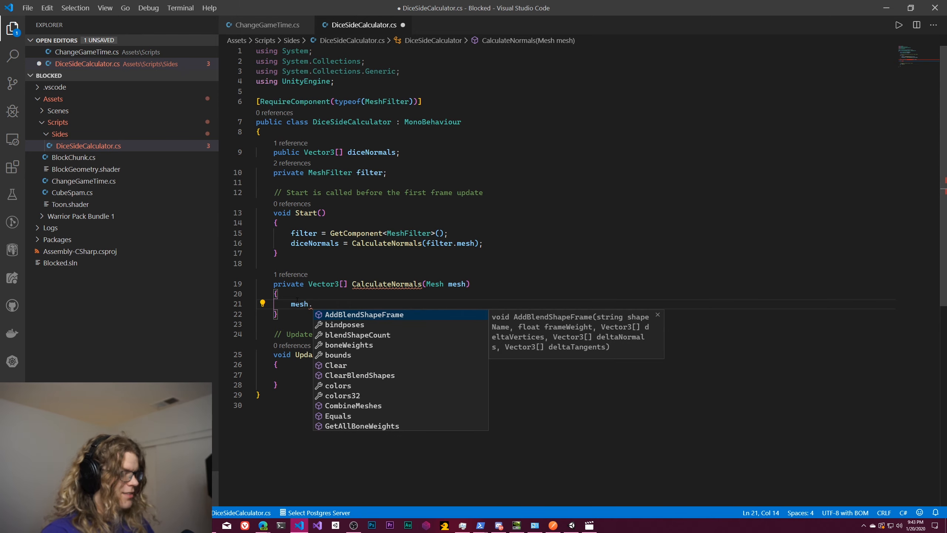
pyautogui.write('normals;')
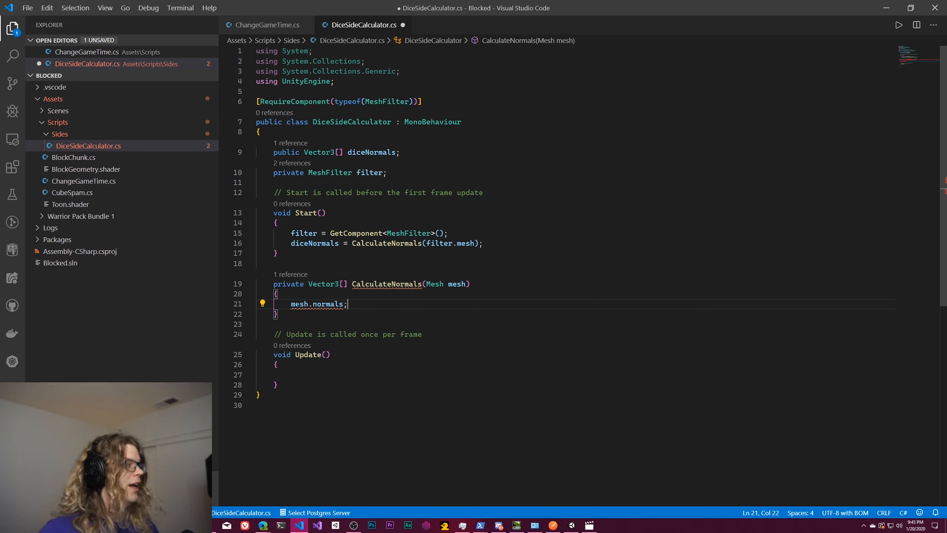
pyautogui.write('dice_')
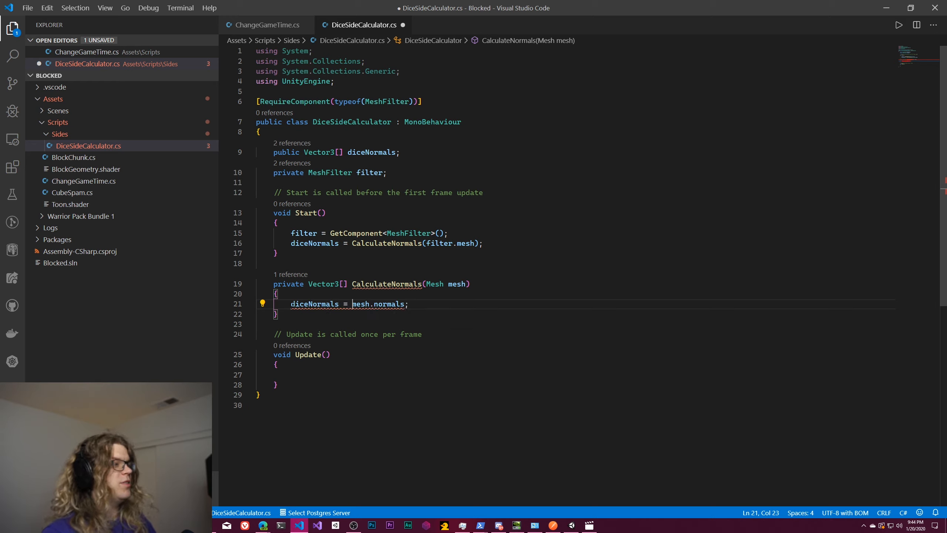
pyautogui.press('ctrl+s')
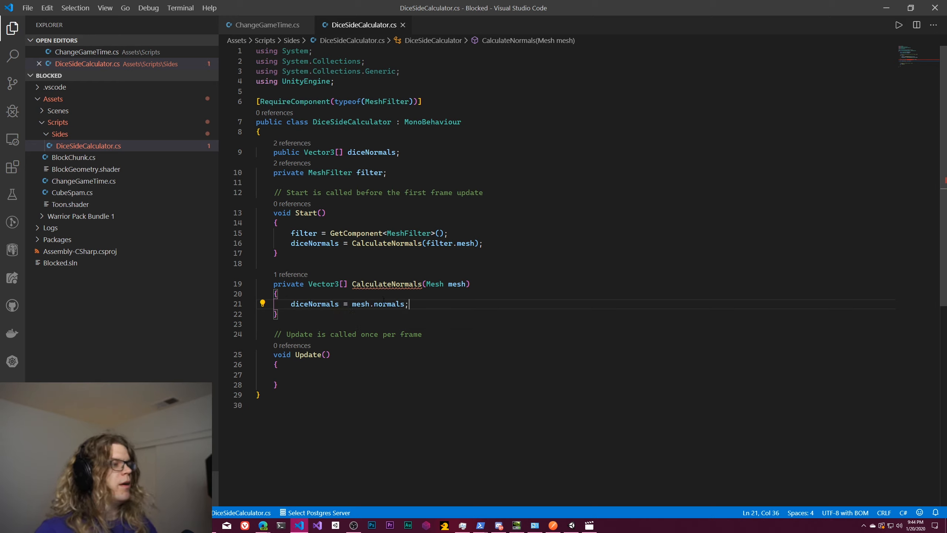
pyautogui.moveTo(390, 304)
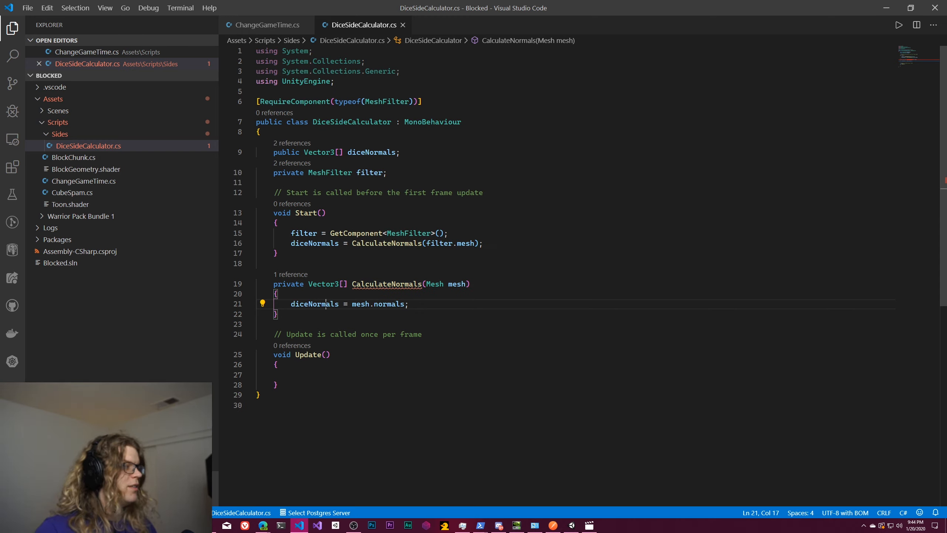
pyautogui.write('return')
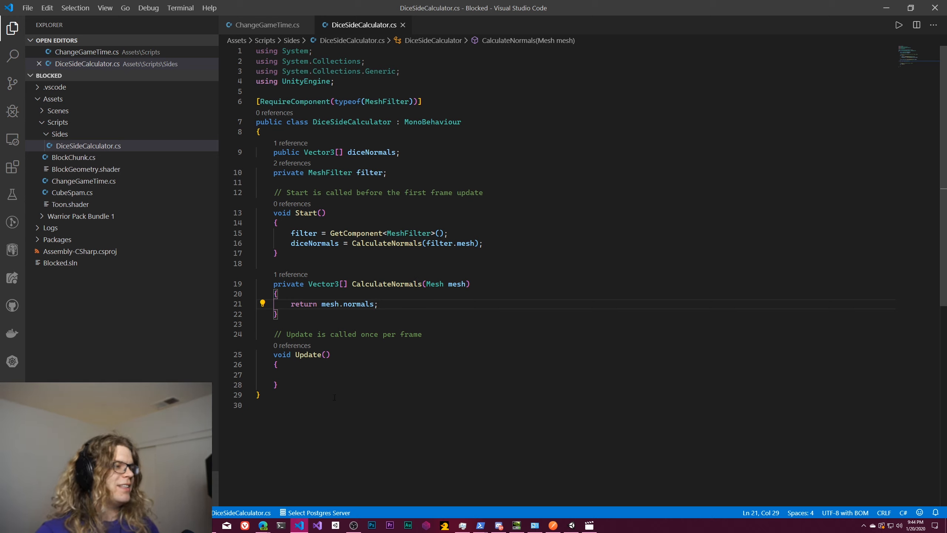
pyautogui.moveTo(573, 525)
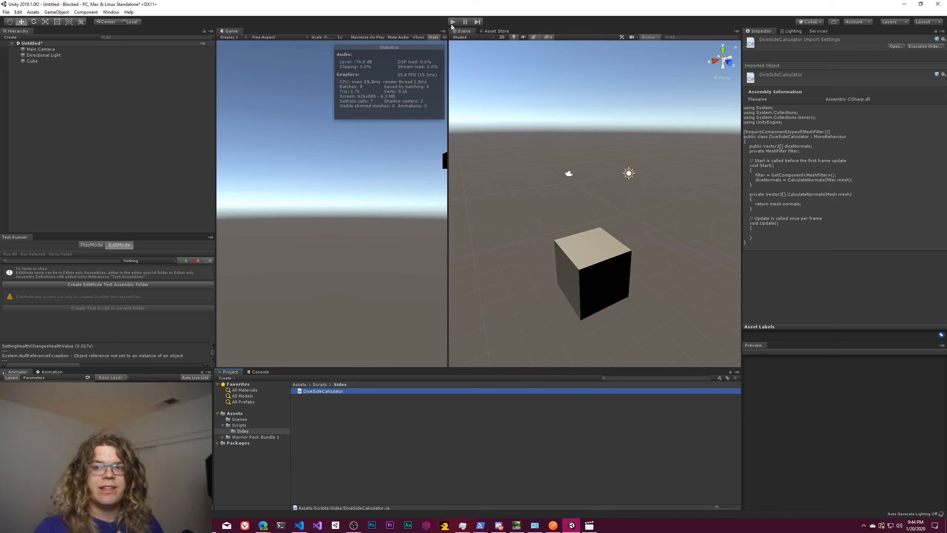
# Run the scene, select the Cube and view its 24-element Dice Normals array in the Inspector
pyautogui.click(452, 21)
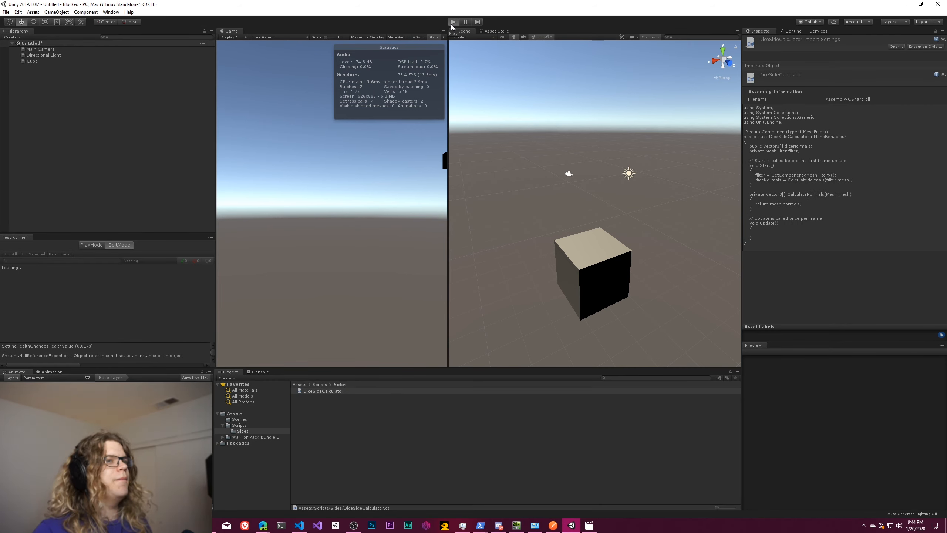
pyautogui.click(452, 21)
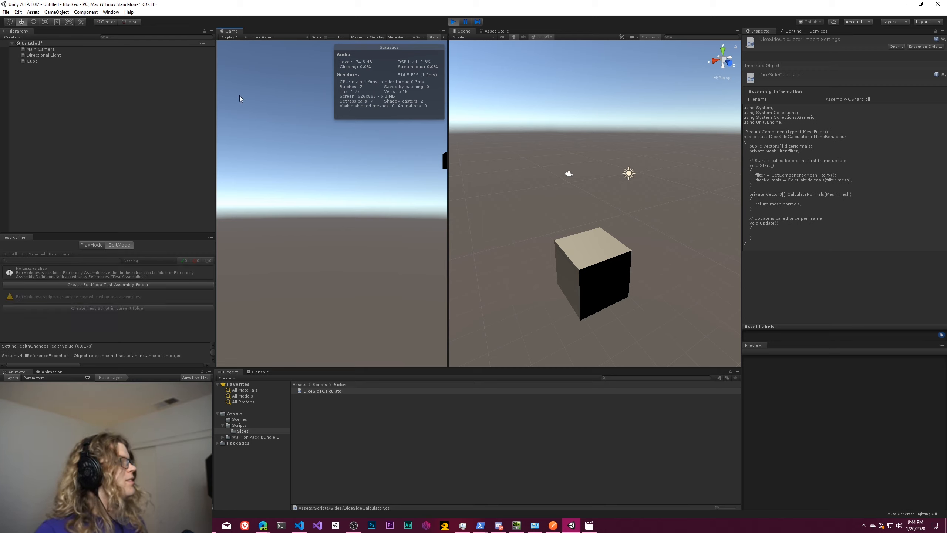
pyautogui.click(453, 22)
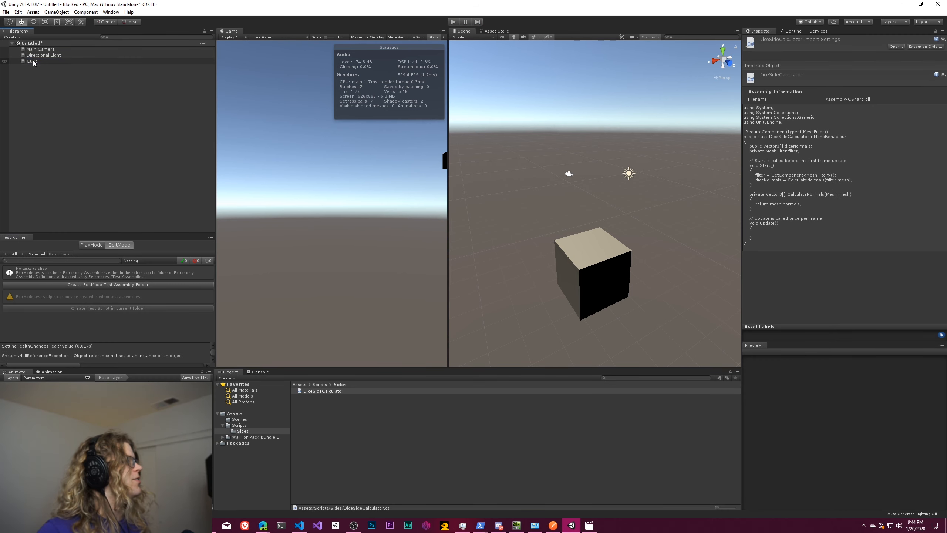
pyautogui.click(31, 61)
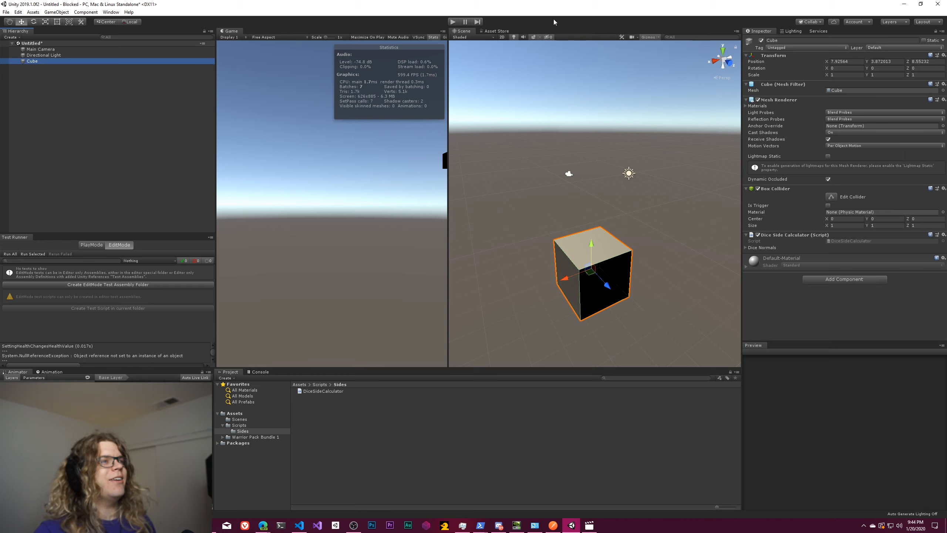
pyautogui.click(749, 248)
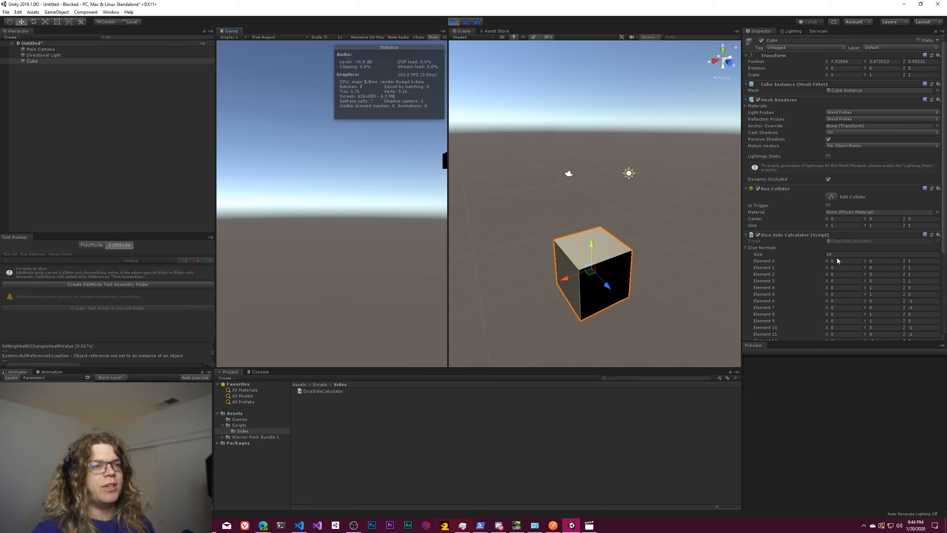
pyautogui.scroll(-3)
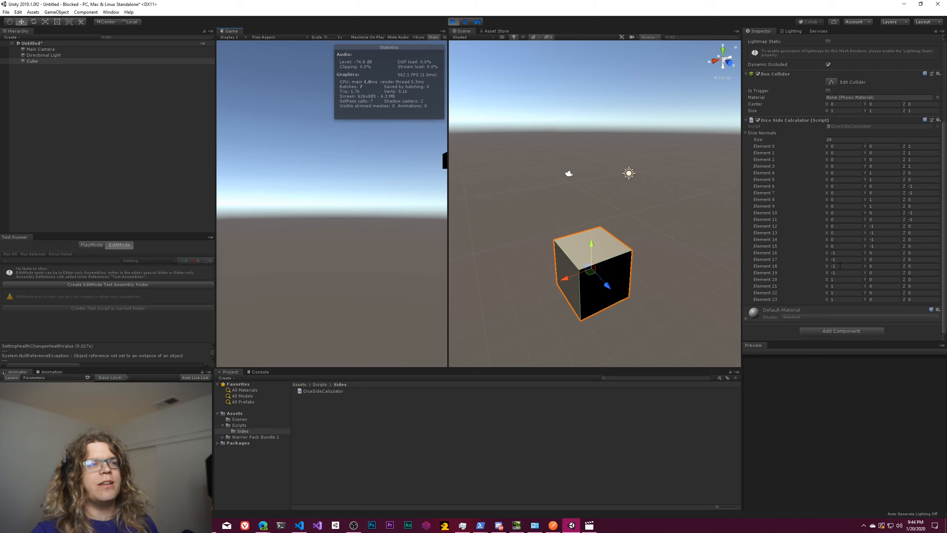
pyautogui.moveTo(634, 248)
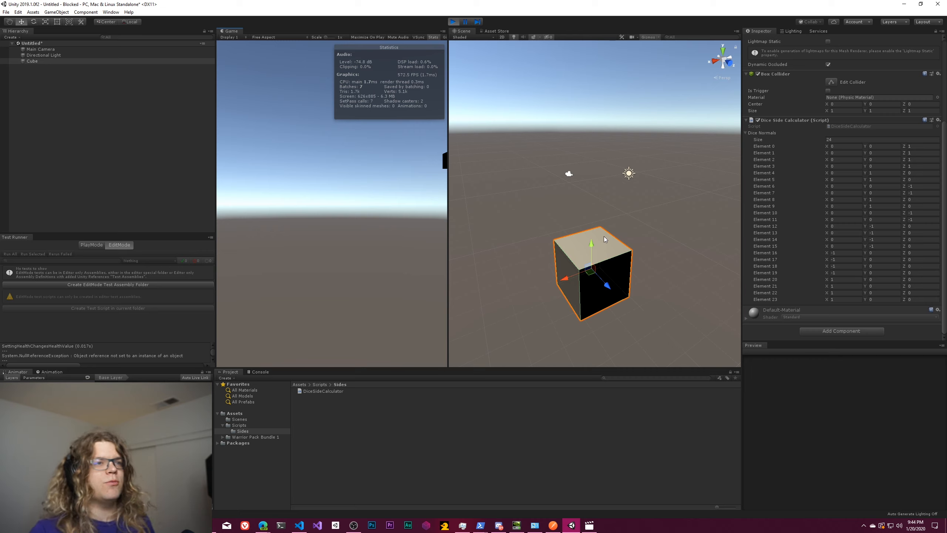
pyautogui.moveTo(550, 165)
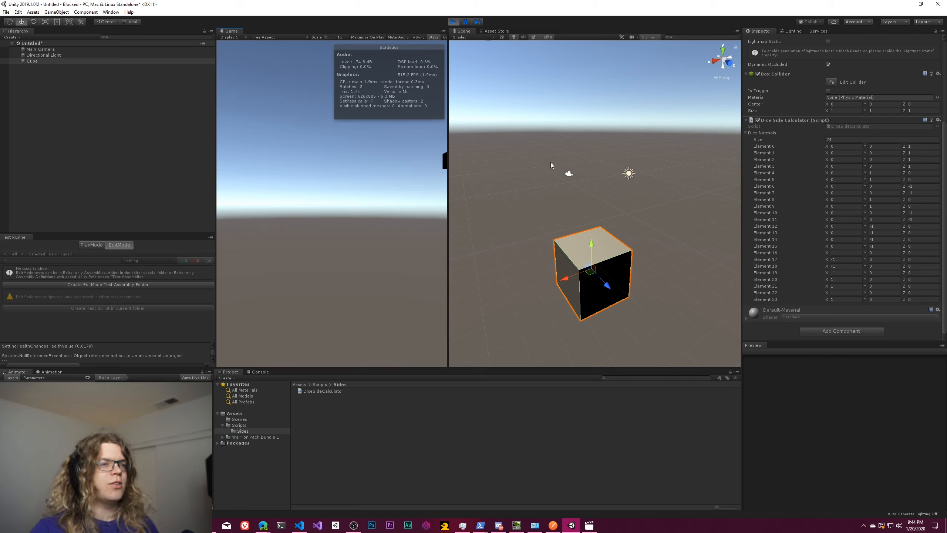
pyautogui.moveTo(784, 340)
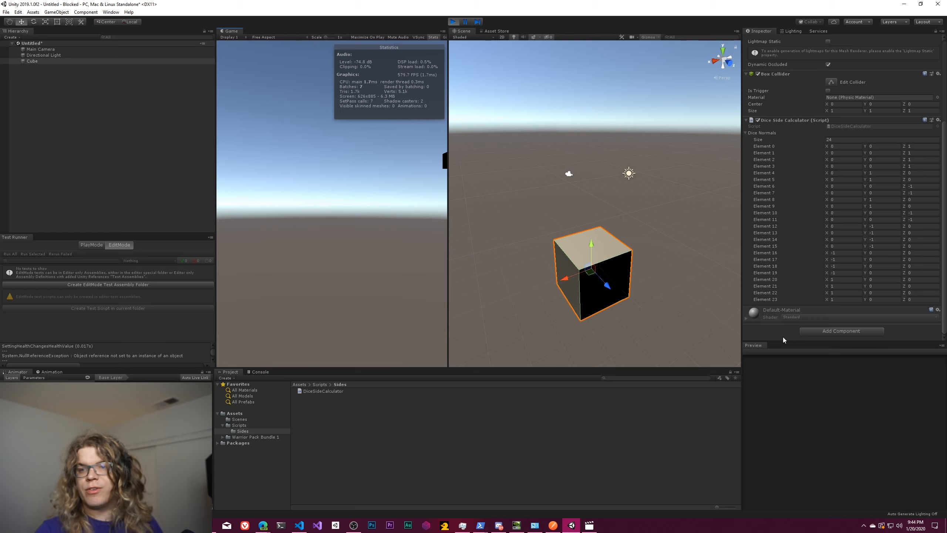
pyautogui.moveTo(640, 284)
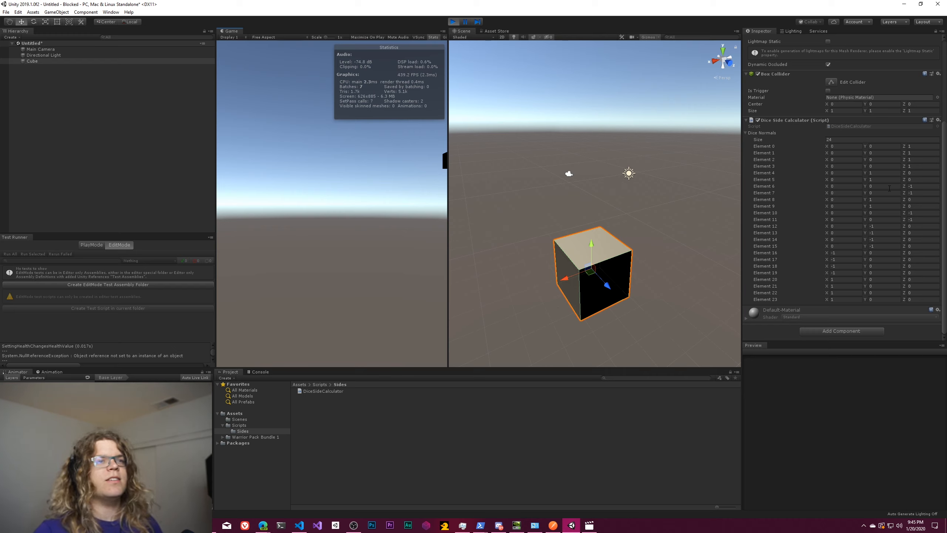
pyautogui.moveTo(669, 509)
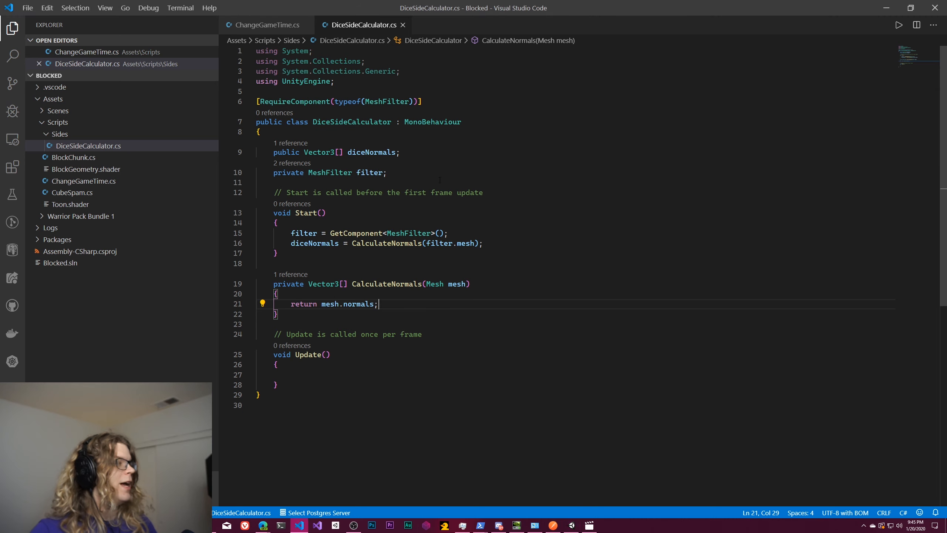
# Return mesh.normals.Distinct().ToArray() with System.Linq imported, and save
pyautogui.write('.')
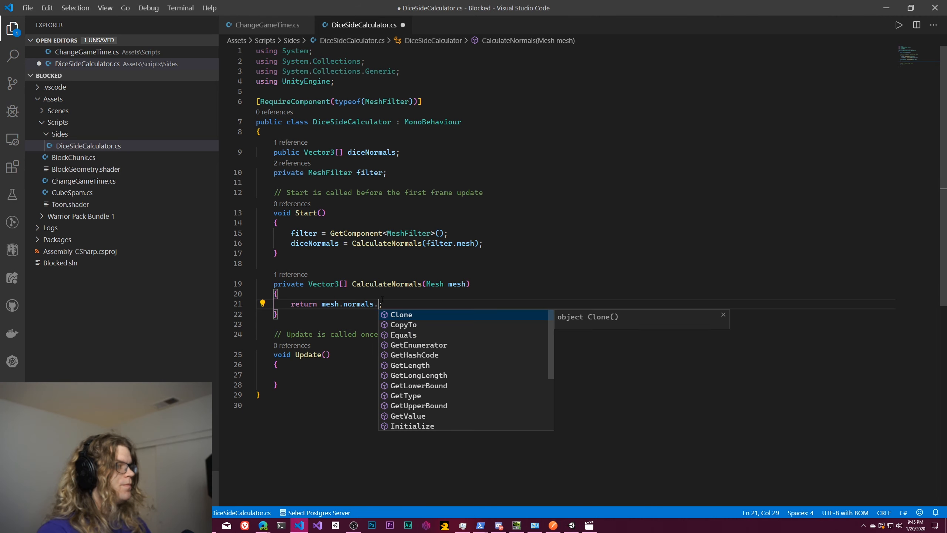
pyautogui.write('Dis')
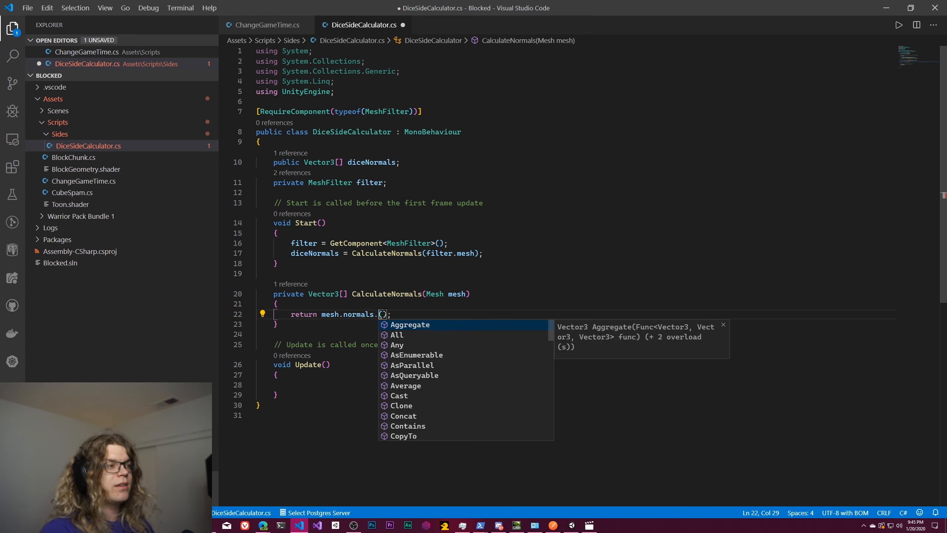
pyautogui.scroll(-3)
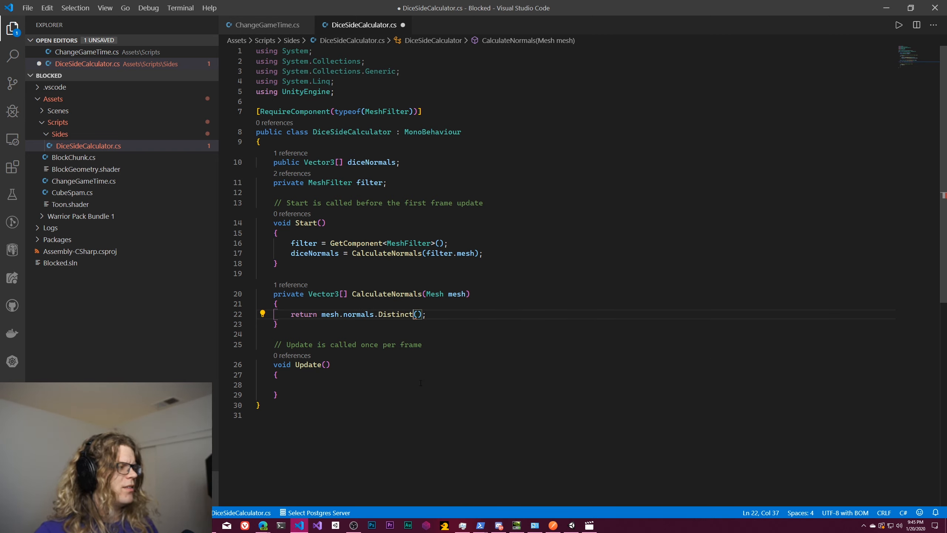
pyautogui.moveTo(399, 314)
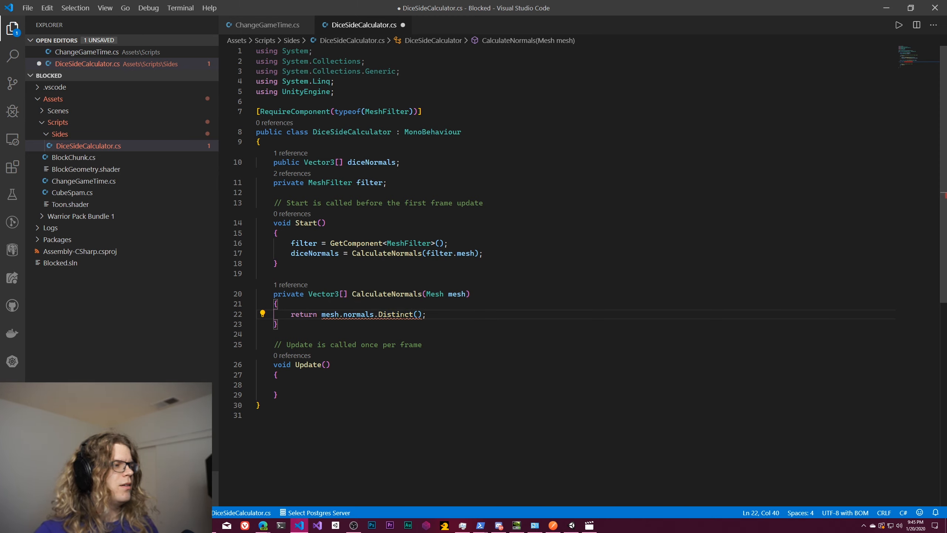
pyautogui.write('.ToArray(')
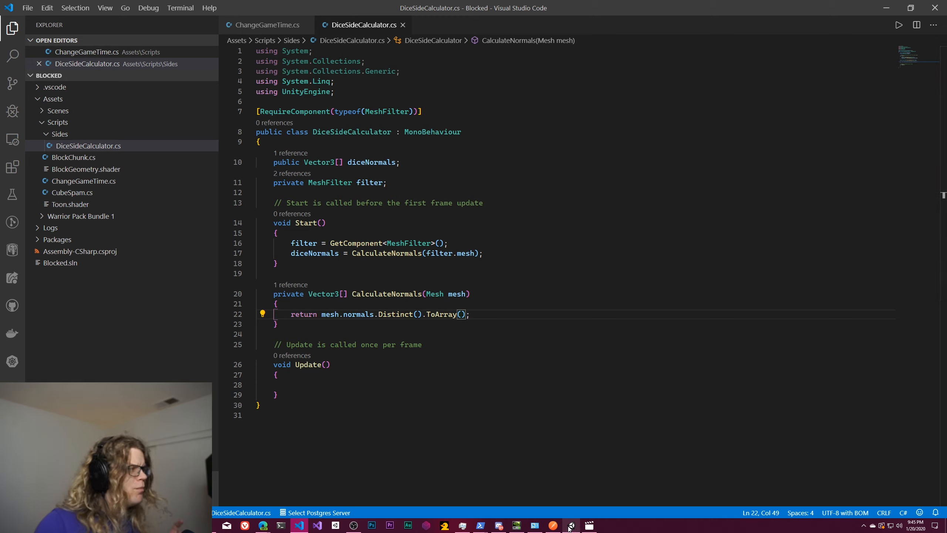
pyautogui.moveTo(570, 524)
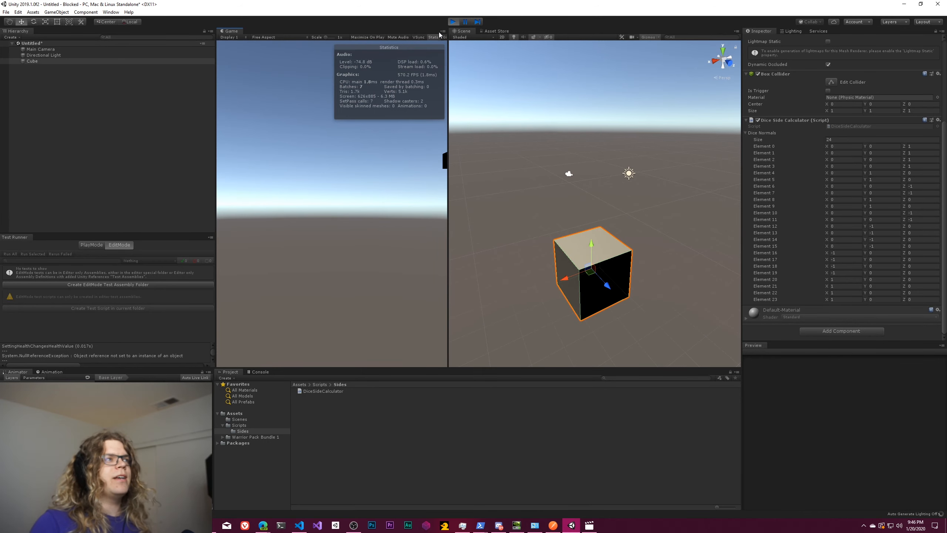
# Restart Play mode and confirm the cube's Dice Normals array now holds six distinct normals
pyautogui.click(452, 21)
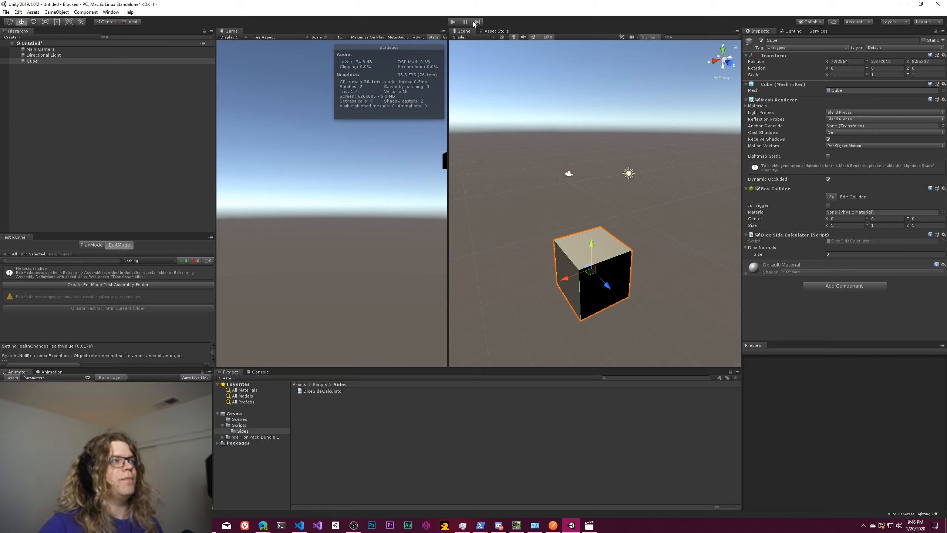
pyautogui.moveTo(476, 22)
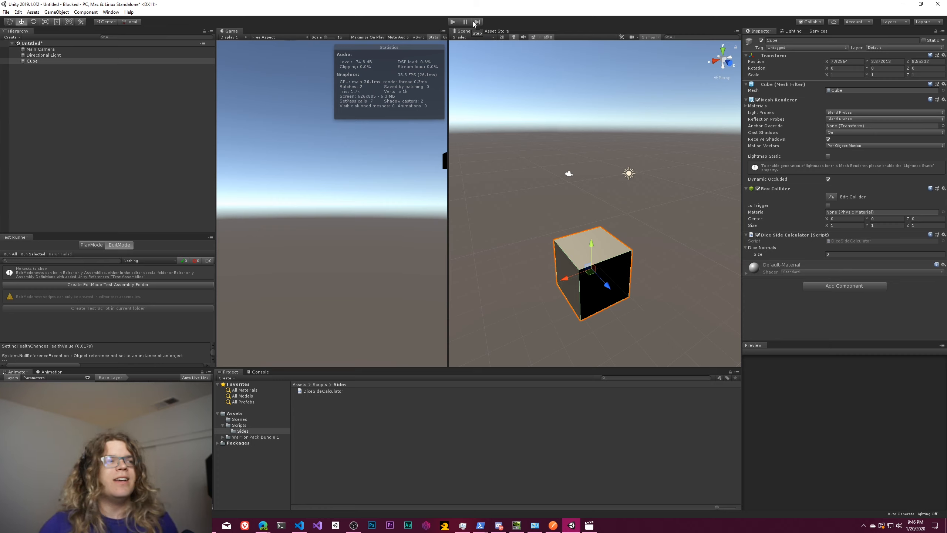
pyautogui.click(452, 21)
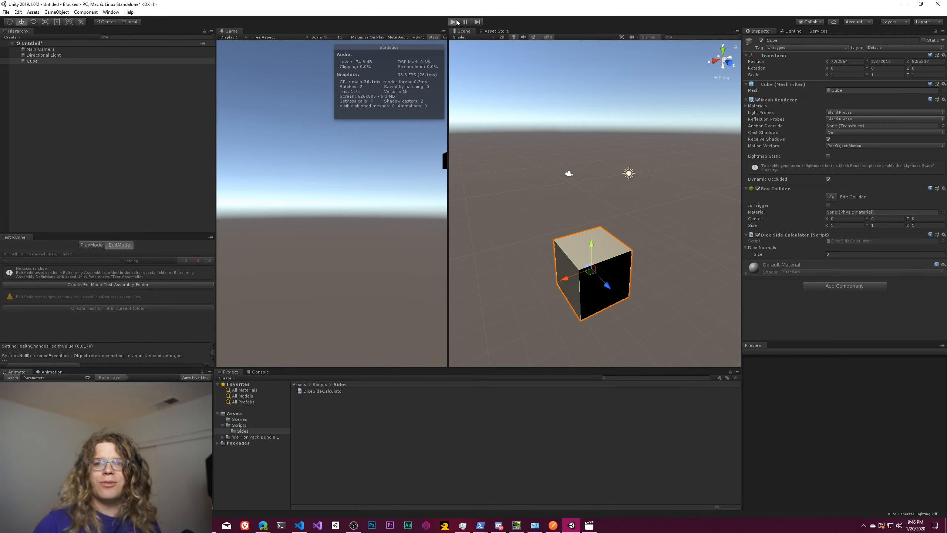
pyautogui.click(452, 22)
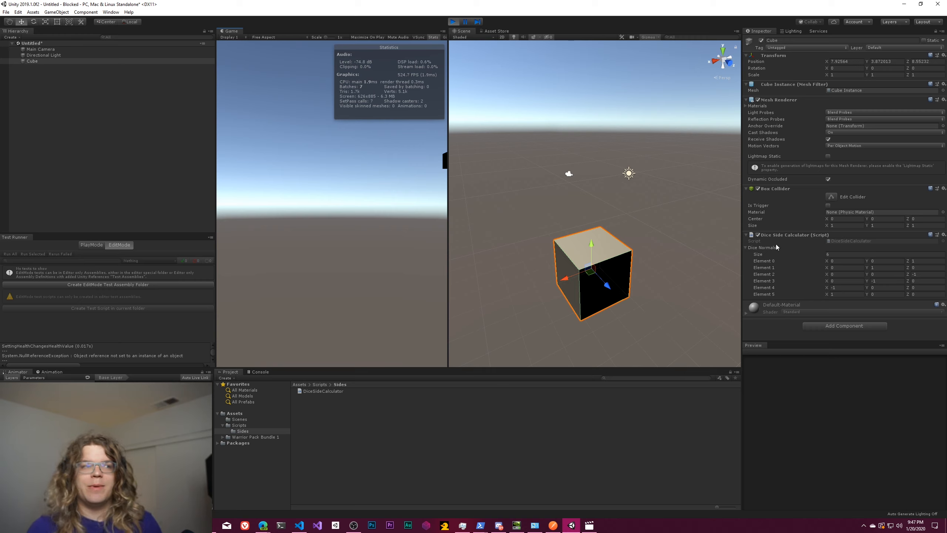
# Stop Play, remove the Cube and add a Cylinder carrying the Dice Side Calculator component
pyautogui.click(452, 21)
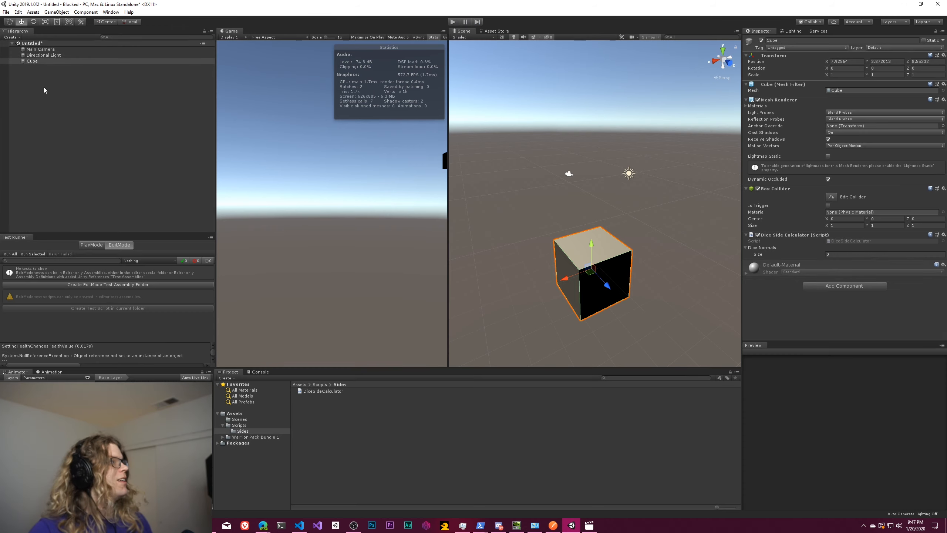
pyautogui.click(31, 60)
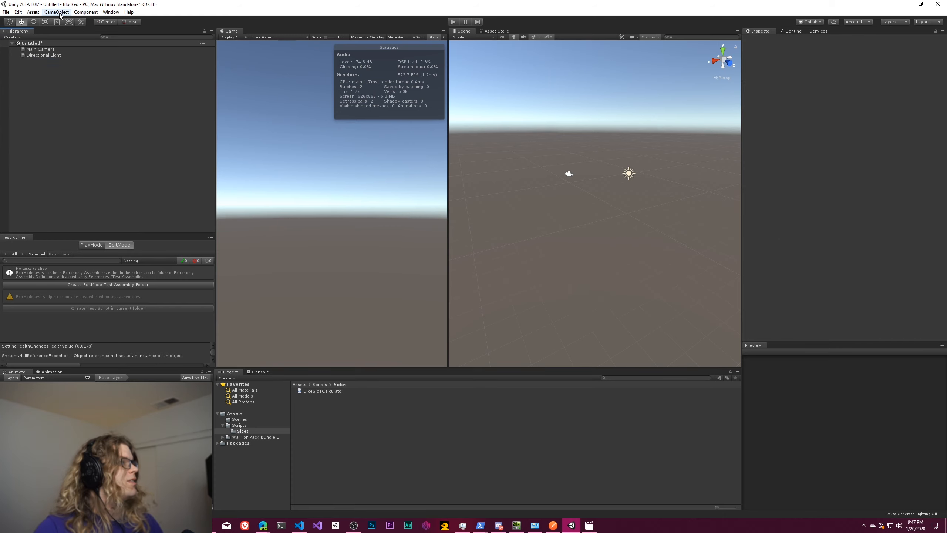
pyautogui.click(56, 12)
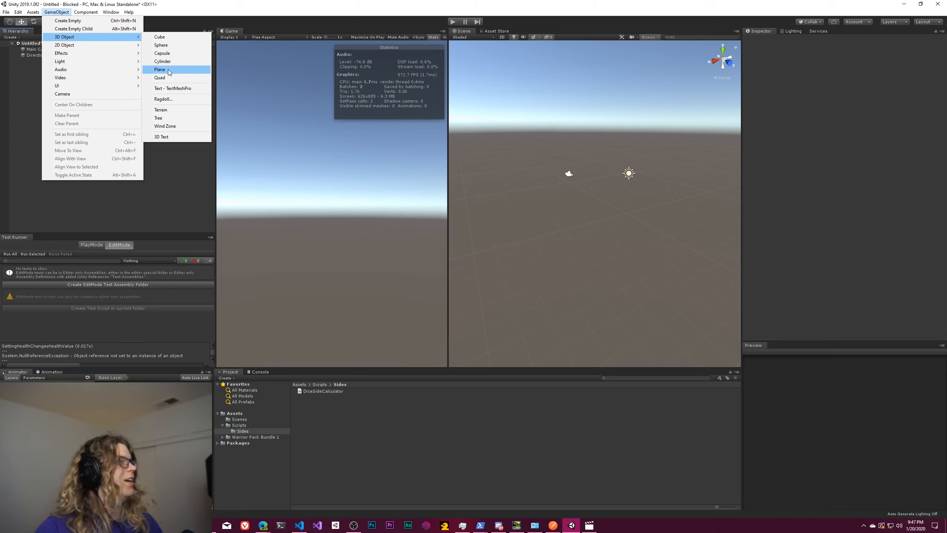
pyautogui.moveTo(162, 60)
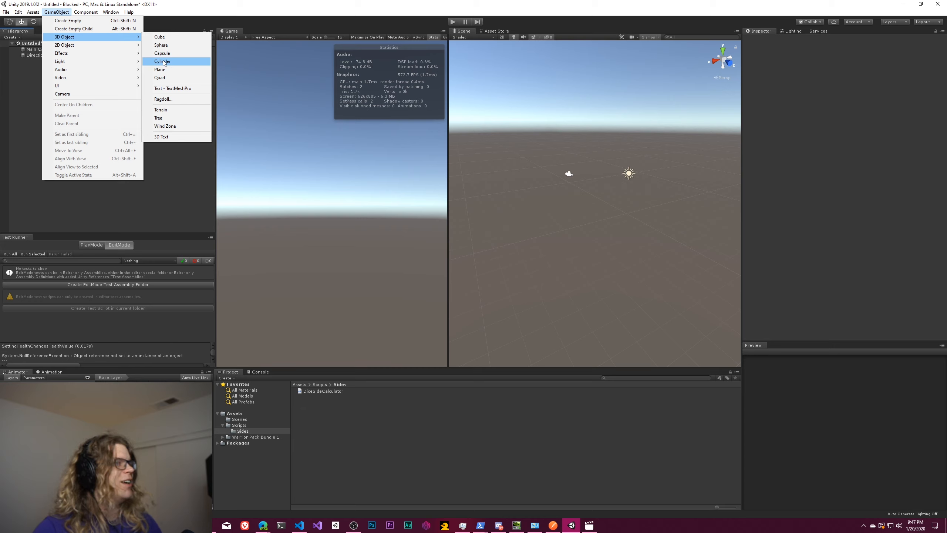
pyautogui.click(162, 61)
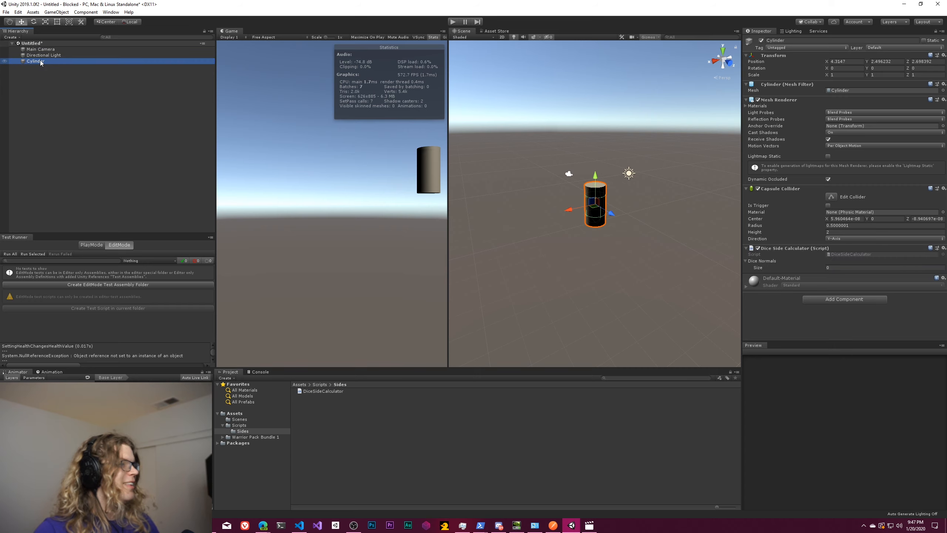
pyautogui.moveTo(626, 185)
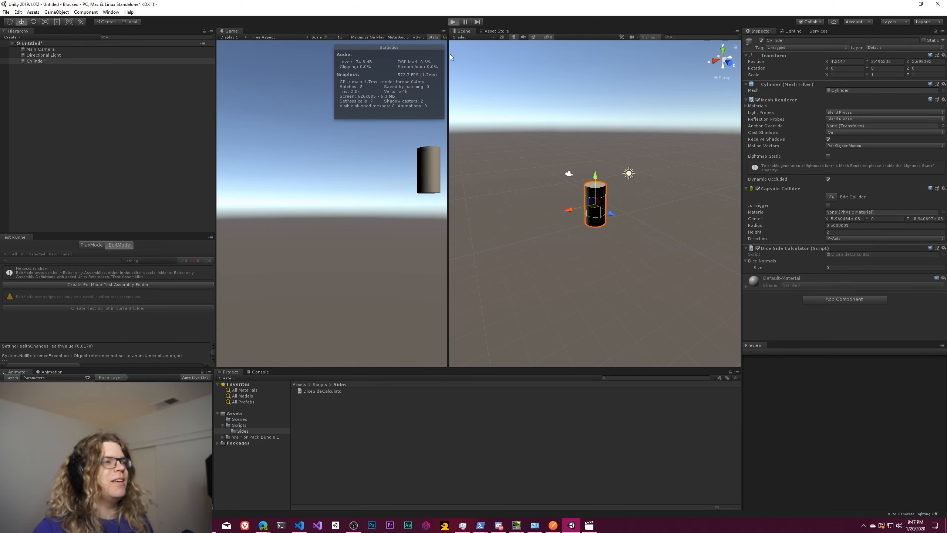
# Run the game and inspect the cylinder's 22-element Dice Normals array in the Inspector
pyautogui.click(452, 22)
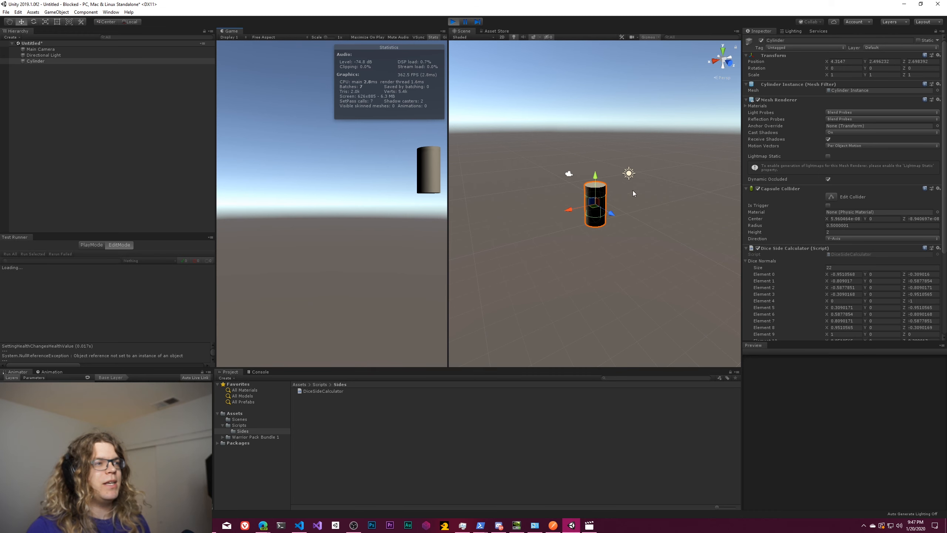
pyautogui.scroll(-3)
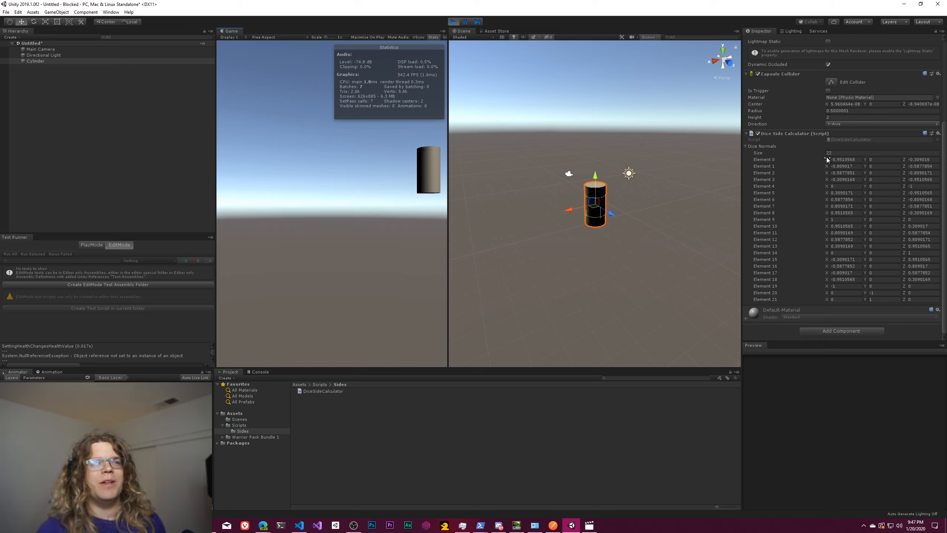
pyautogui.moveTo(646, 193)
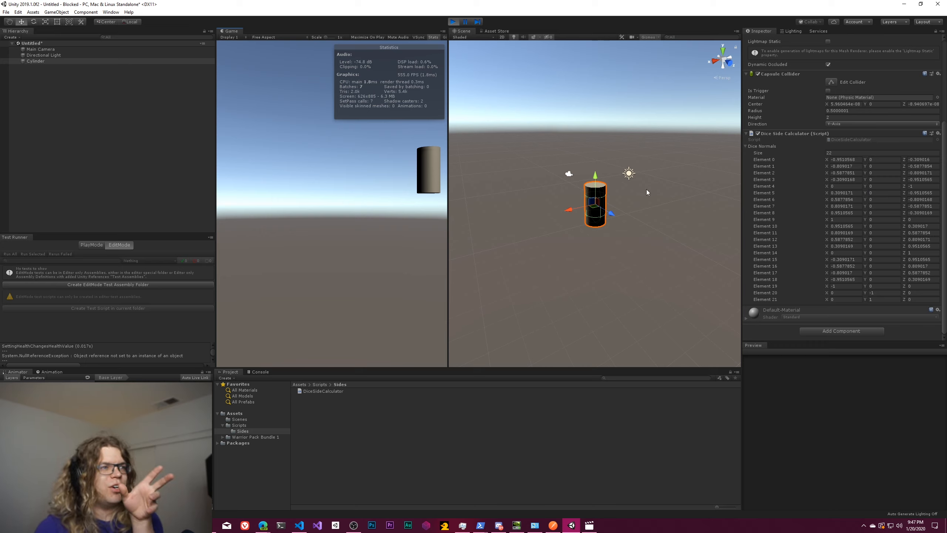
pyautogui.moveTo(611, 224)
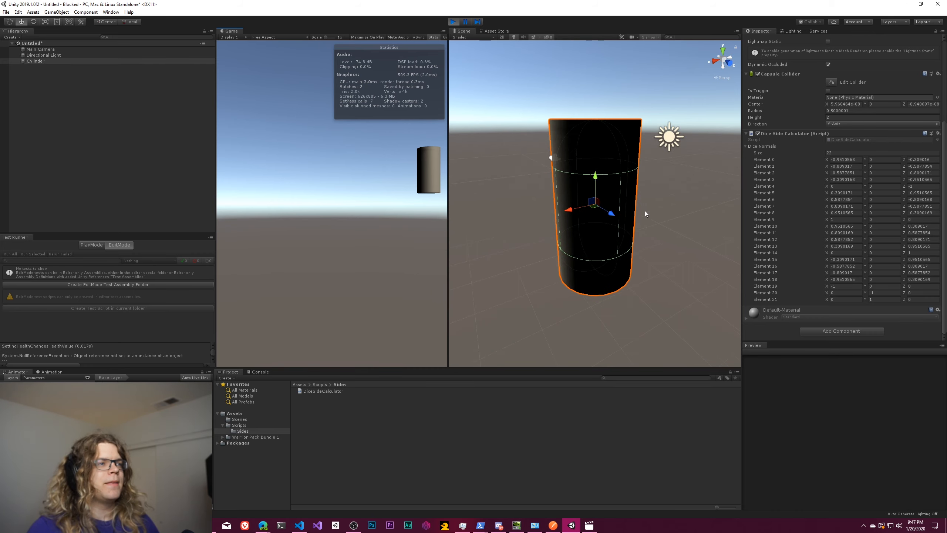
pyautogui.moveTo(669, 255)
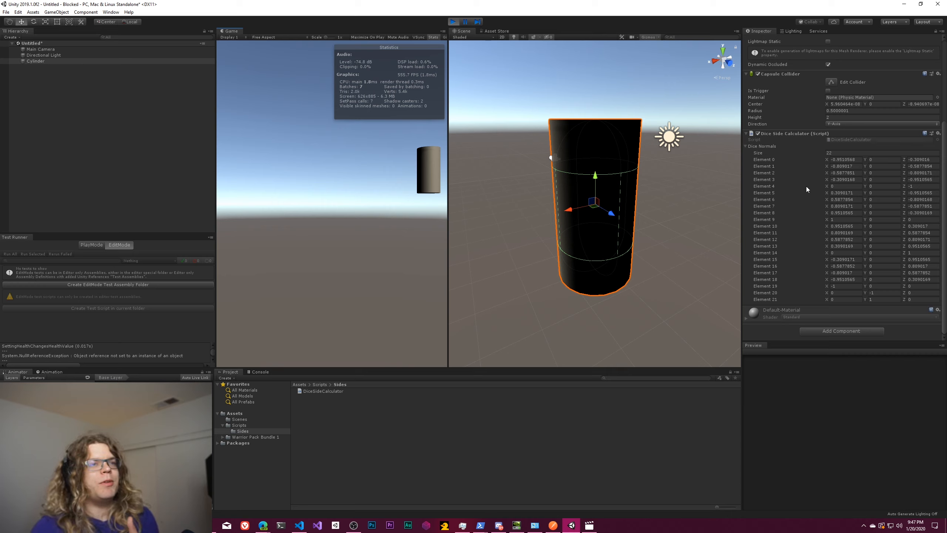
pyautogui.moveTo(814, 238)
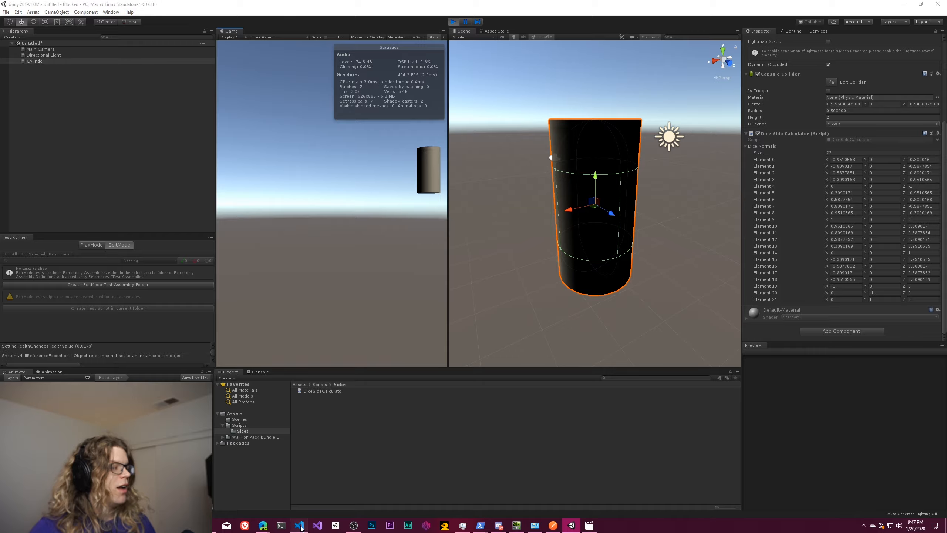
# Return to DiceSideCalculator.cs and place the cursor after the CalculateNormals return line
pyautogui.click(298, 524)
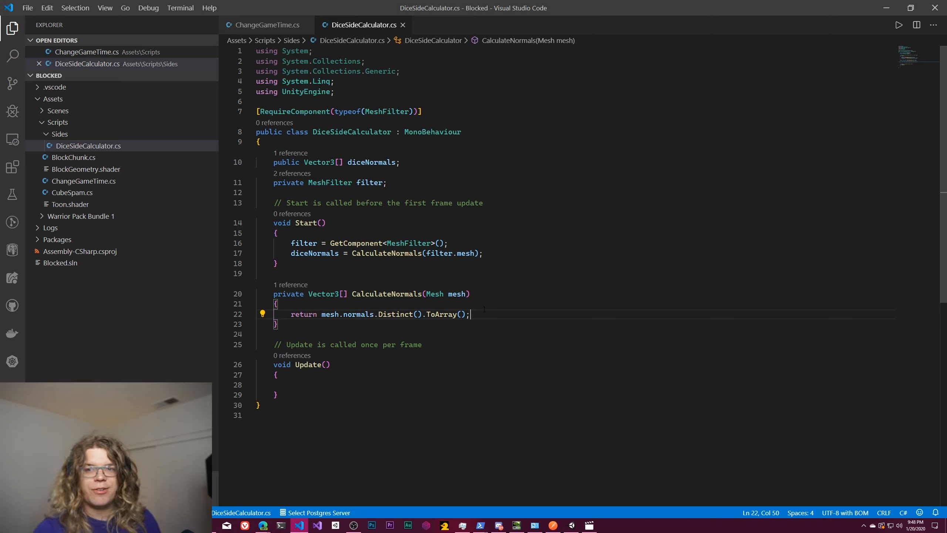
pyautogui.click(417, 314)
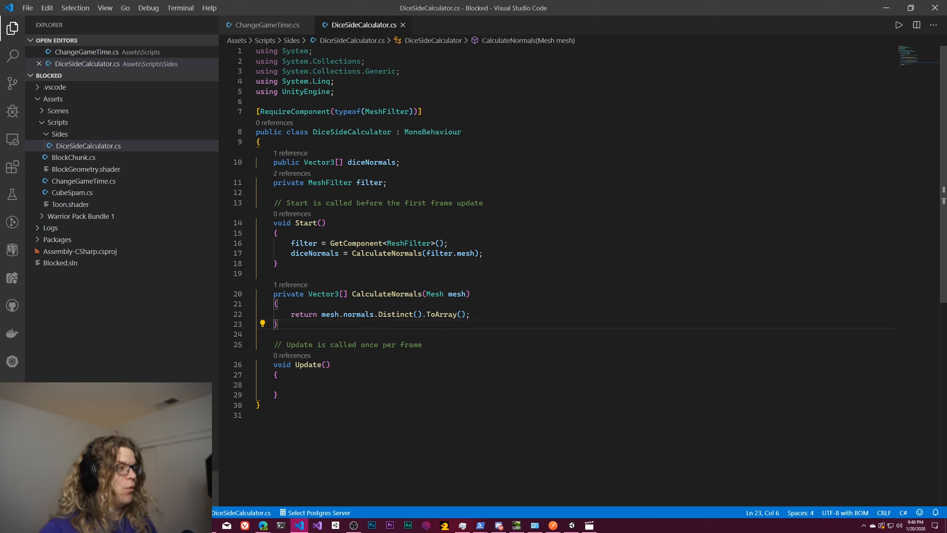
# Add pseudocode comments: sort the list of normals by value, store the value and add it to the average
pyautogui.write('//')
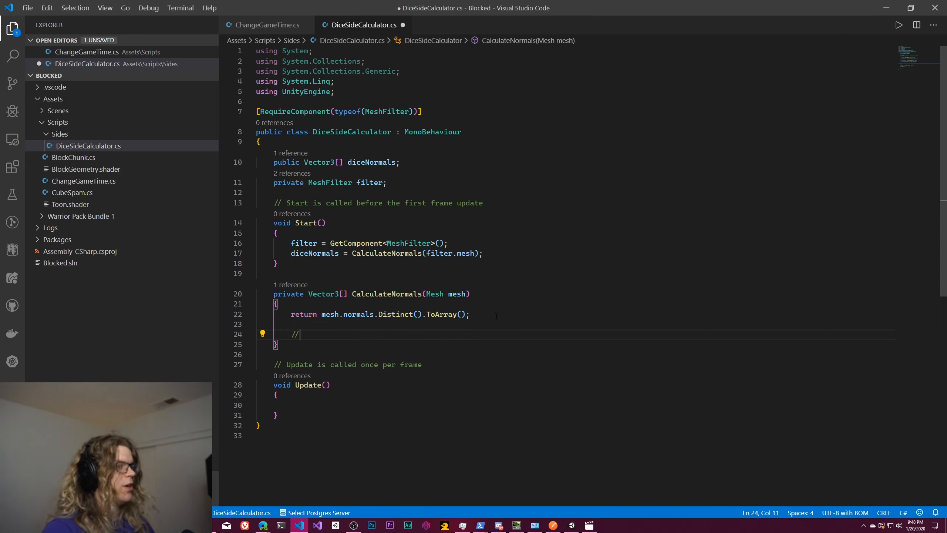
pyautogui.write('Sort t')
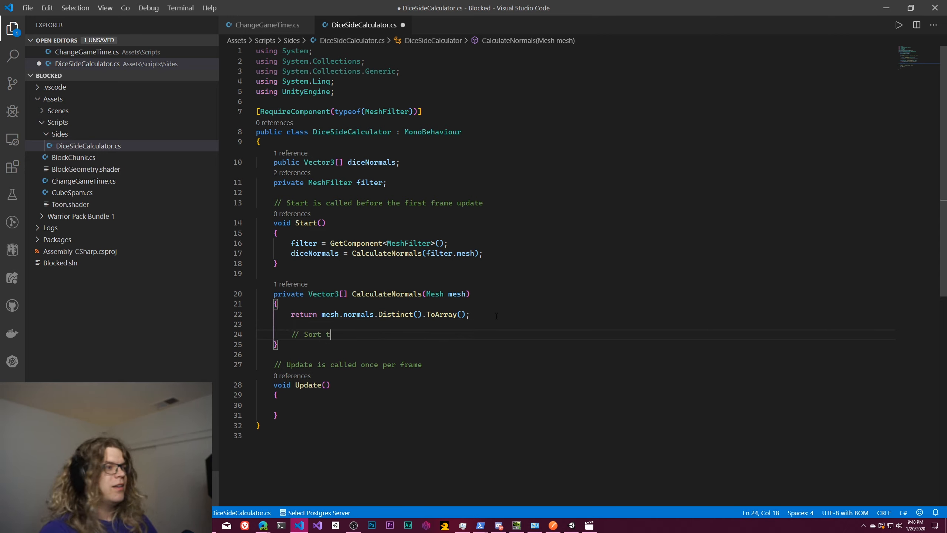
pyautogui.write('he list of normals')
pyautogui.write('// Take the first')
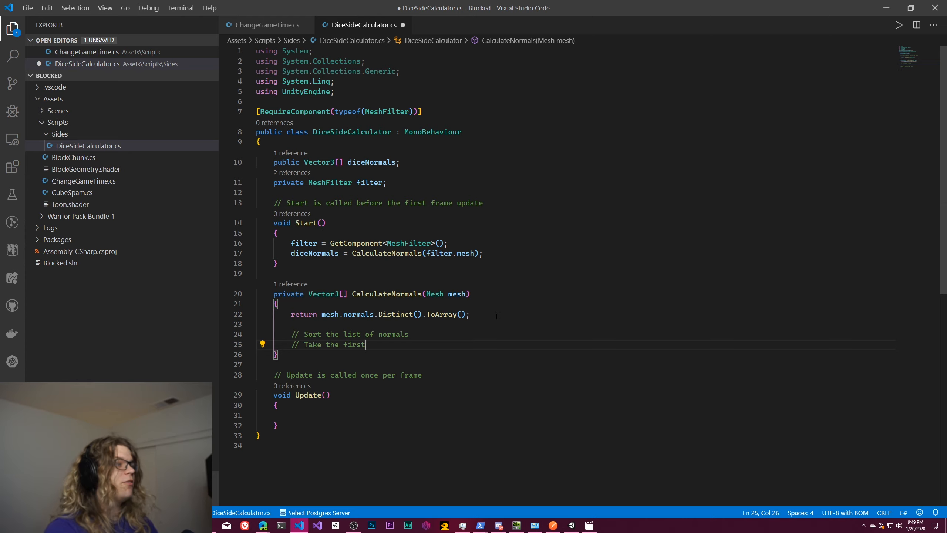
pyautogui.write('value')
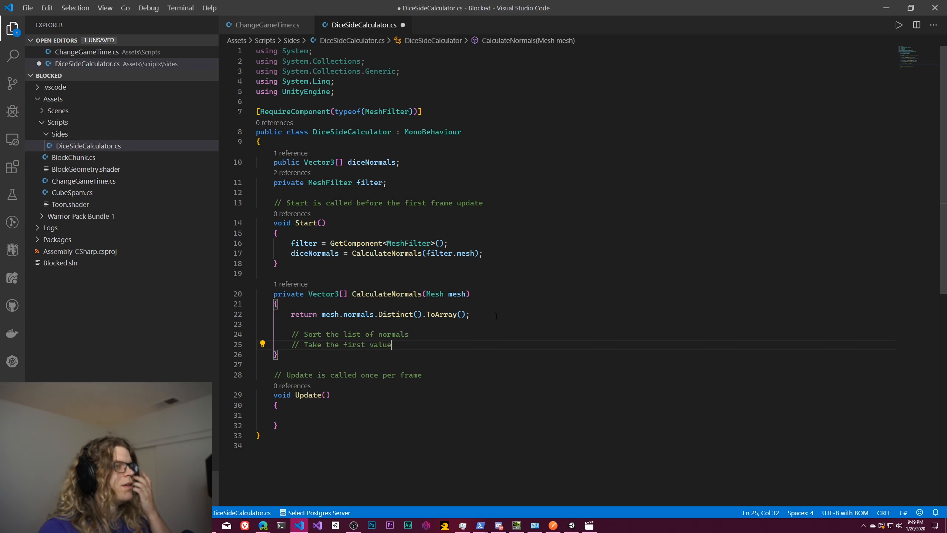
pyautogui.press('Enter')
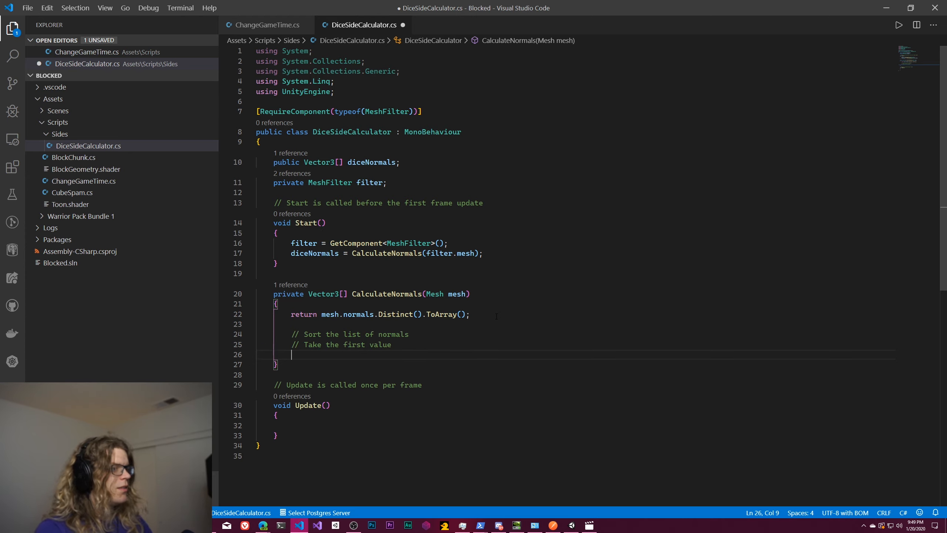
pyautogui.write('//')
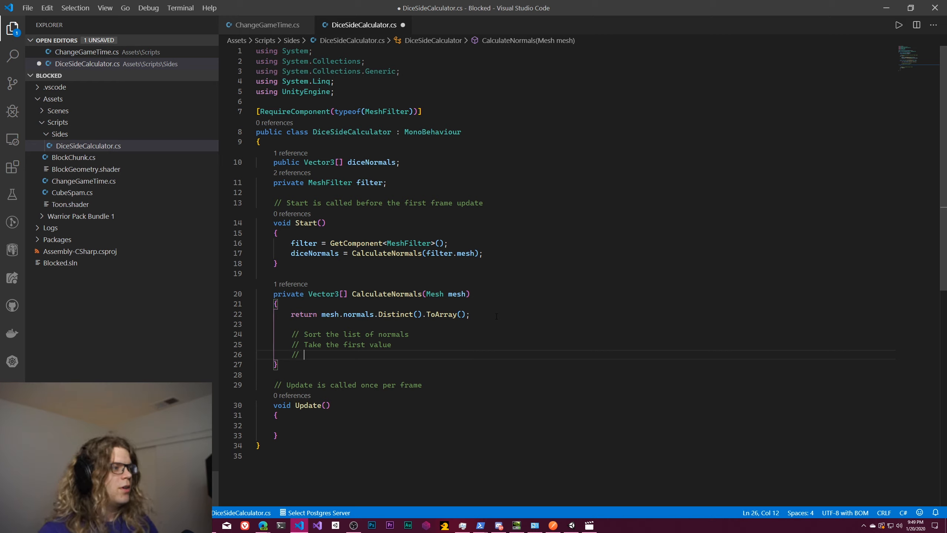
pyautogui.write('Store th')
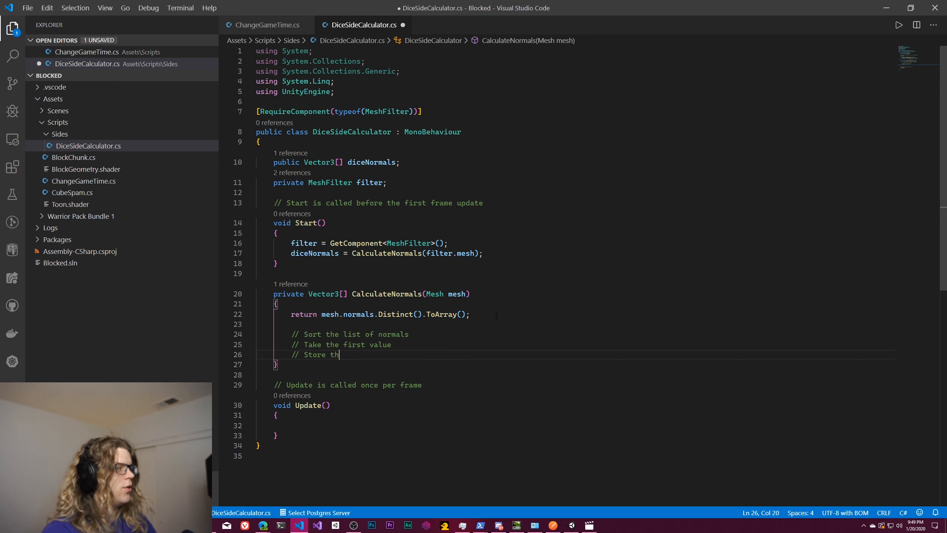
pyautogui.write('e value')
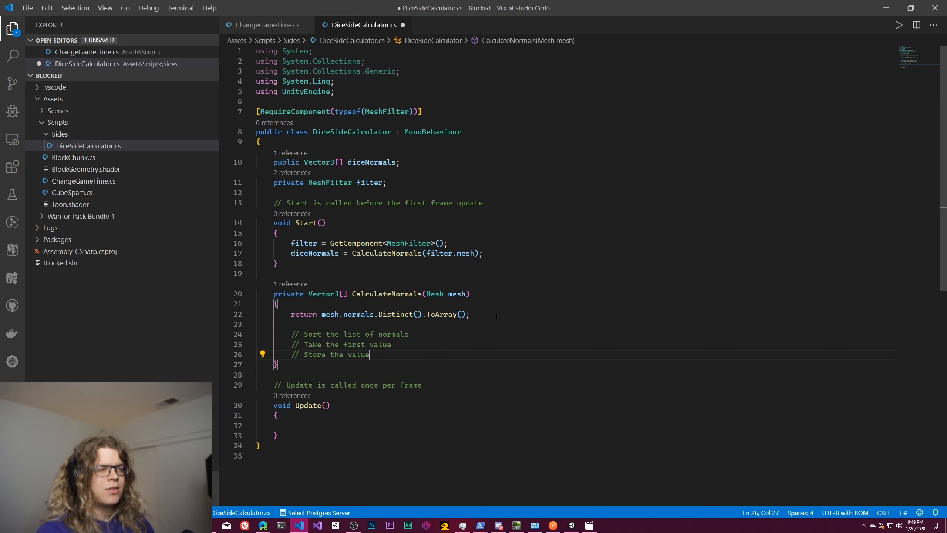
pyautogui.write('Ad')
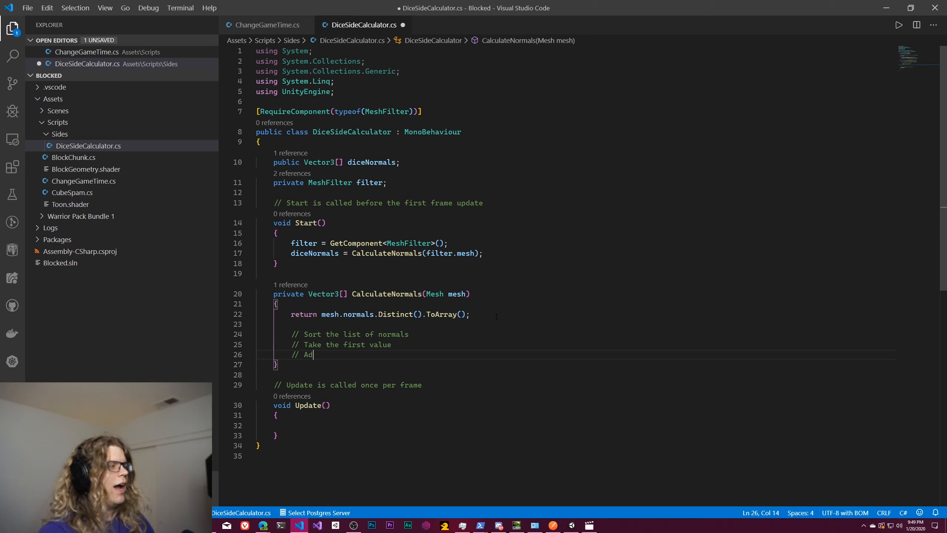
pyautogui.write('d it')
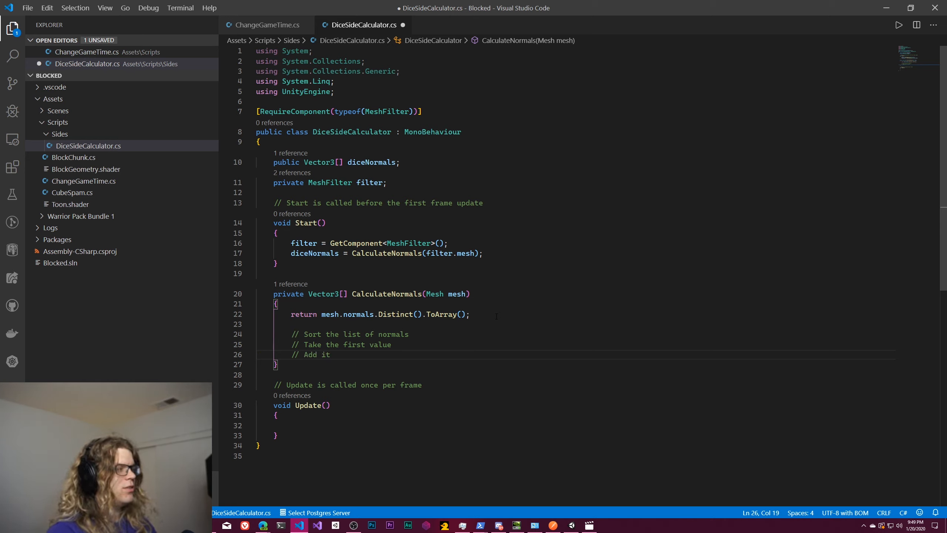
pyautogui.write('to the average')
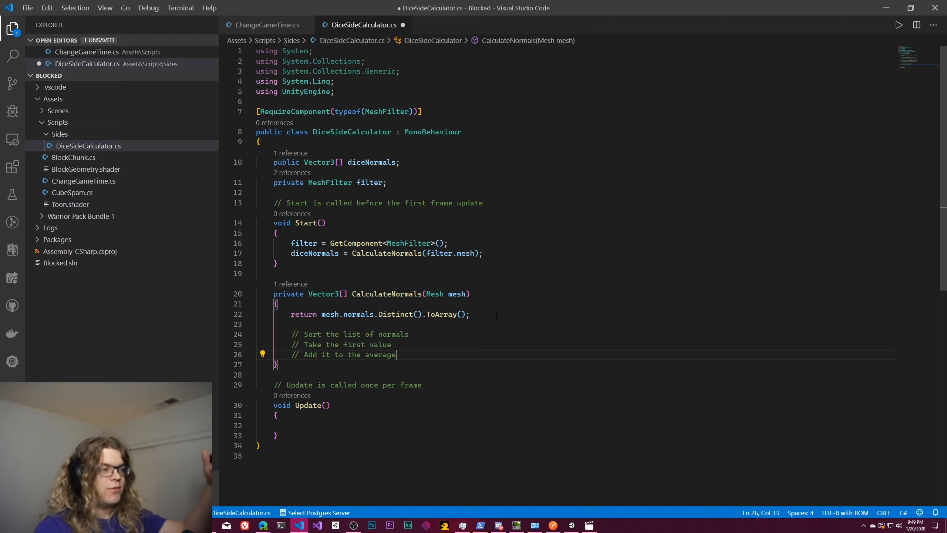
pyautogui.press('enter')
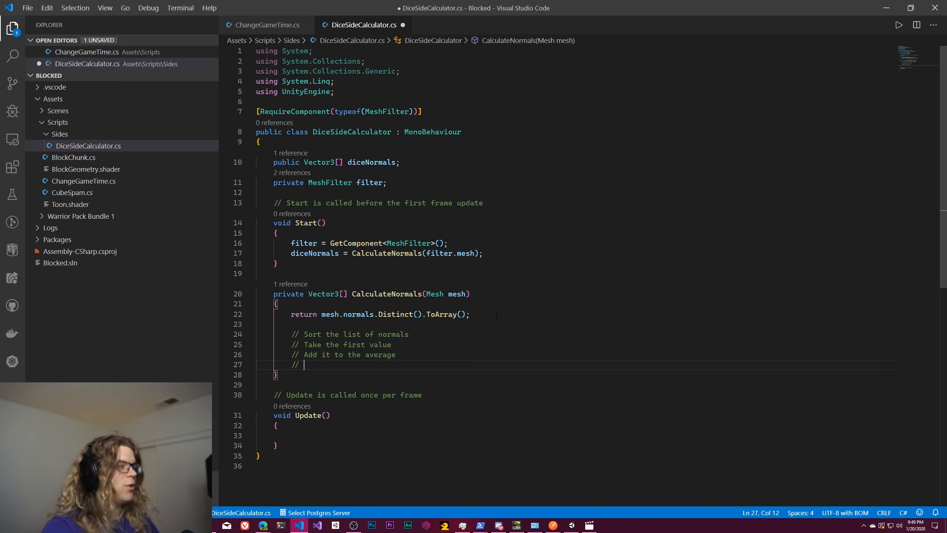
# Continue the pseudocode: repeat, take the next value's dot product with the average, and check if it is below the threshold
pyautogui.write('Repeat')
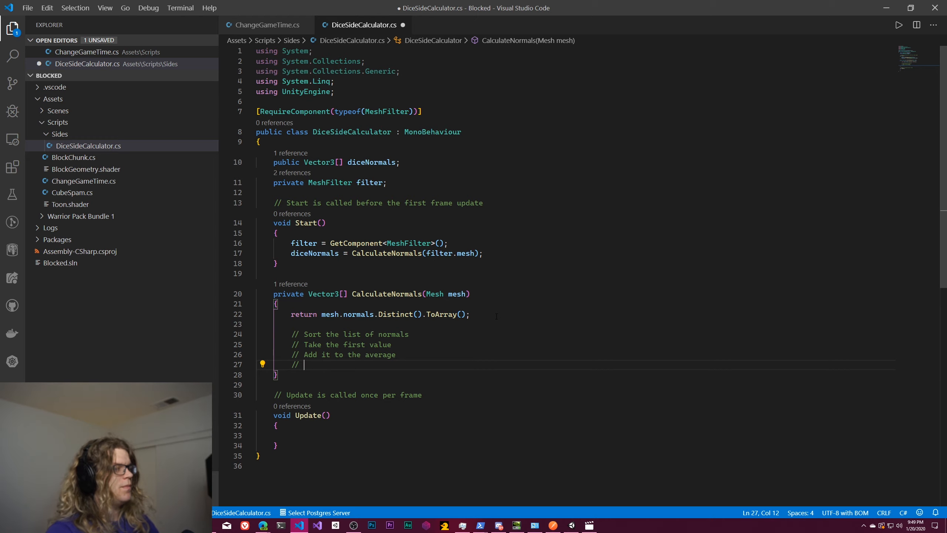
pyautogui.write('Take the next value')
pyautogui.write('// Calculate the dot product')
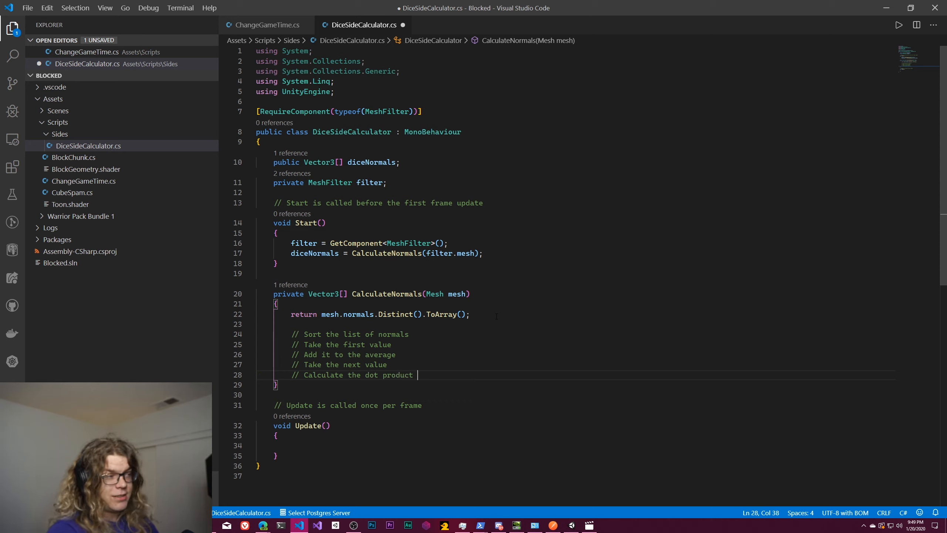
pyautogui.write('between the')
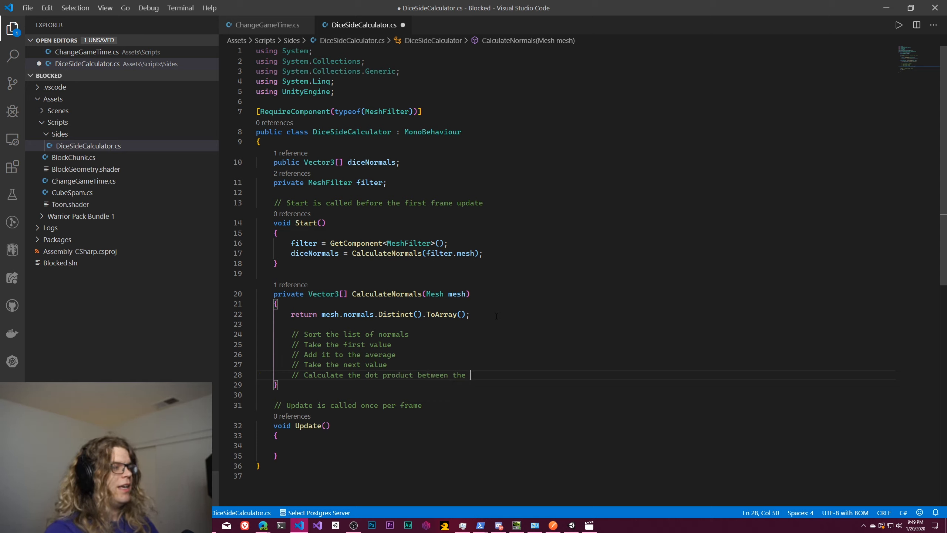
pyautogui.write('average and the next value')
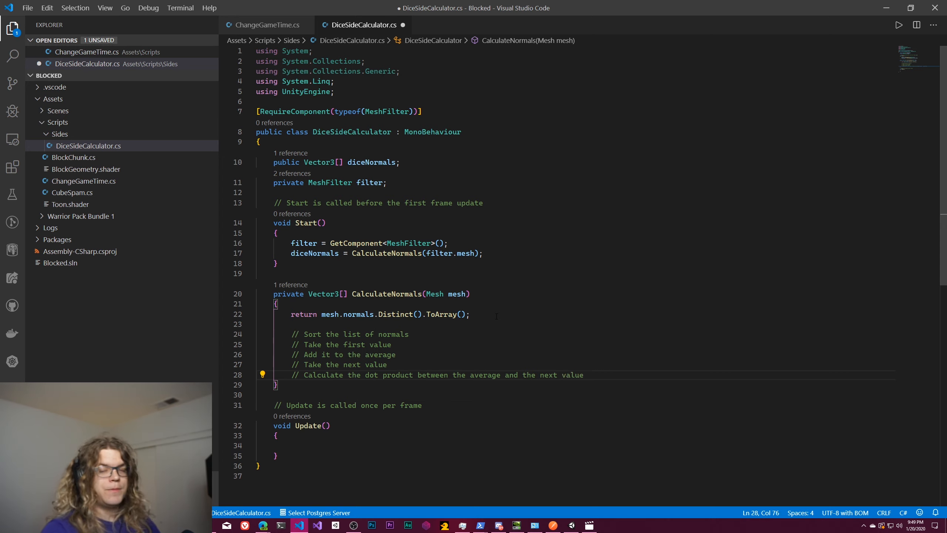
pyautogui.press('Enter')
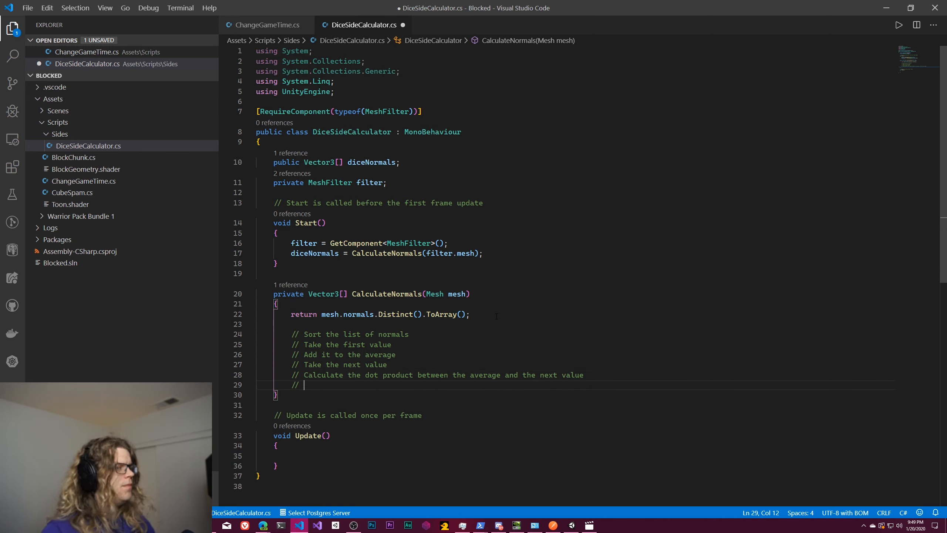
pyautogui.write('If ne')
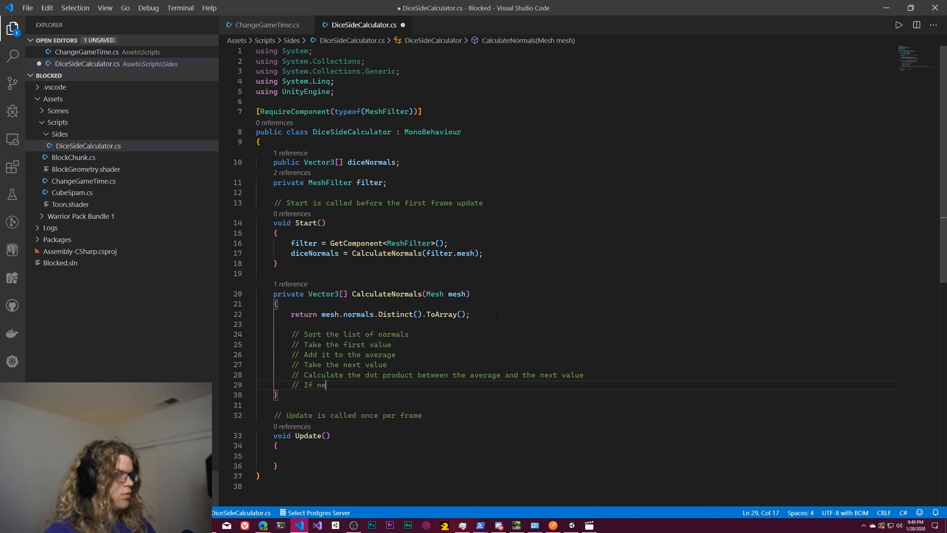
pyautogui.write('xt value is')
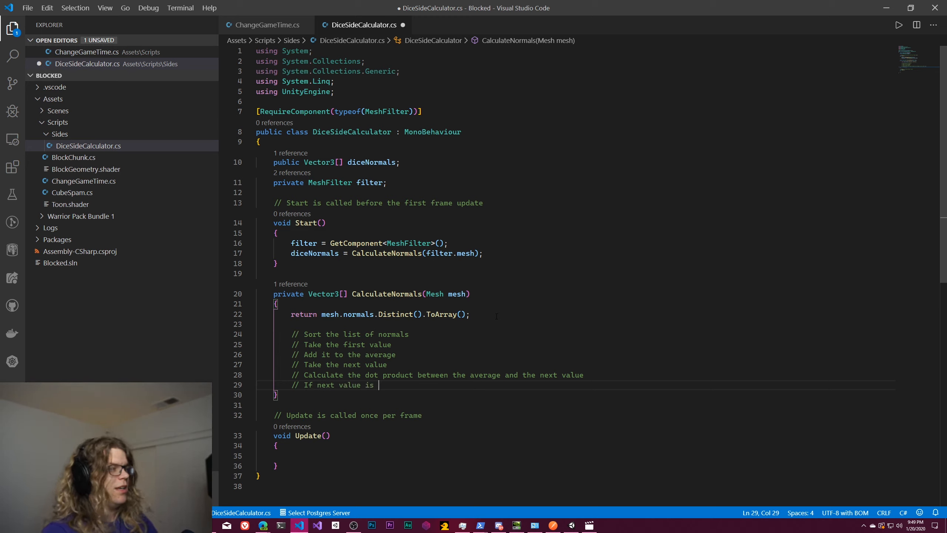
pyautogui.write('< th')
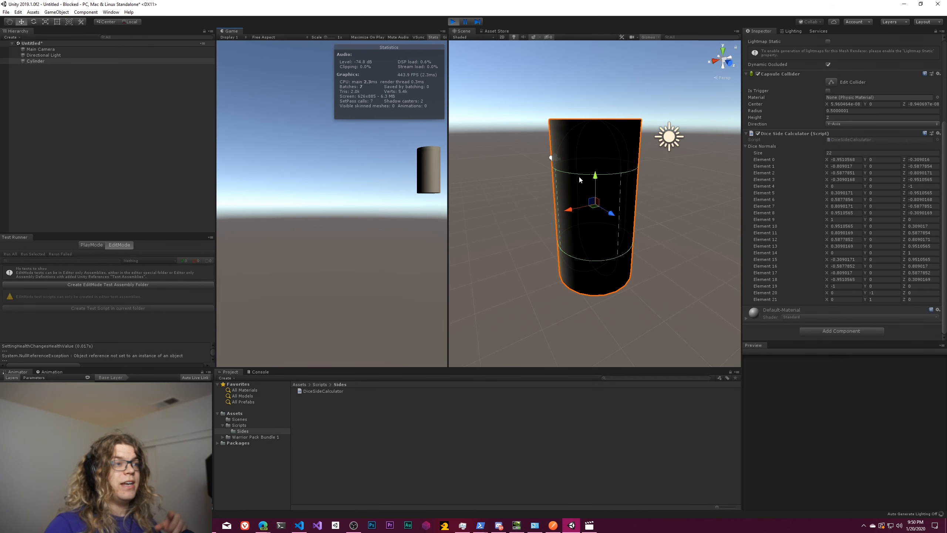
pyautogui.moveTo(572, 200)
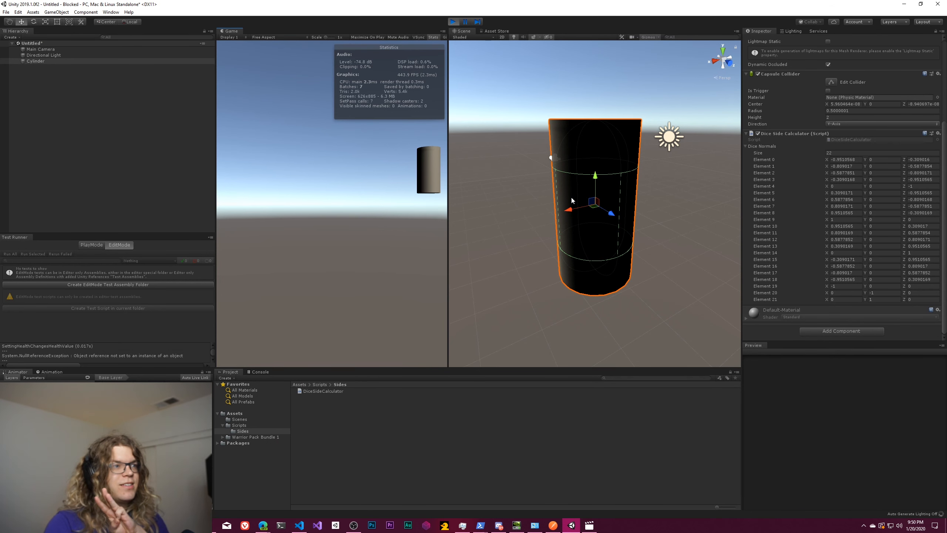
# Scroll the Inspector to view the cylinder's 22-element Dice Normals array
pyautogui.scroll(3)
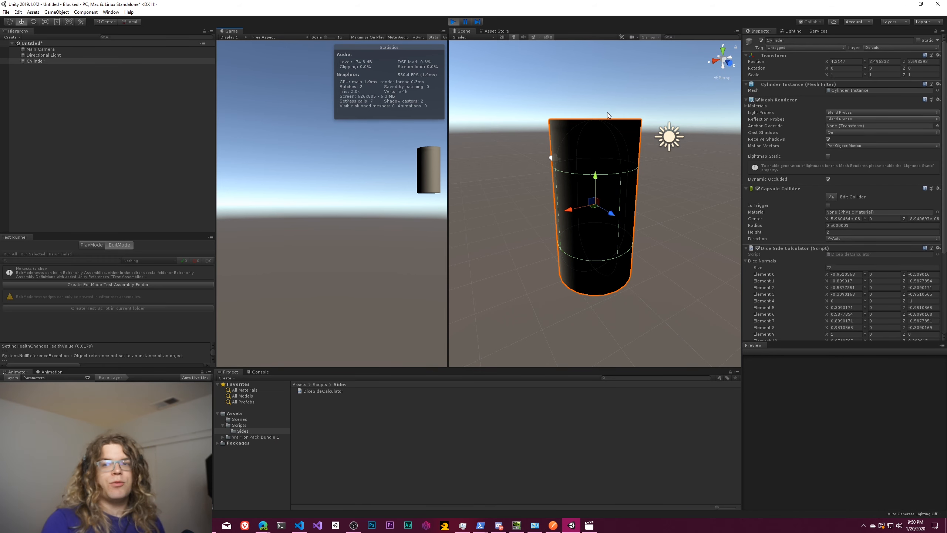
pyautogui.moveTo(554, 300)
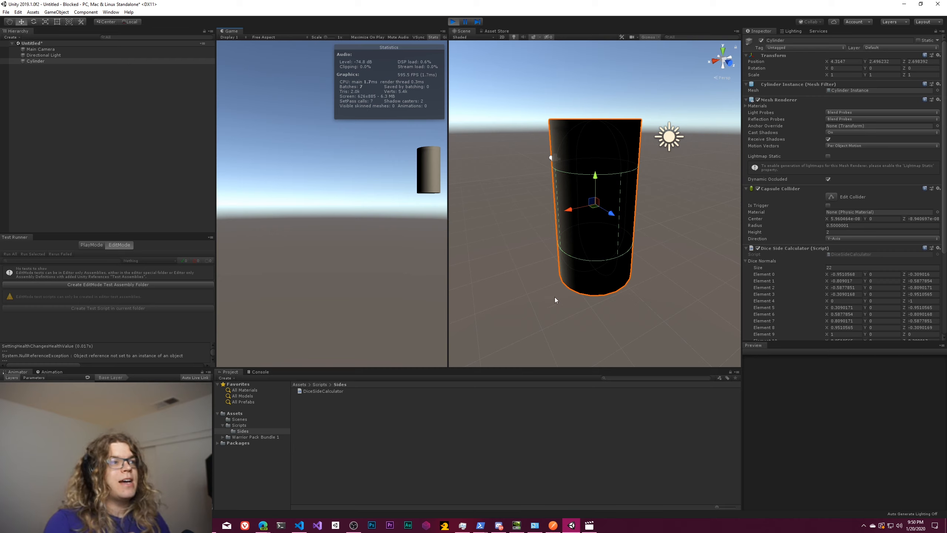
pyautogui.moveTo(586, 185)
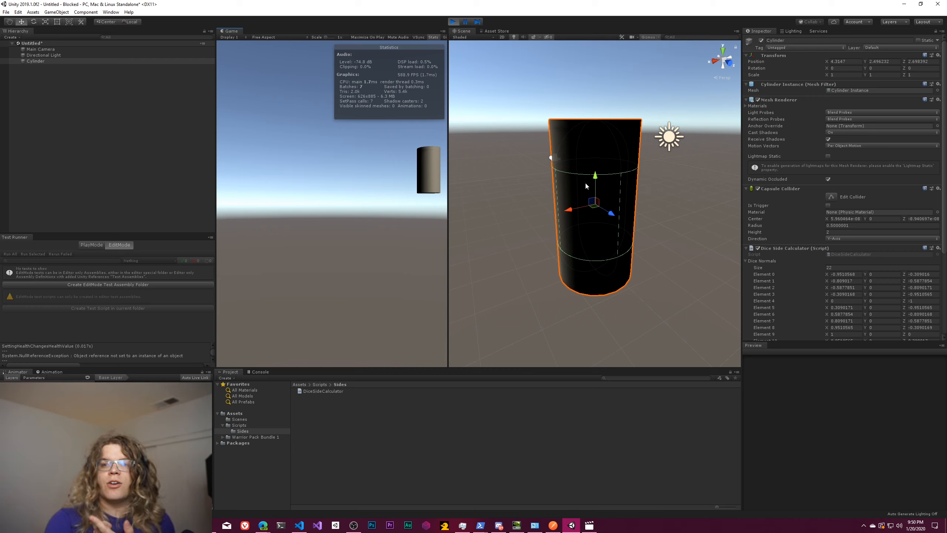
pyautogui.moveTo(475, 287)
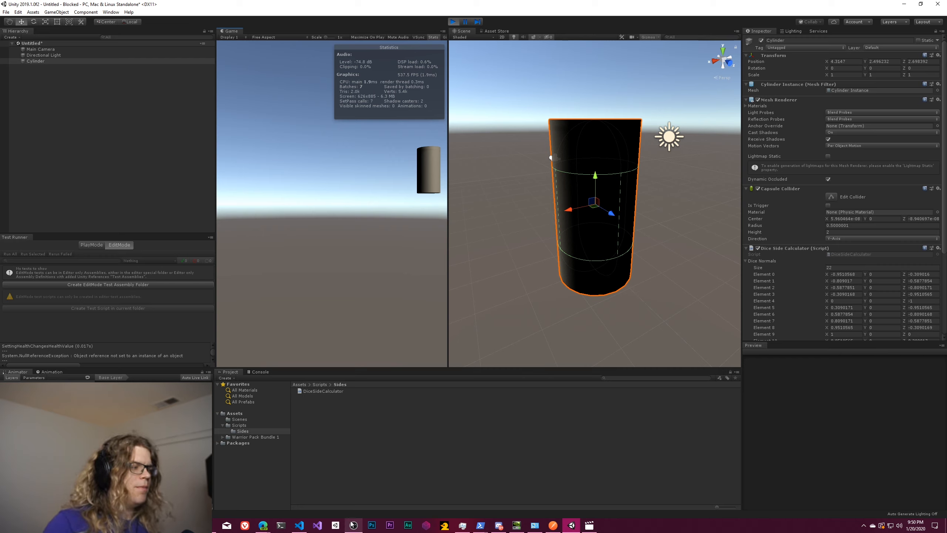
pyautogui.moveTo(616, 212)
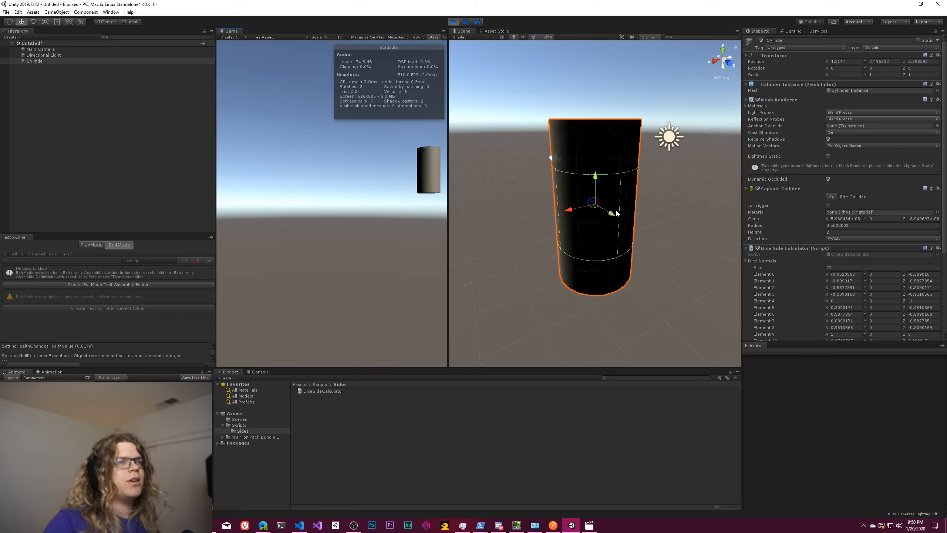
pyautogui.moveTo(654, 172)
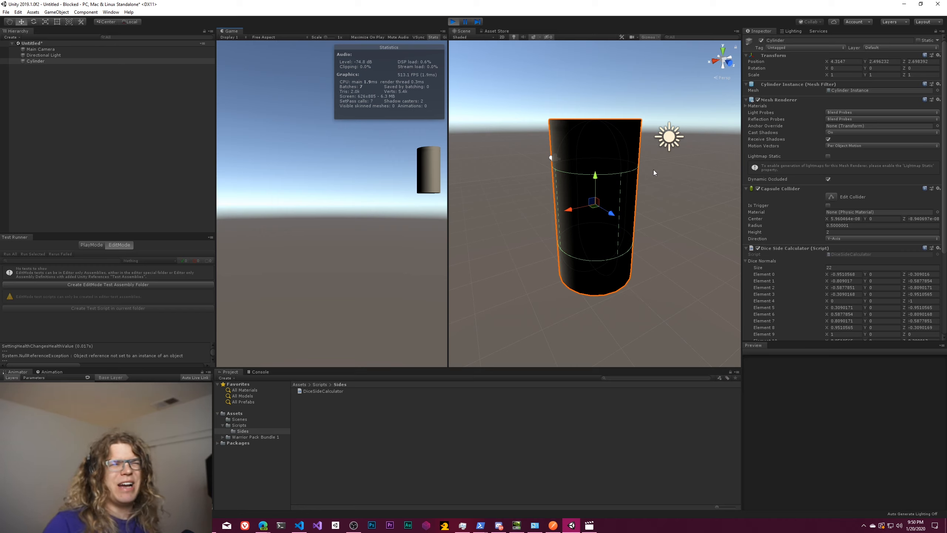
pyautogui.moveTo(611, 277)
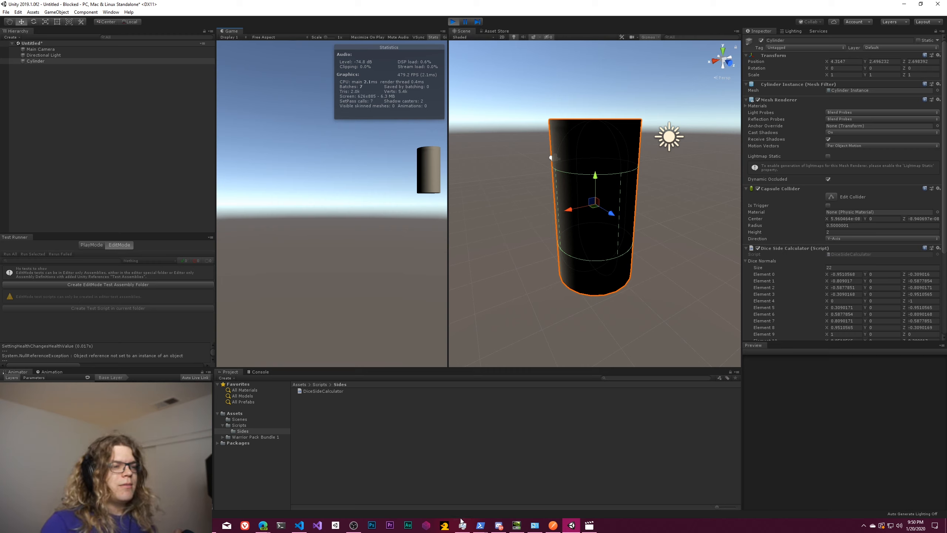
pyautogui.moveTo(432, 479)
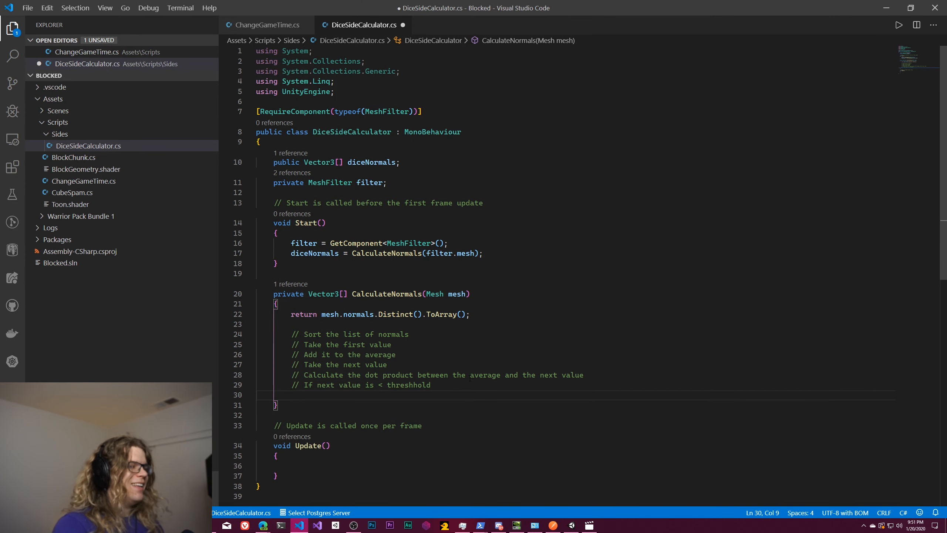
# Add pseudocode comments 'add to average' and 'repeat from step 4'
pyautogui.write('//')
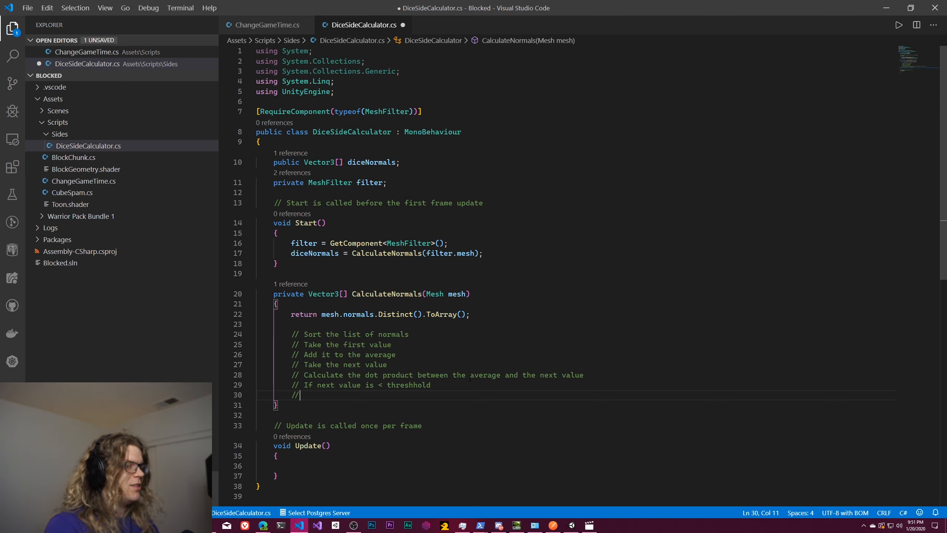
pyautogui.write('a')
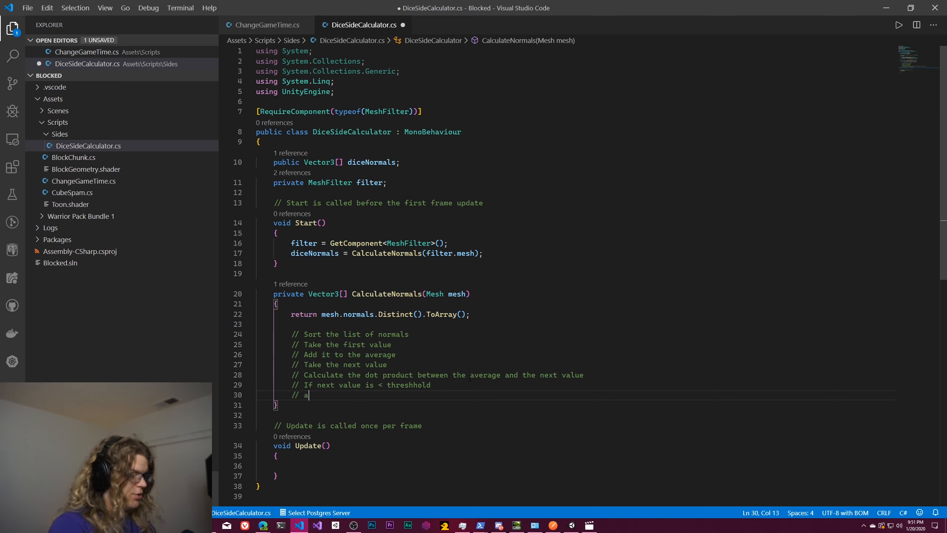
pyautogui.write('dd to average')
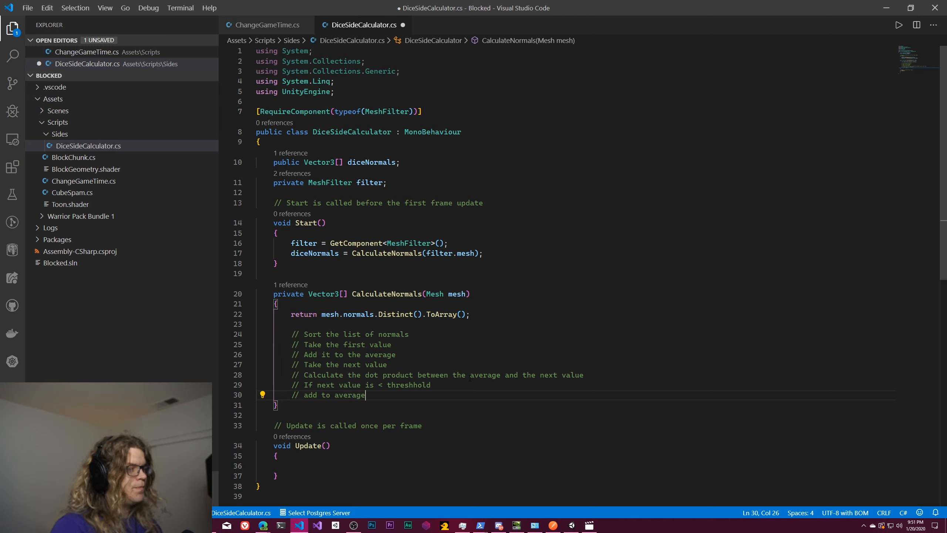
pyautogui.press('enter')
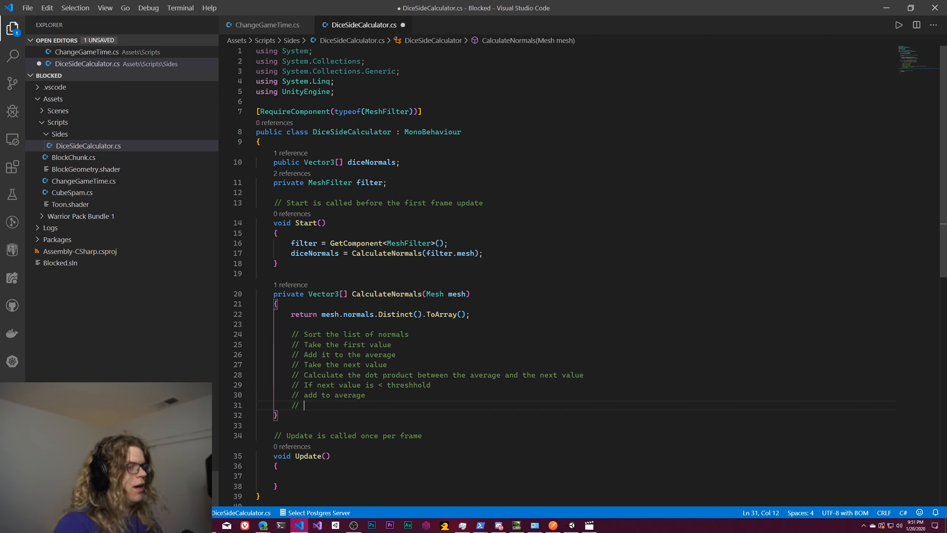
pyautogui.write('repeat from')
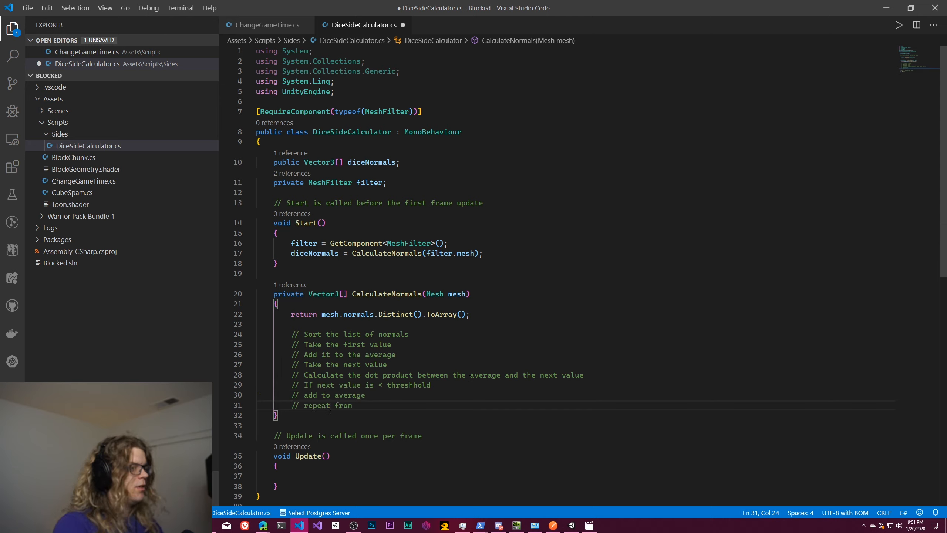
pyautogui.write('step 4')
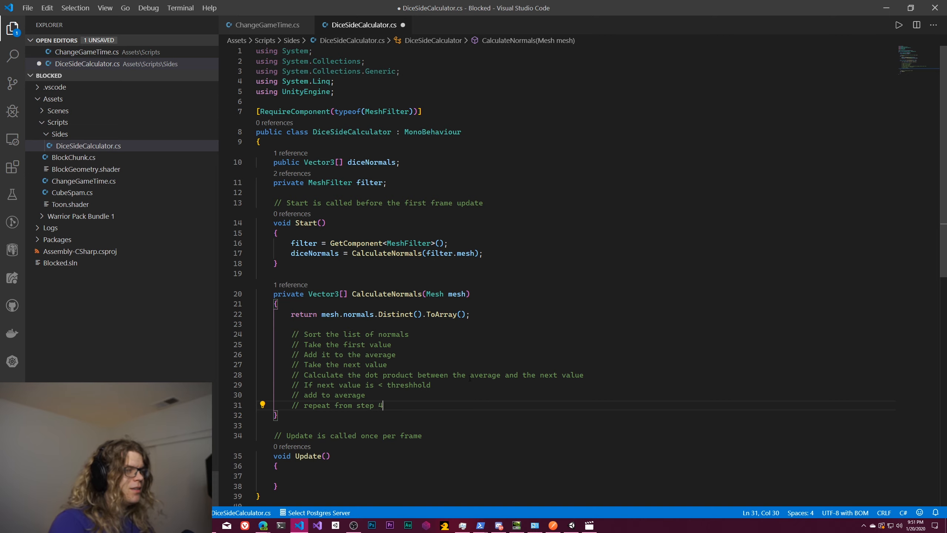
pyautogui.press('Enter')
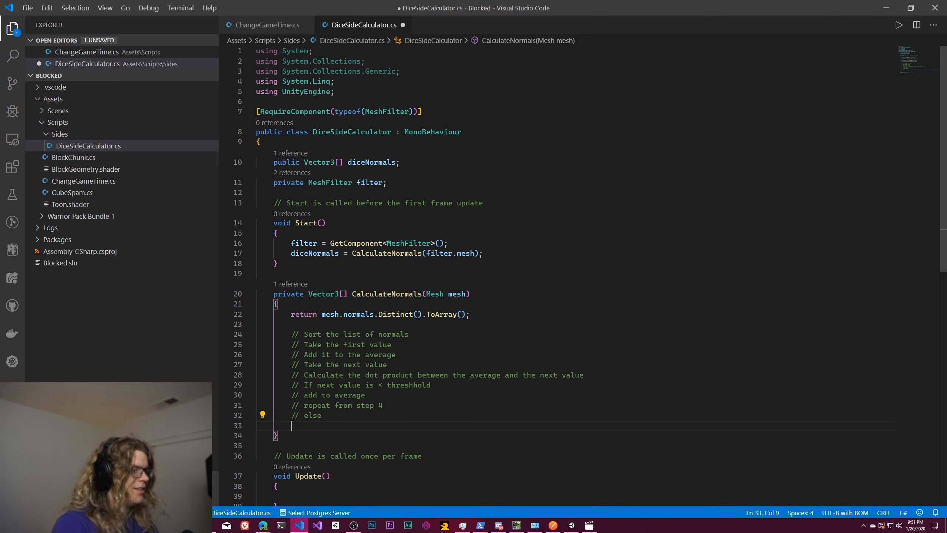
# Add the else comment 'start new value, clear average to value', correcting the stray word 'new'
pyautogui.write('//')
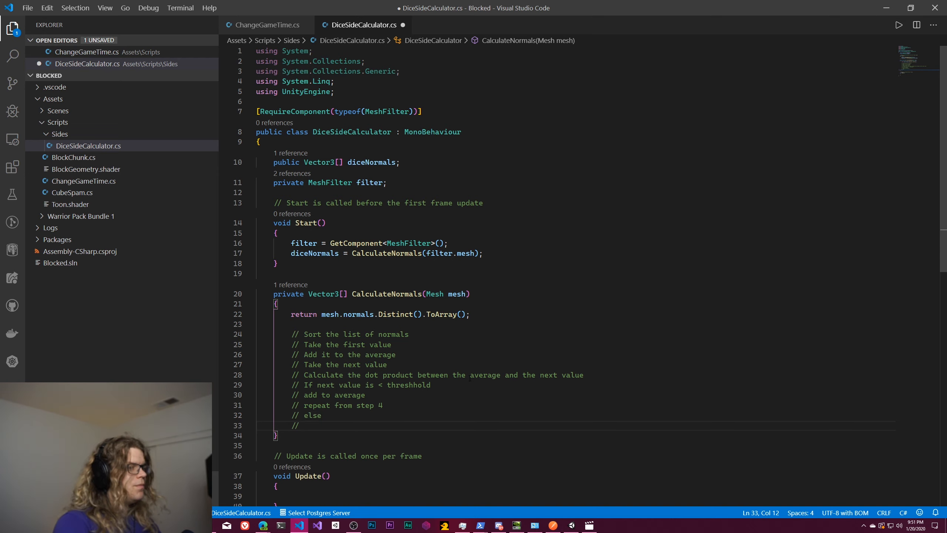
pyautogui.write('start new')
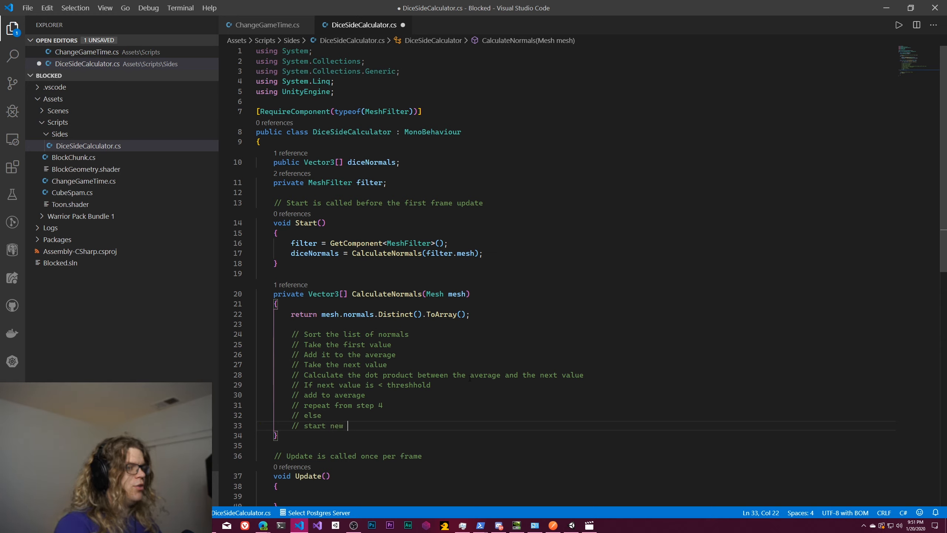
pyautogui.write('value, cle')
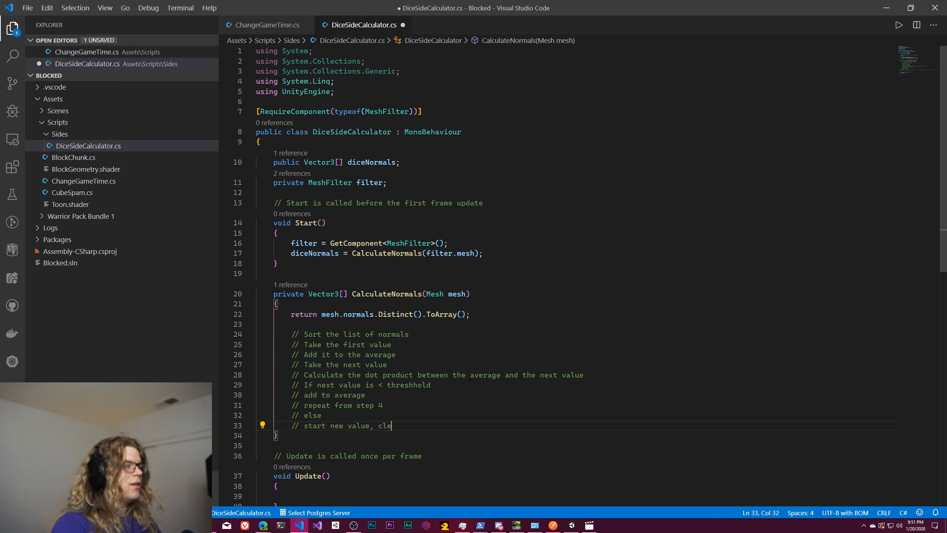
pyautogui.write('ar av')
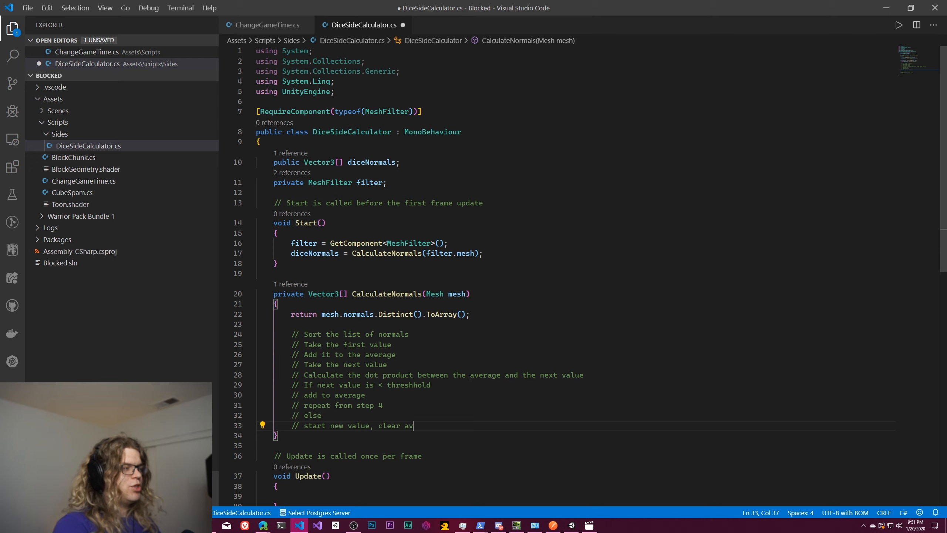
pyautogui.write('erage to new')
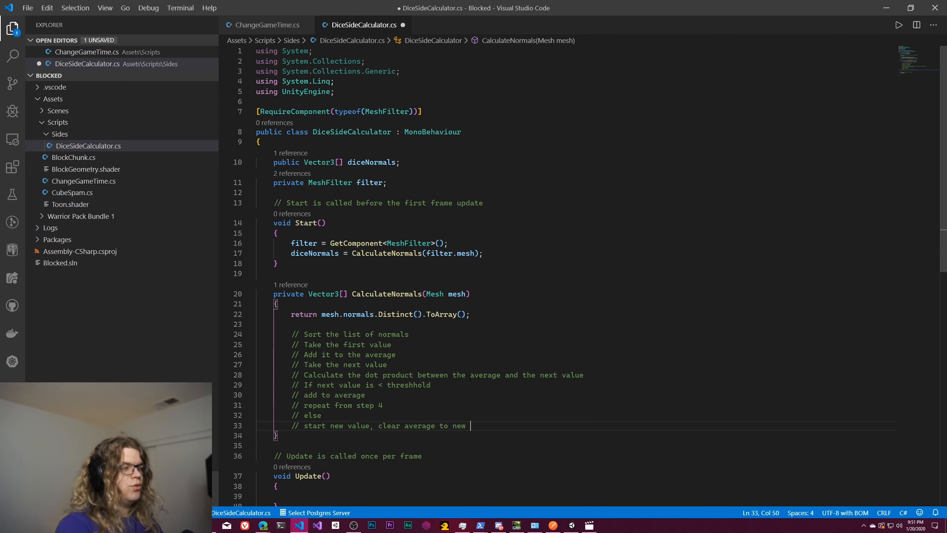
pyautogui.press('Backspace')
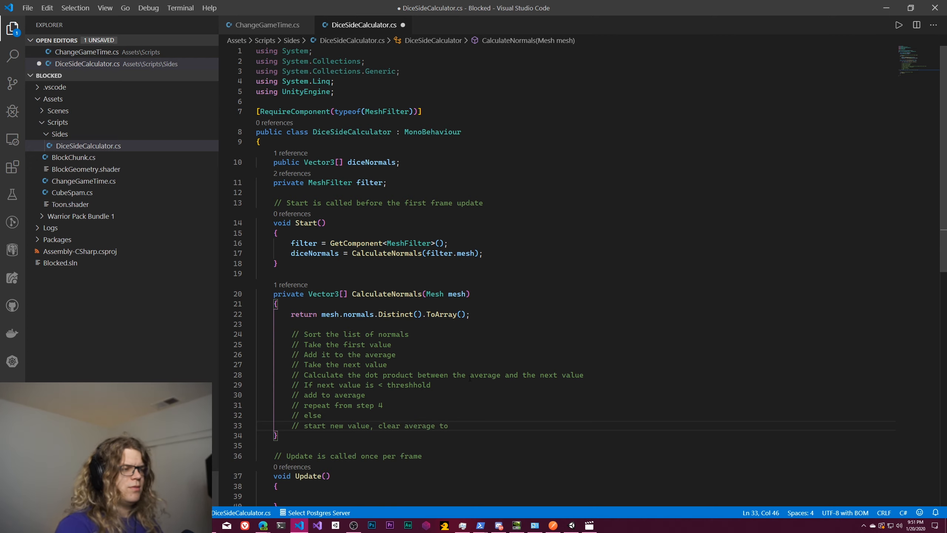
pyautogui.write('val')
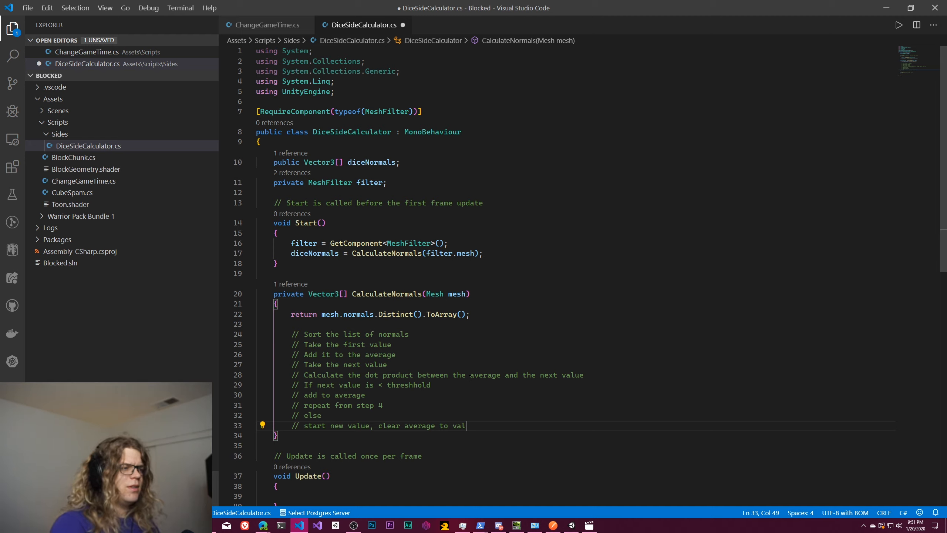
pyautogui.write('ue')
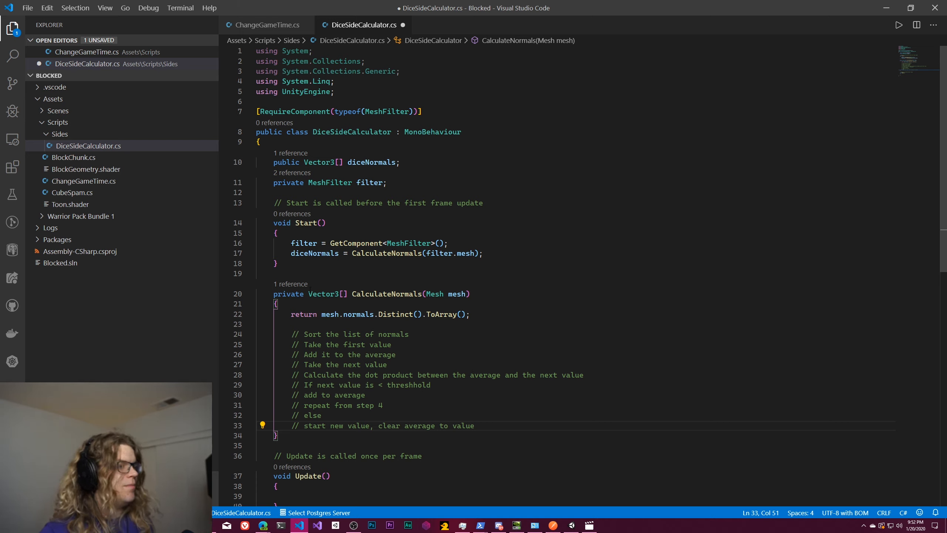
pyautogui.click(362, 334)
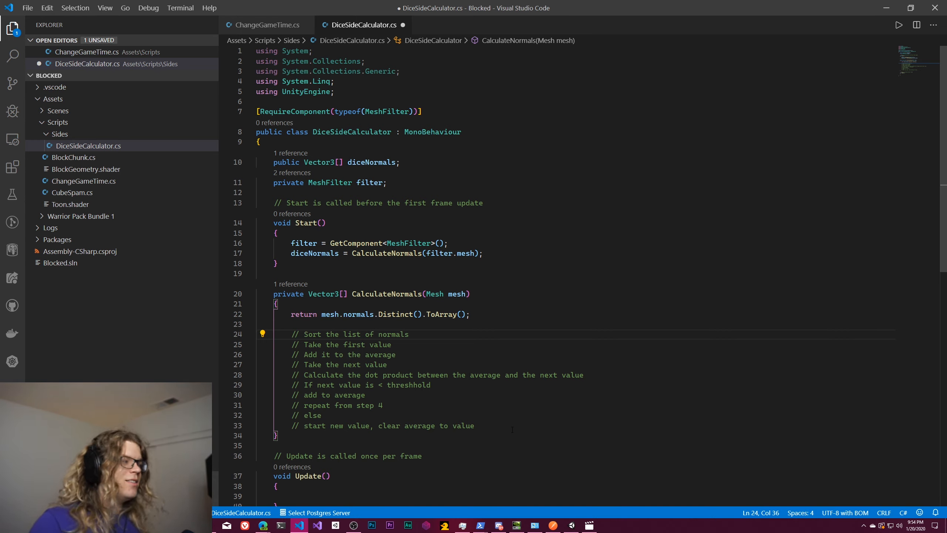
pyautogui.moveTo(570, 525)
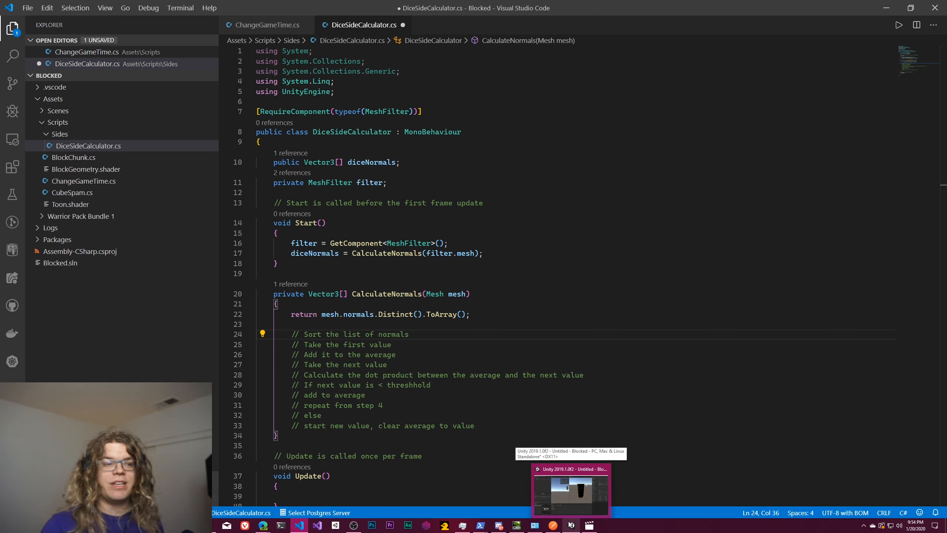
# In Unity, select the DiceSideCalculator asset and add a Cube via GameObject > 3D Object
pyautogui.click(570, 489)
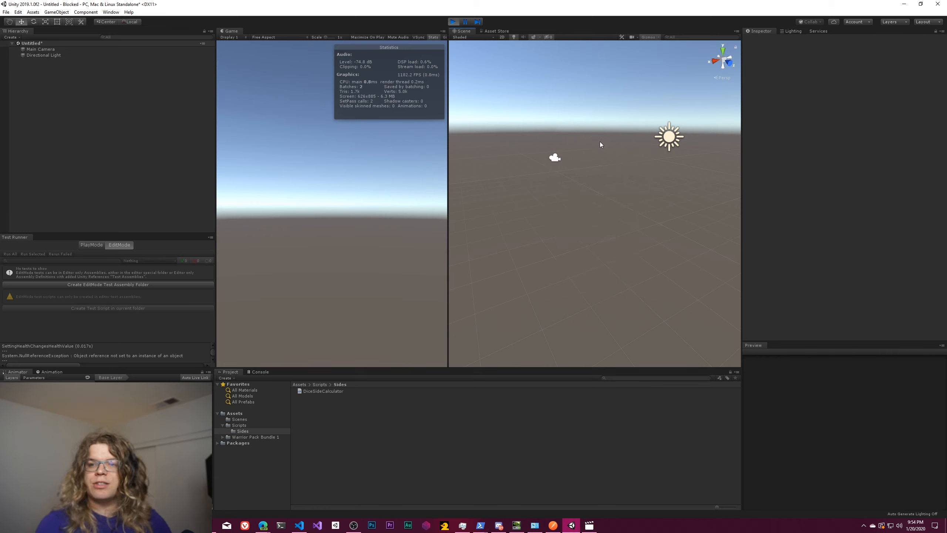
pyautogui.moveTo(611, 182)
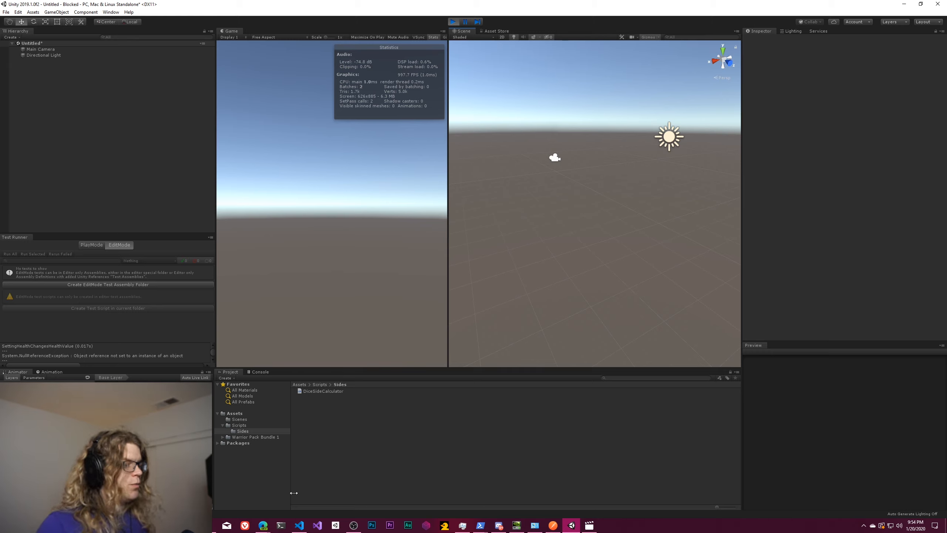
pyautogui.moveTo(328, 396)
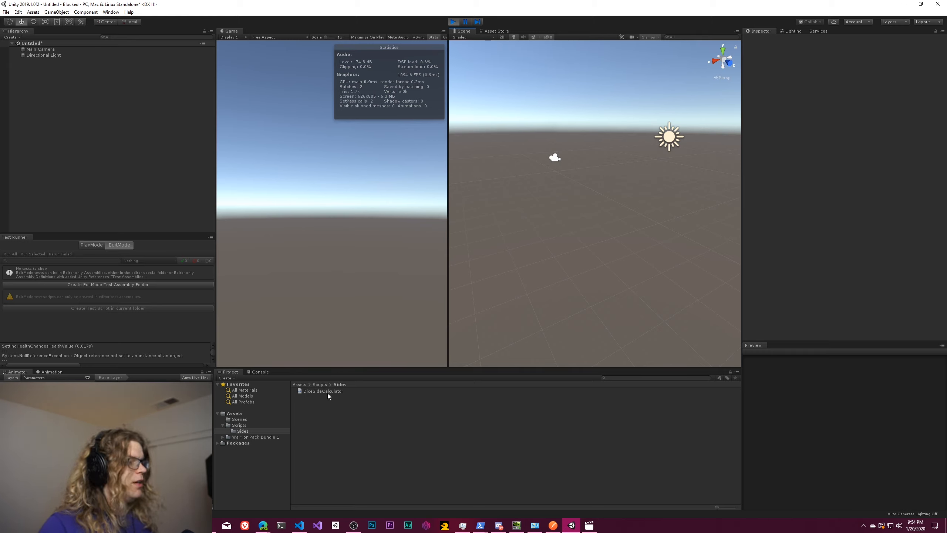
pyautogui.click(322, 391)
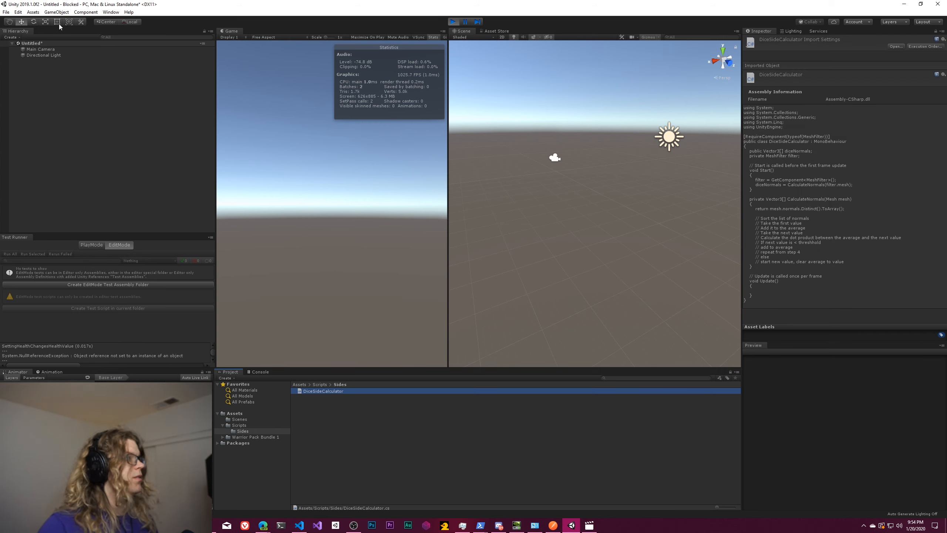
pyautogui.click(56, 12)
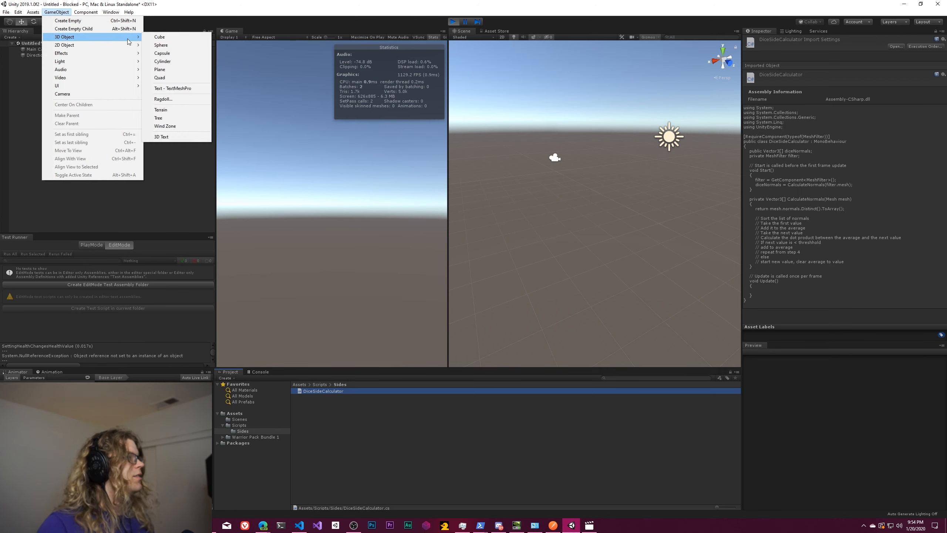
pyautogui.click(160, 37)
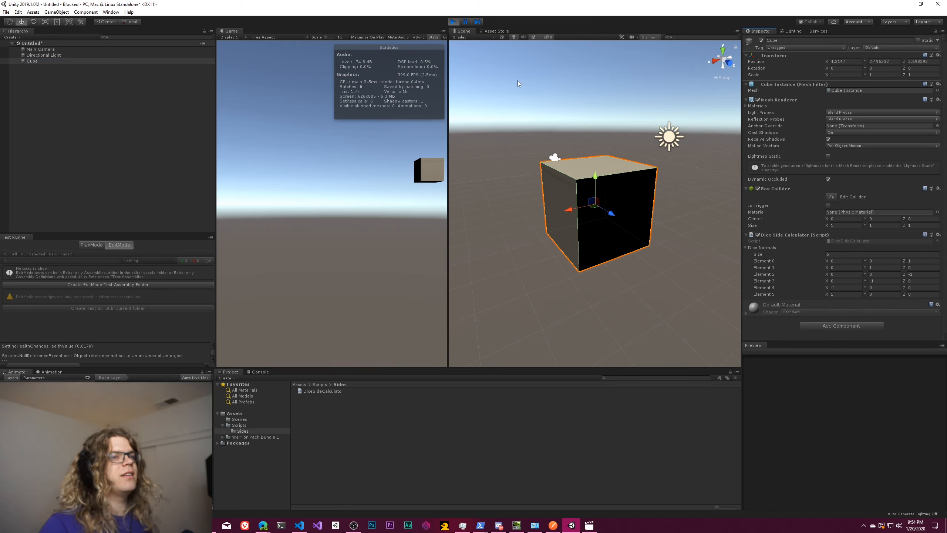
pyautogui.moveTo(461, 81)
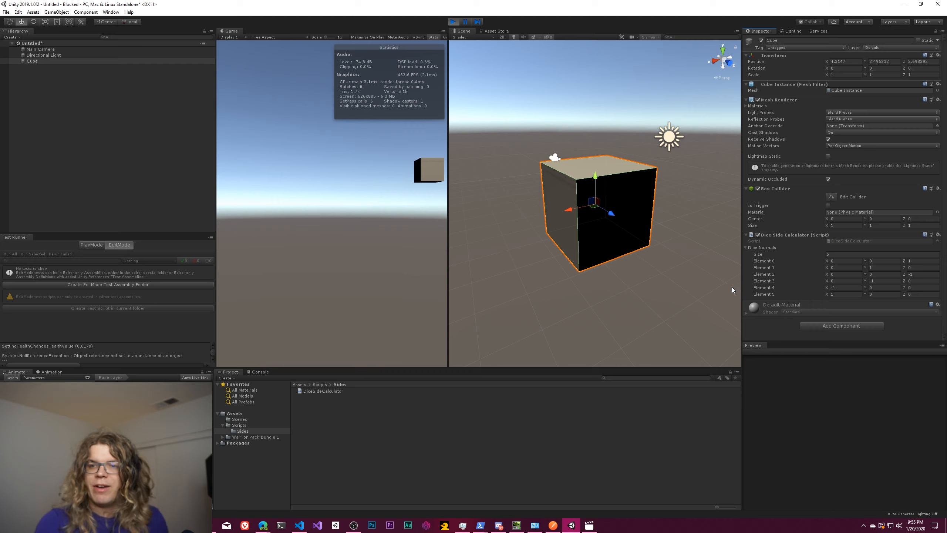
pyautogui.moveTo(811, 285)
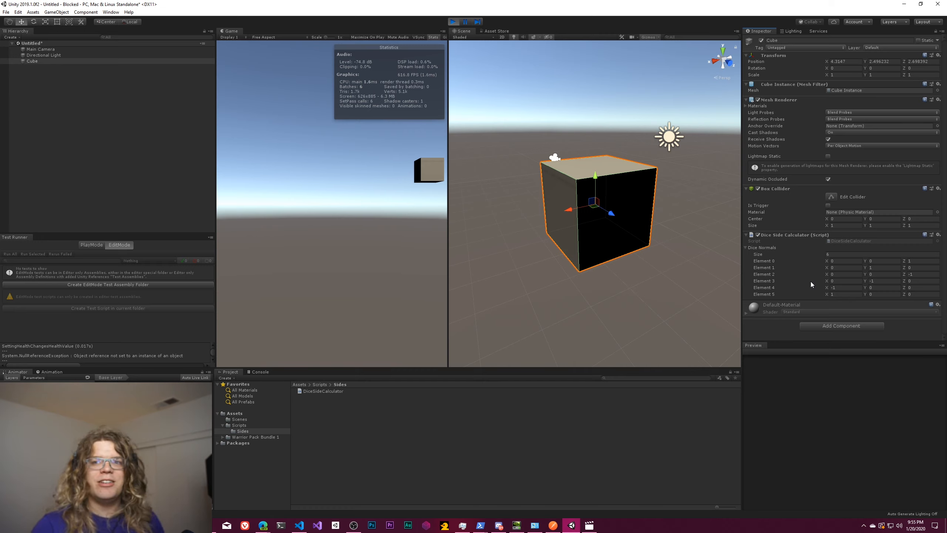
pyautogui.moveTo(680, 272)
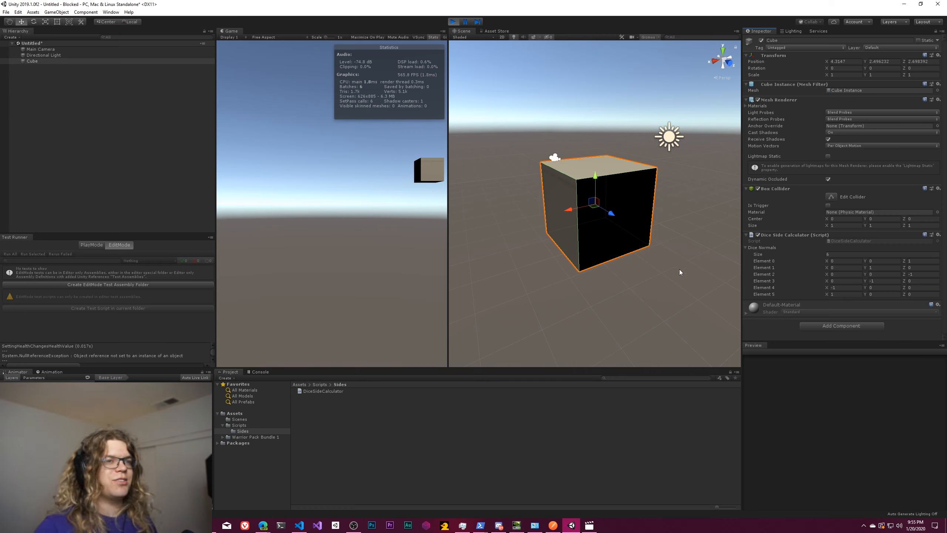
pyautogui.moveTo(56, 12)
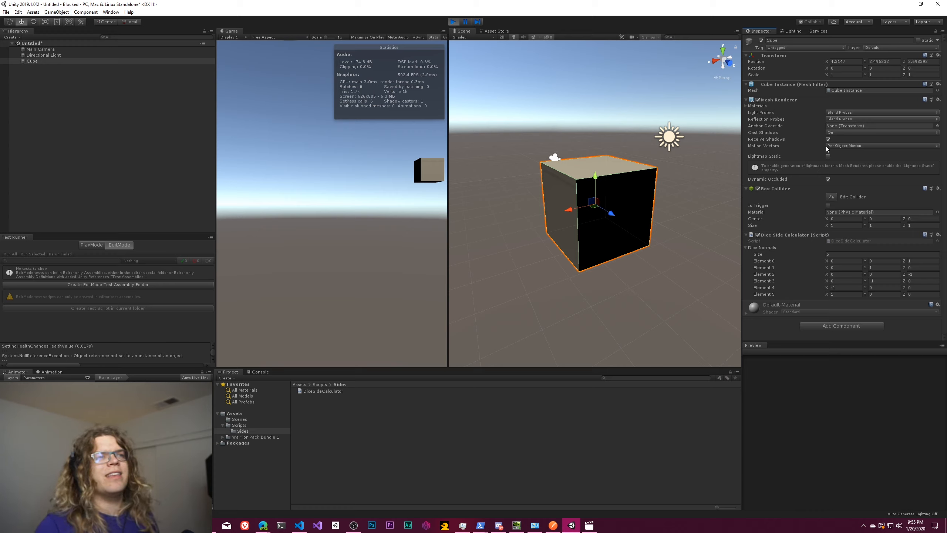
pyautogui.moveTo(839, 122)
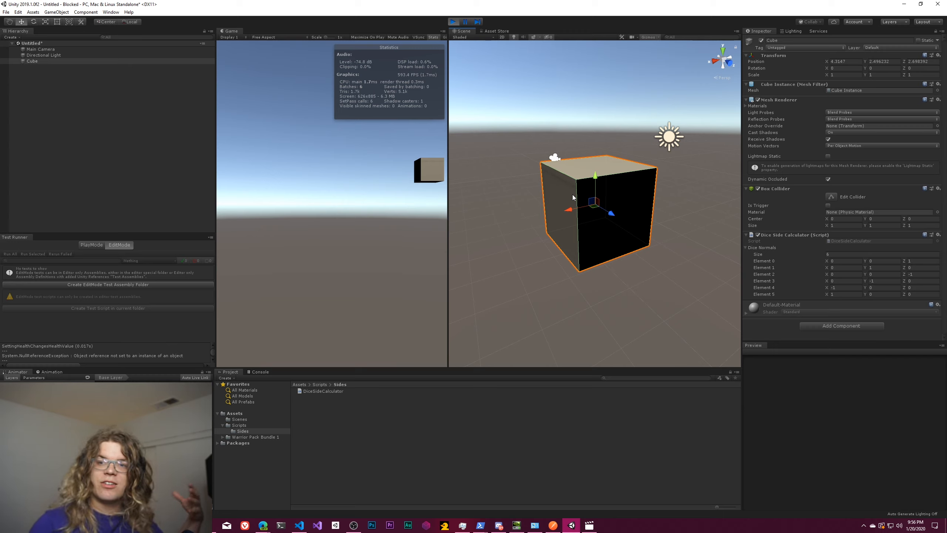
pyautogui.moveTo(646, 209)
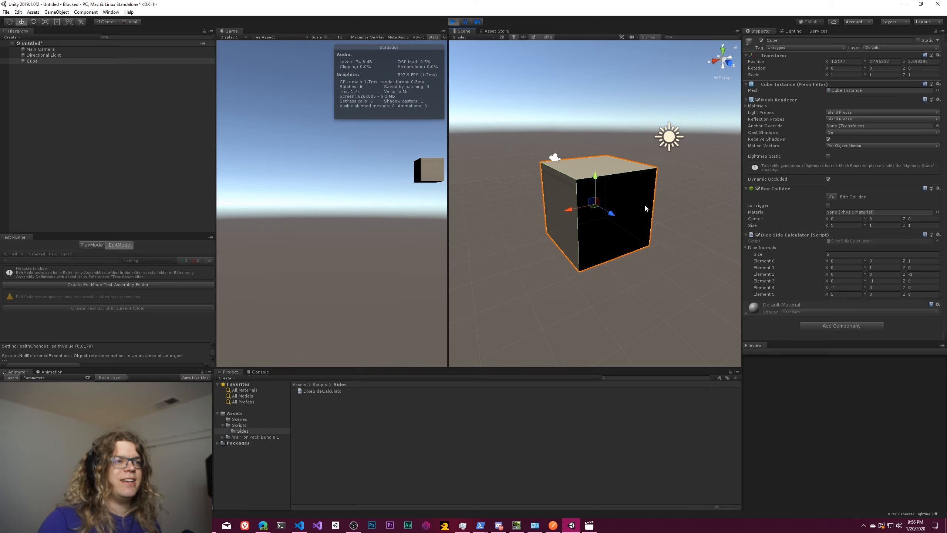
pyautogui.moveTo(636, 202)
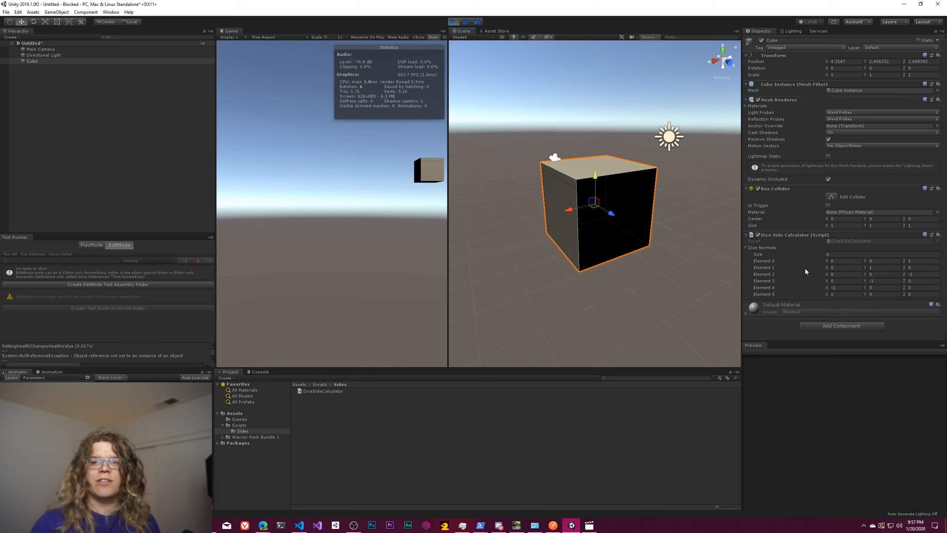
pyautogui.moveTo(803, 299)
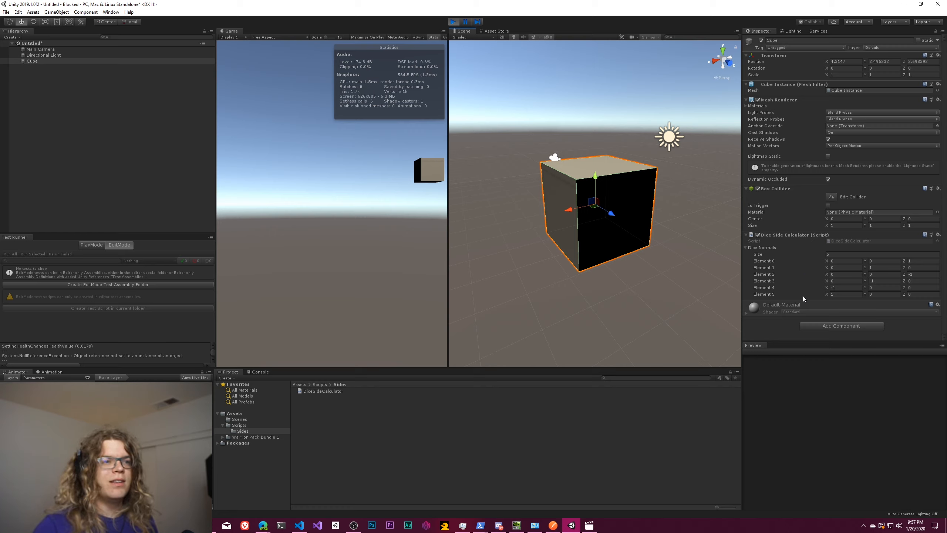
pyautogui.moveTo(797, 272)
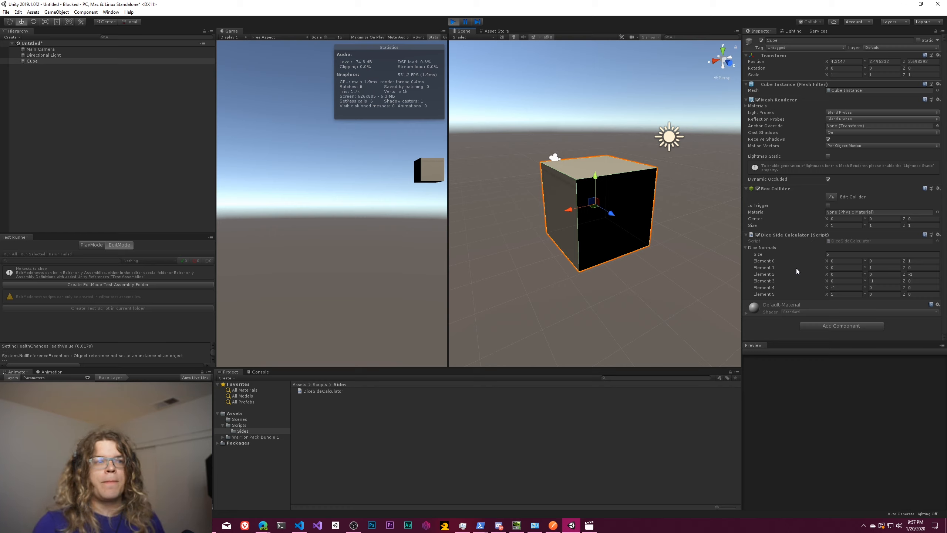